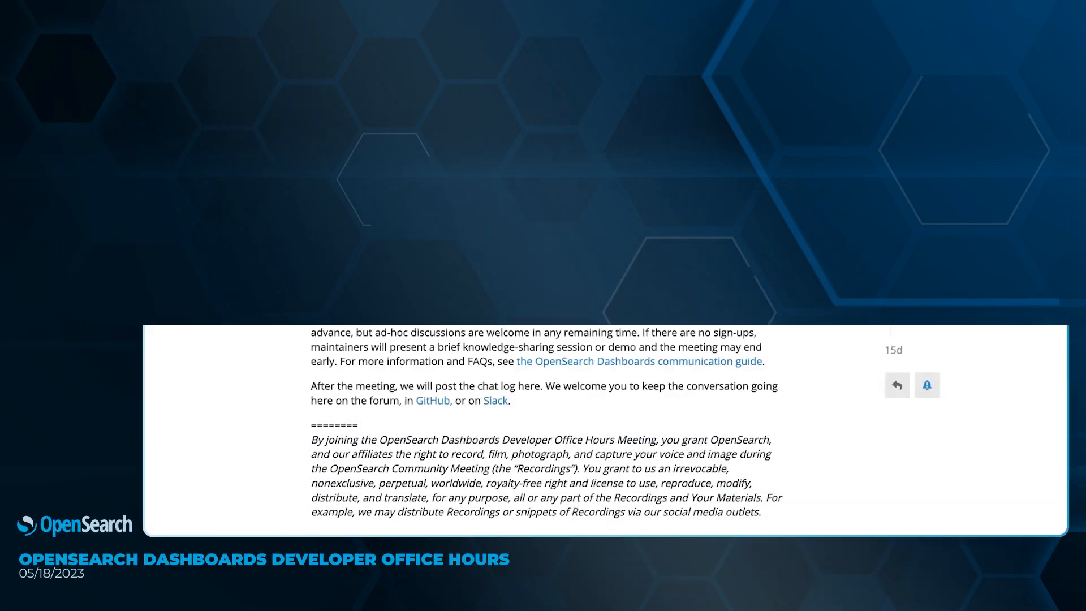
Scroll up and down through the office hours forum post.
scroll(up, 3)
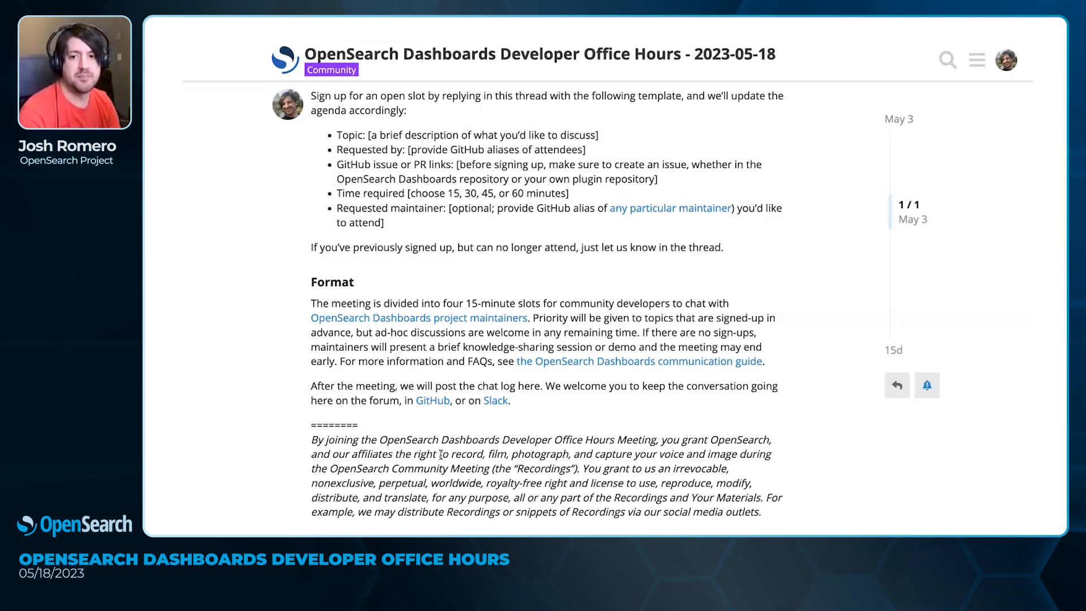
scroll(down, 3)
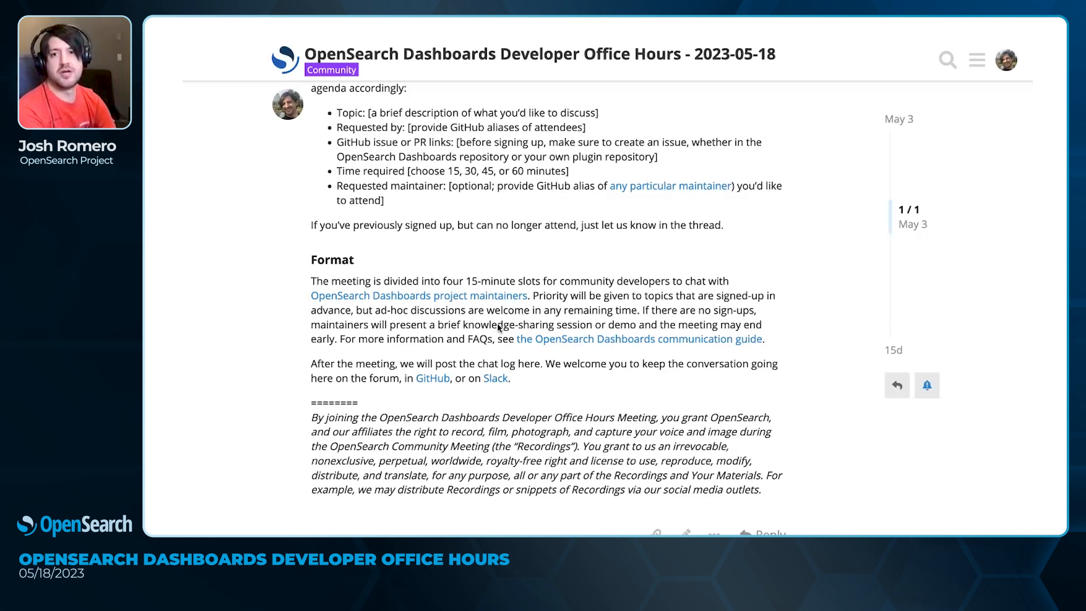
scroll(up, 3)
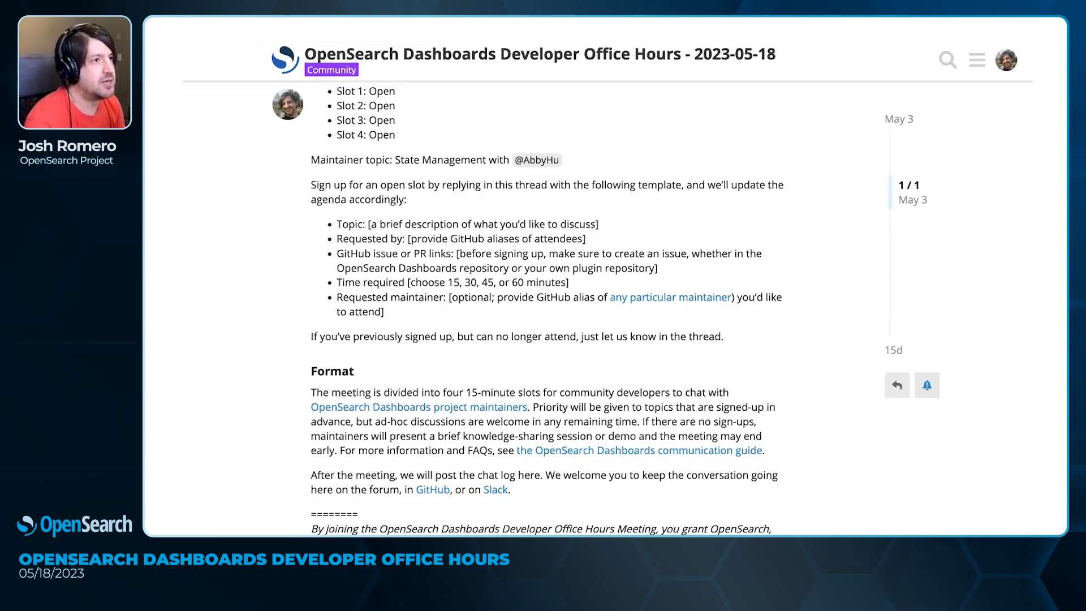
mouse_move(1001, 240)
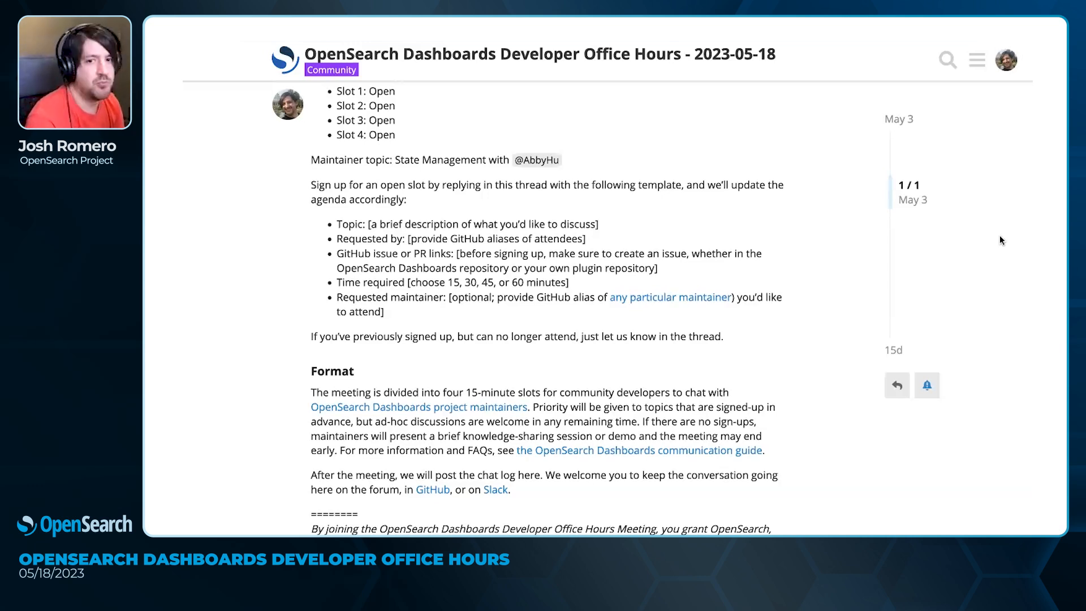
scroll(up, 3)
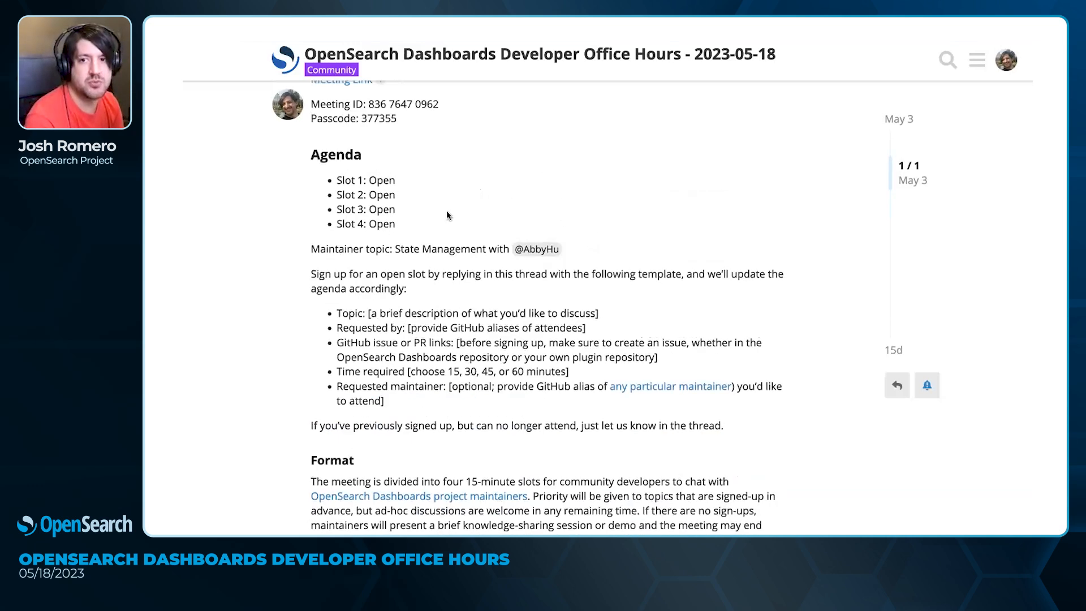
mouse_move(399, 201)
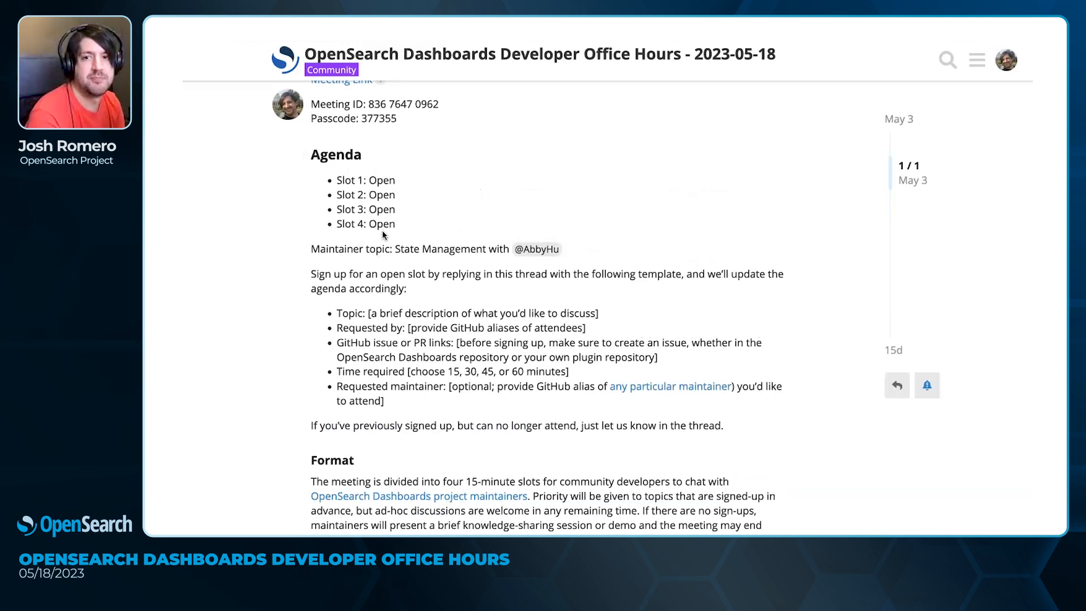
mouse_move(391, 162)
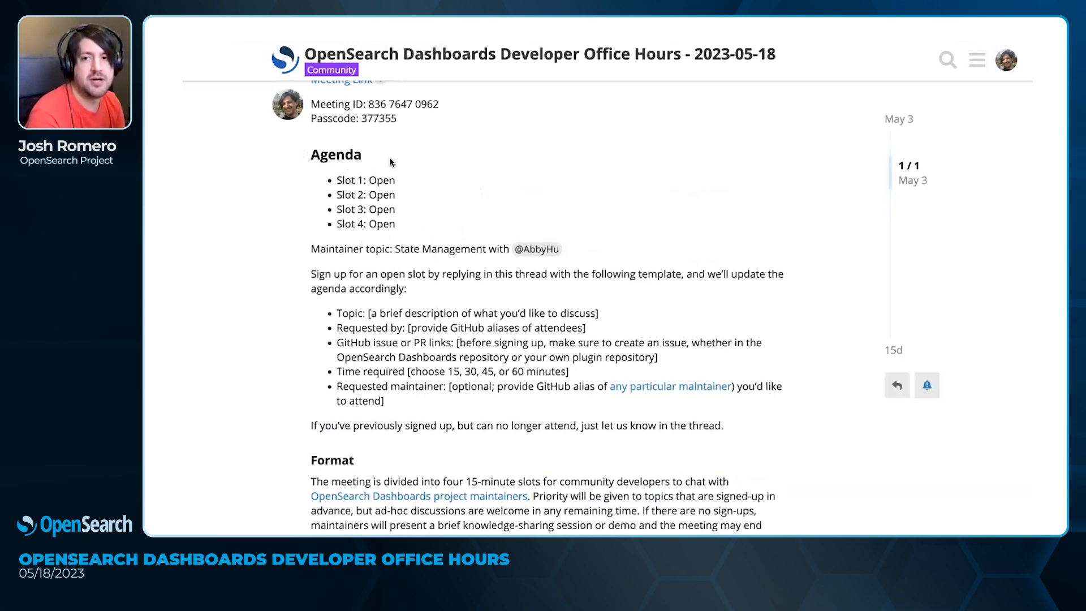
scroll(down, 3)
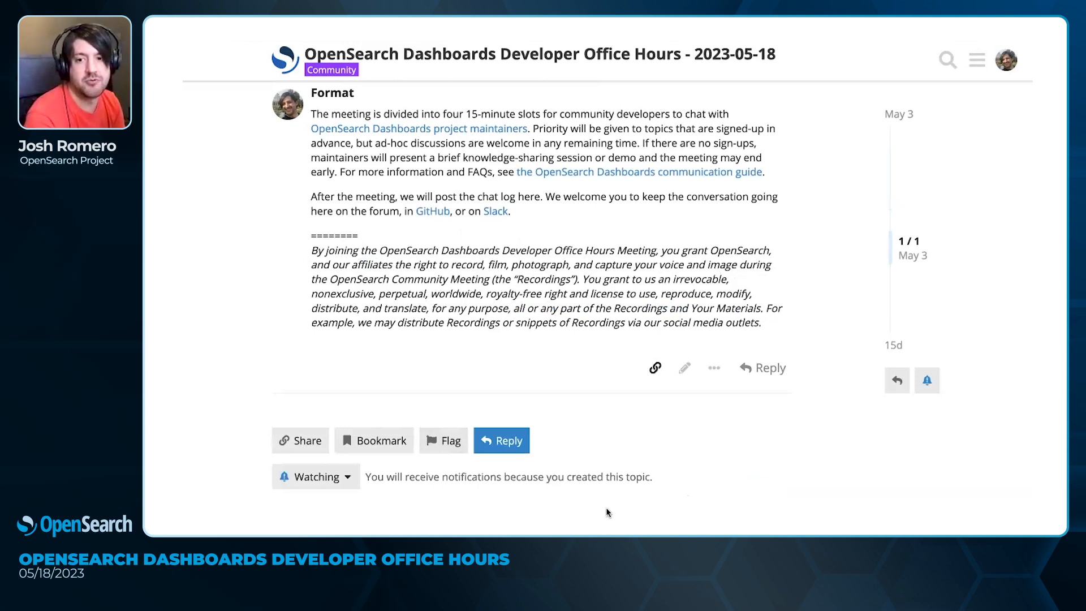
scroll(up, 3)
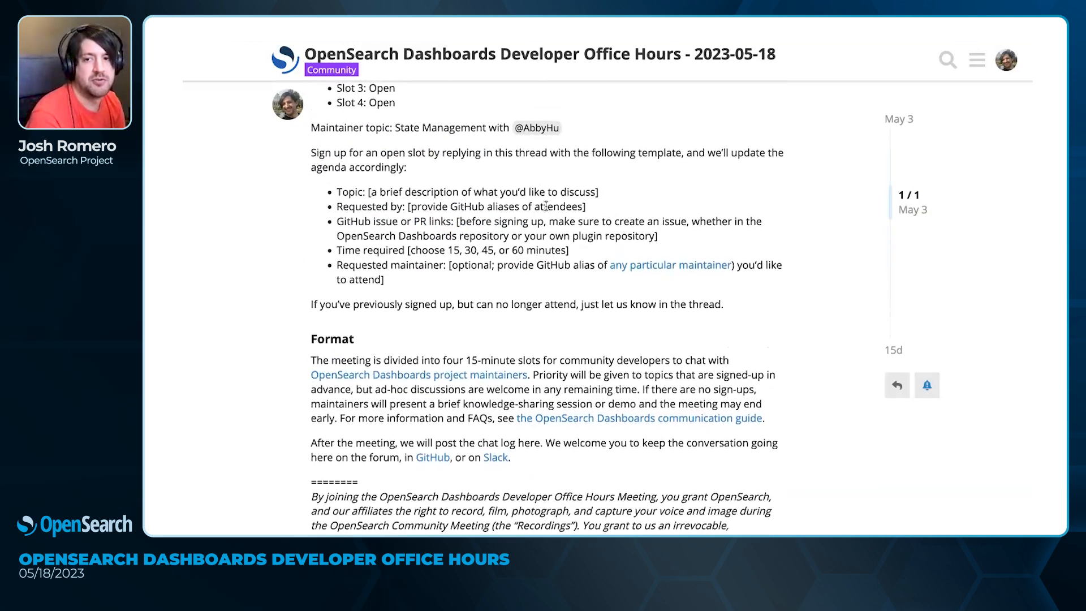
scroll(up, 3)
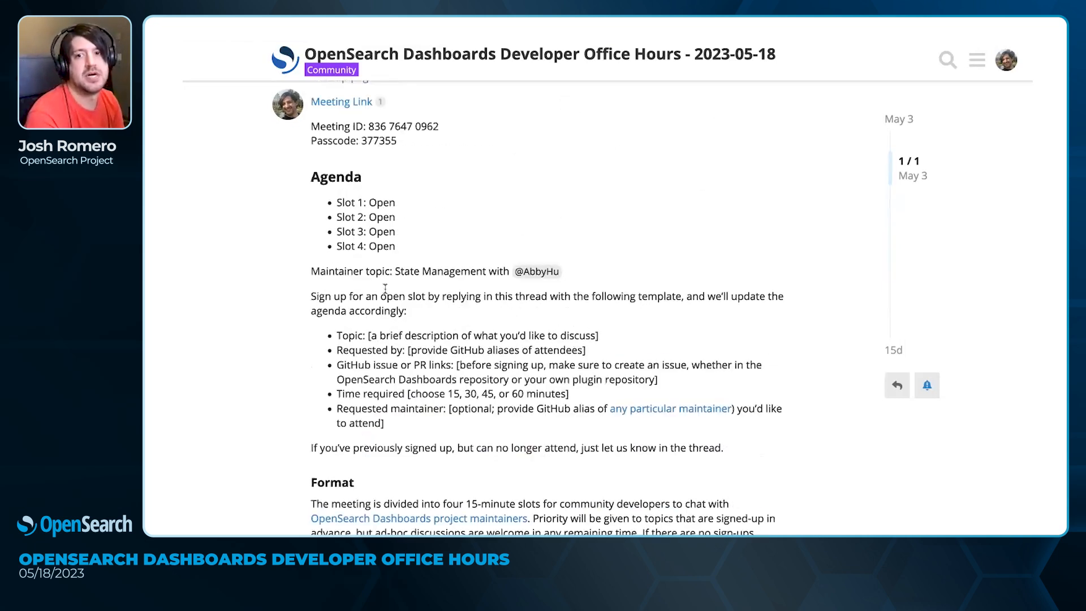
scroll(up, 3)
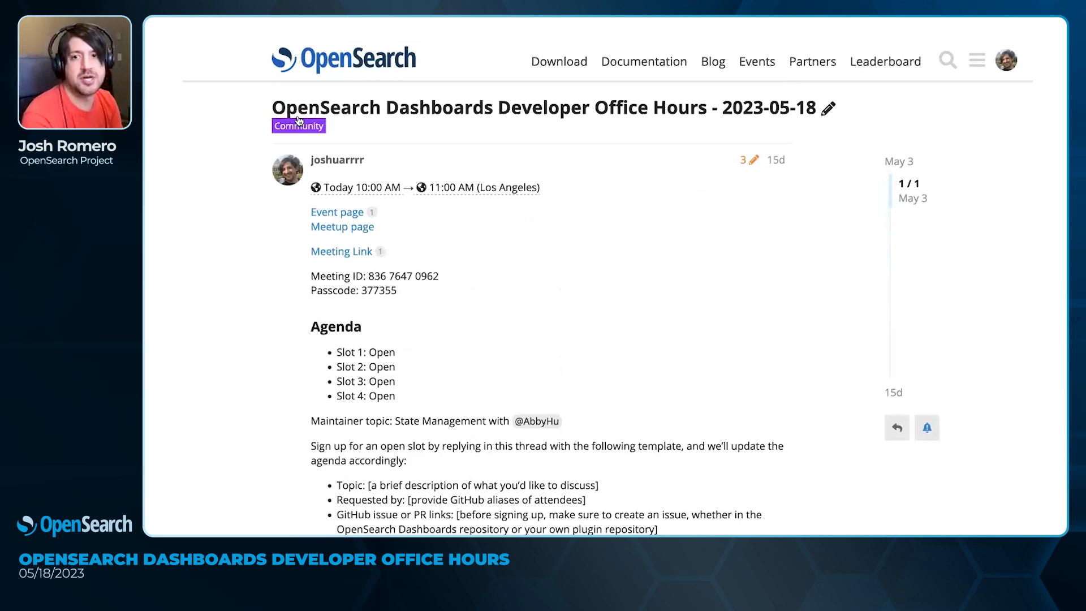
Go to the Community category topic list and scroll through its latest threads.
click(299, 126)
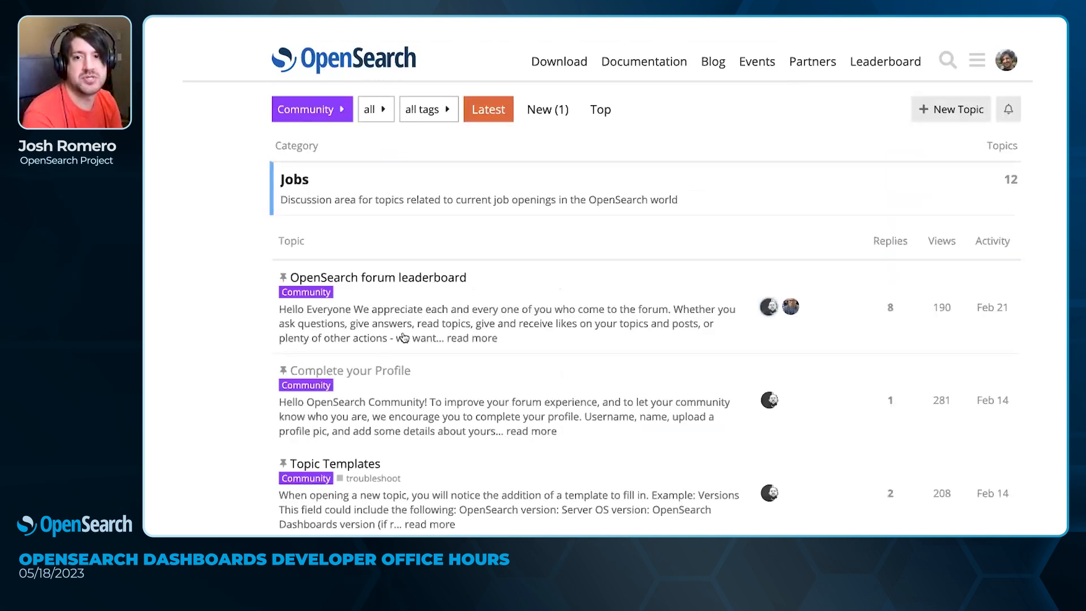
scroll(down, 3)
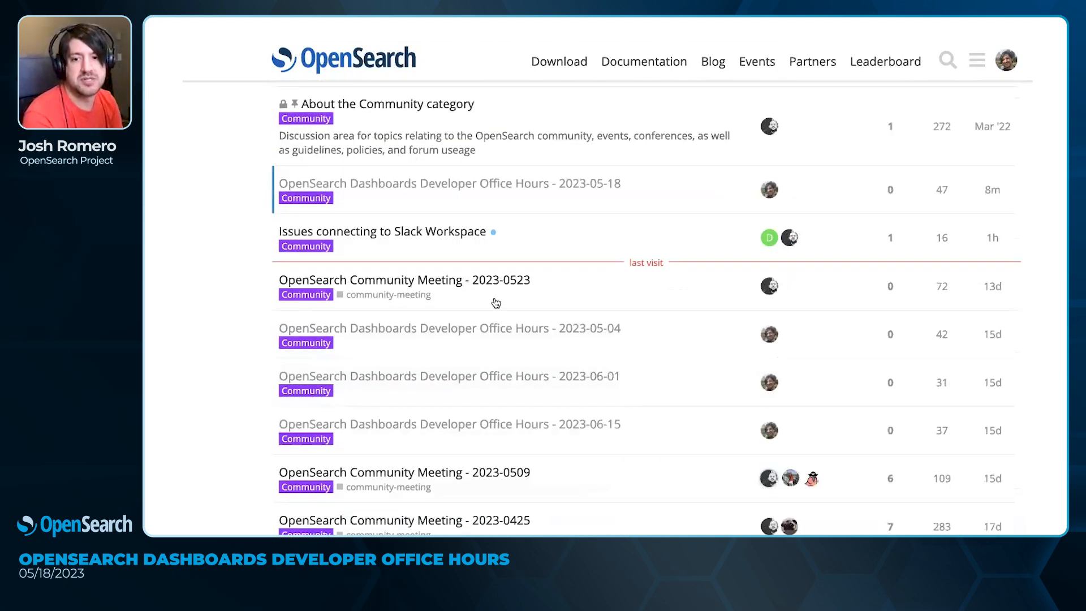
scroll(down, 3)
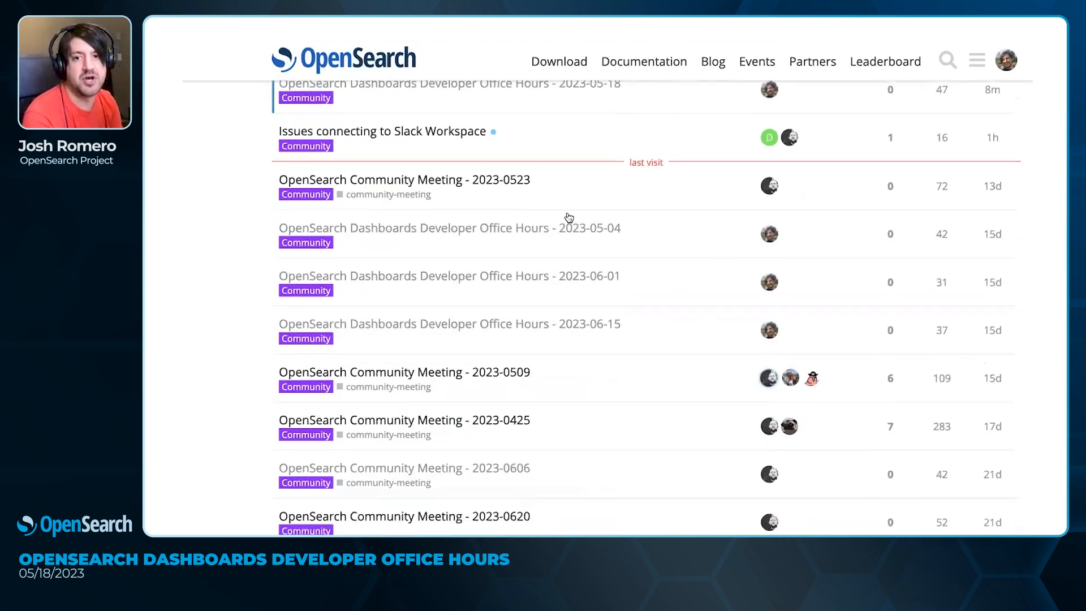
mouse_move(621, 231)
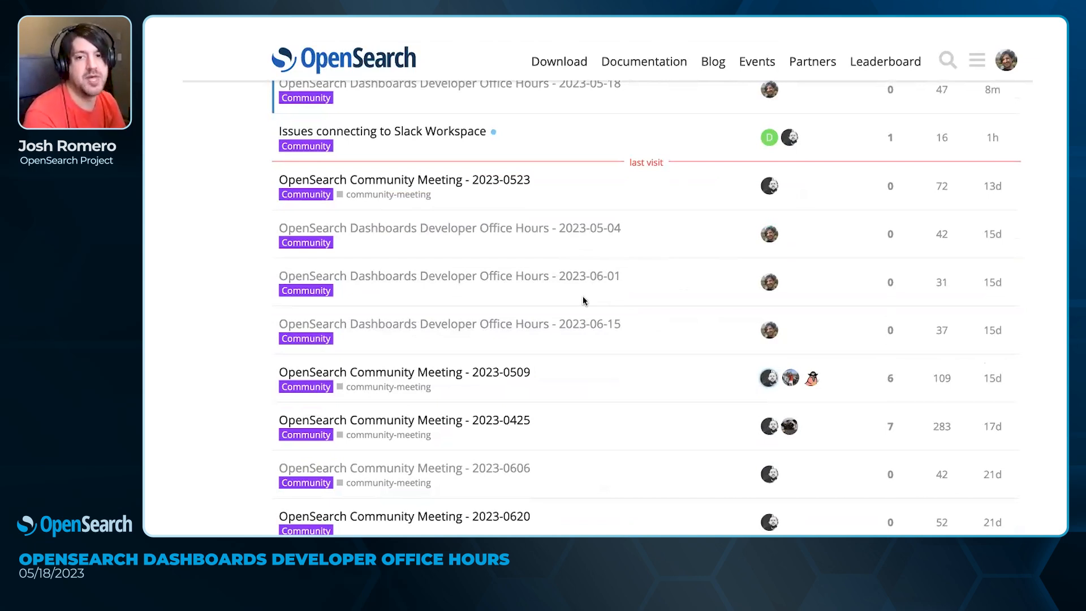
mouse_move(592, 304)
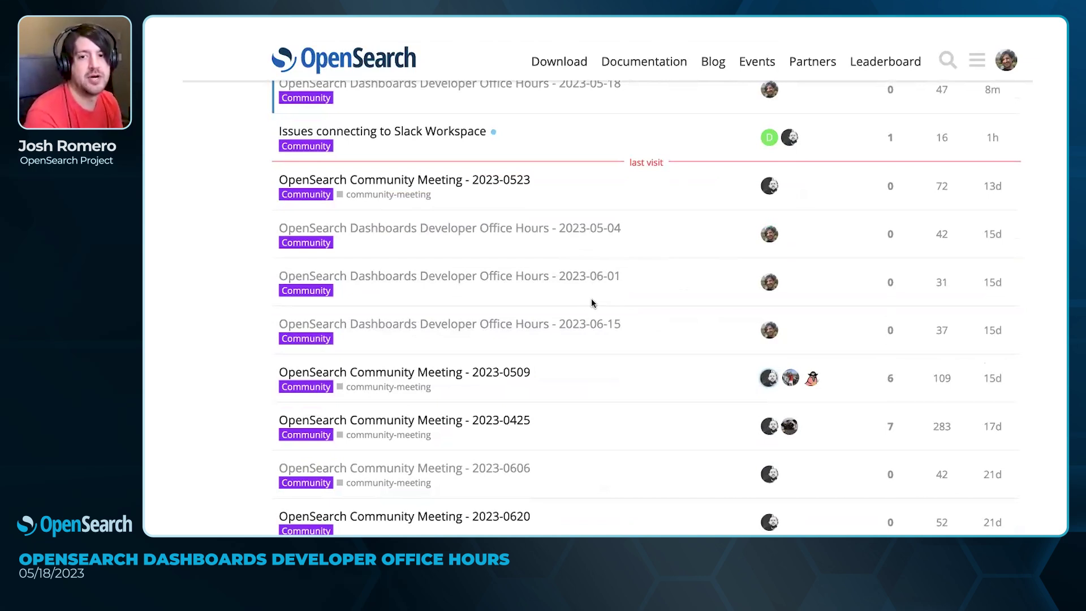
mouse_move(598, 278)
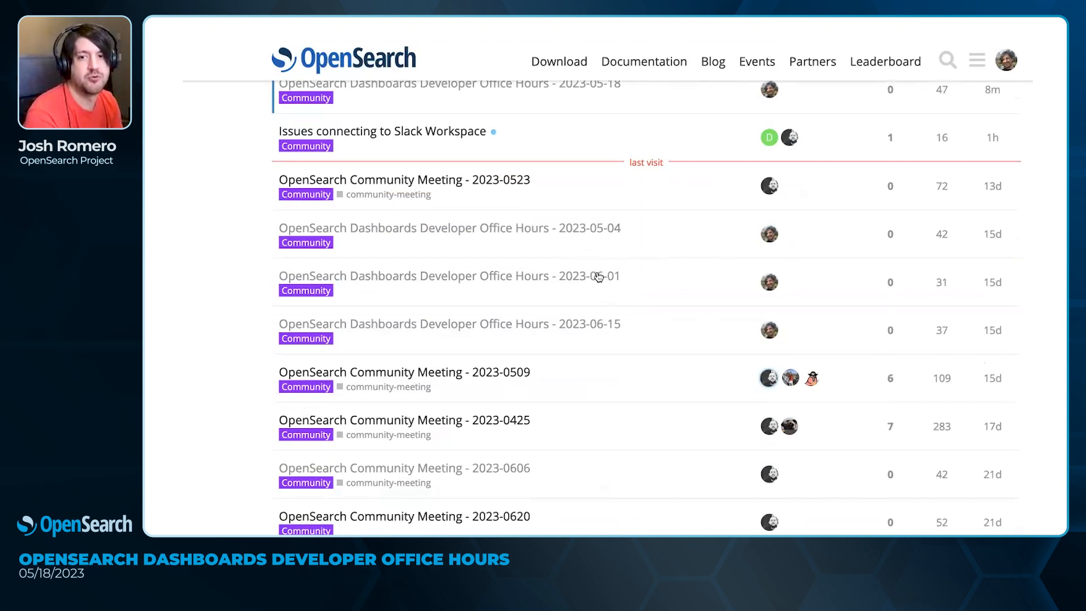
mouse_move(602, 272)
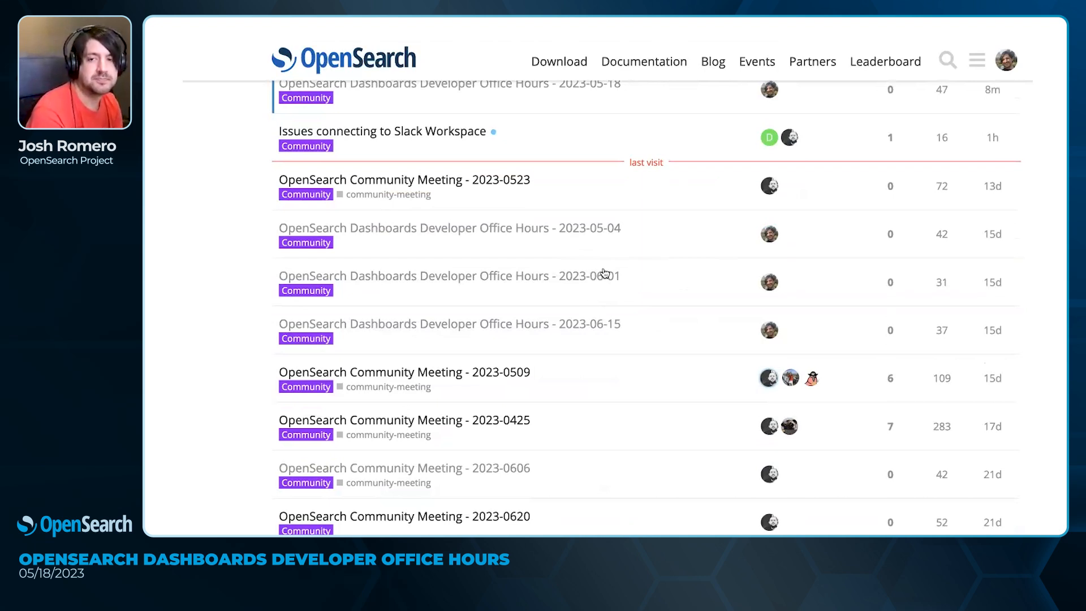
mouse_move(375, 242)
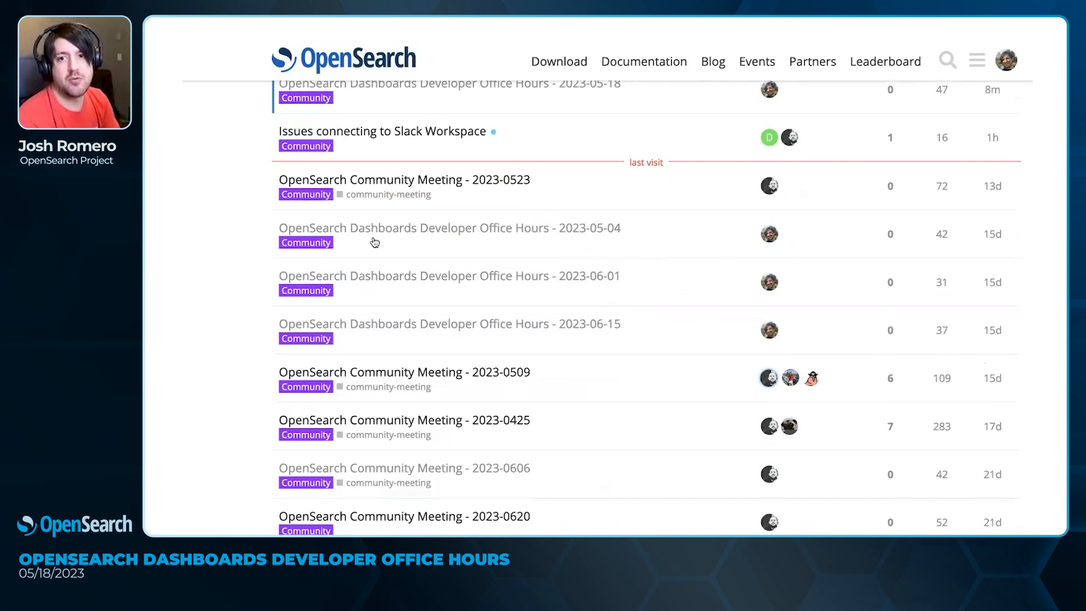
mouse_move(457, 236)
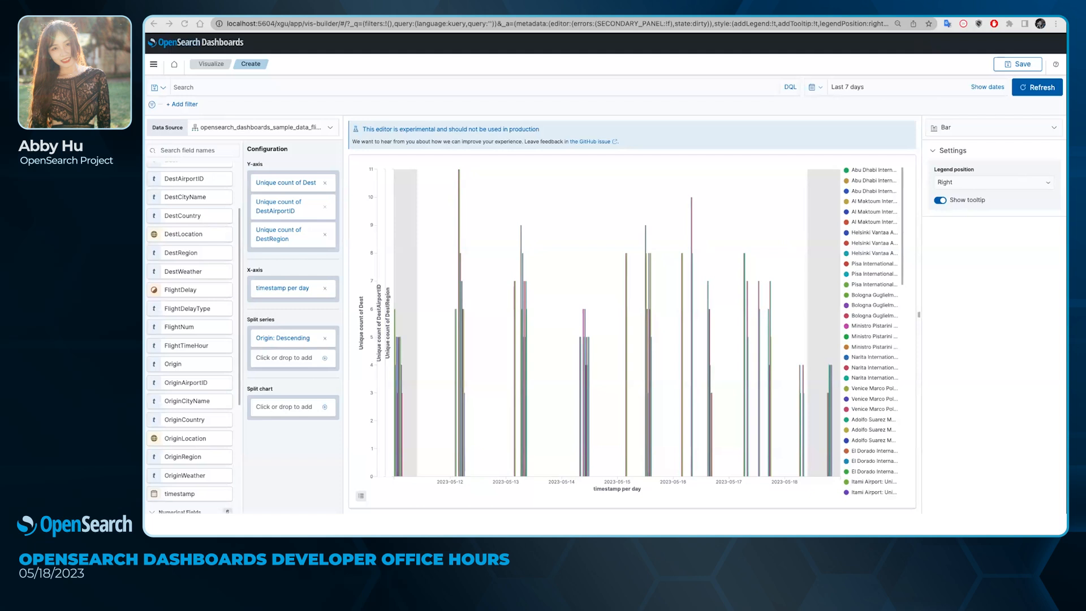
mouse_move(610, 219)
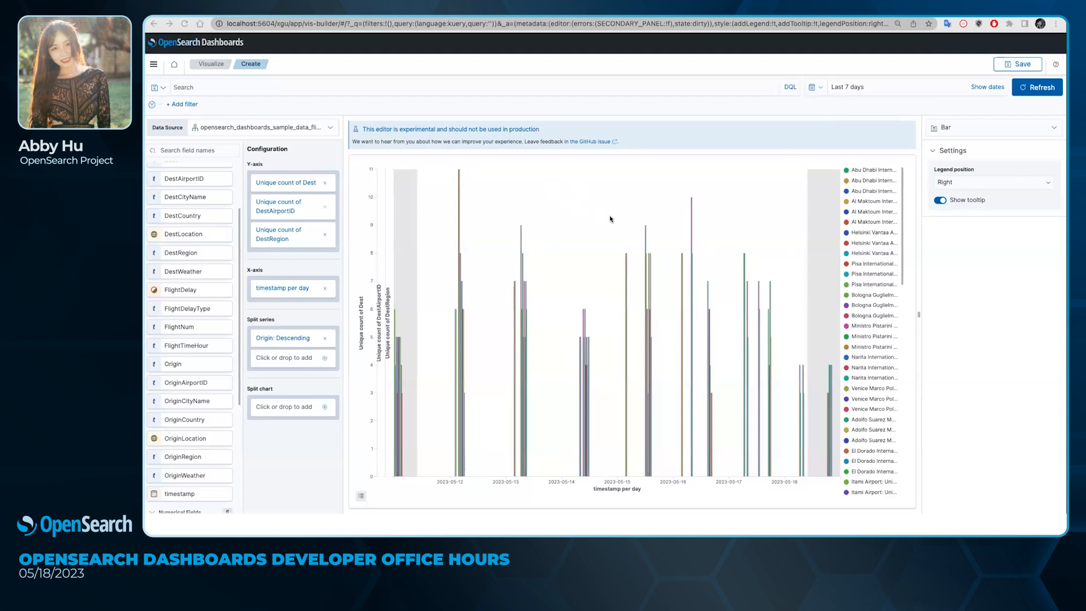
mouse_move(746, 214)
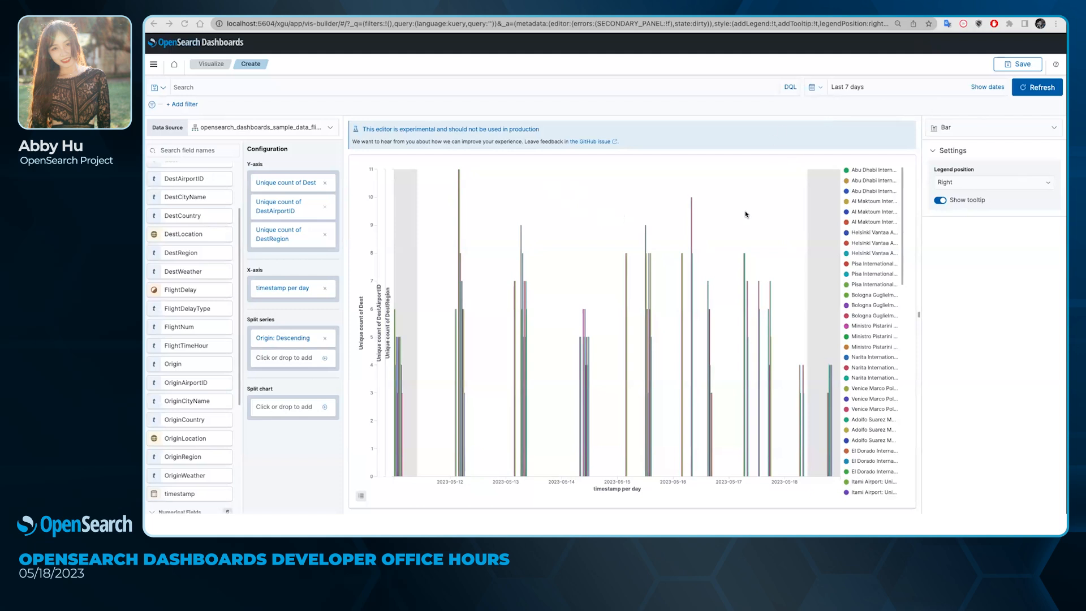
mouse_move(726, 217)
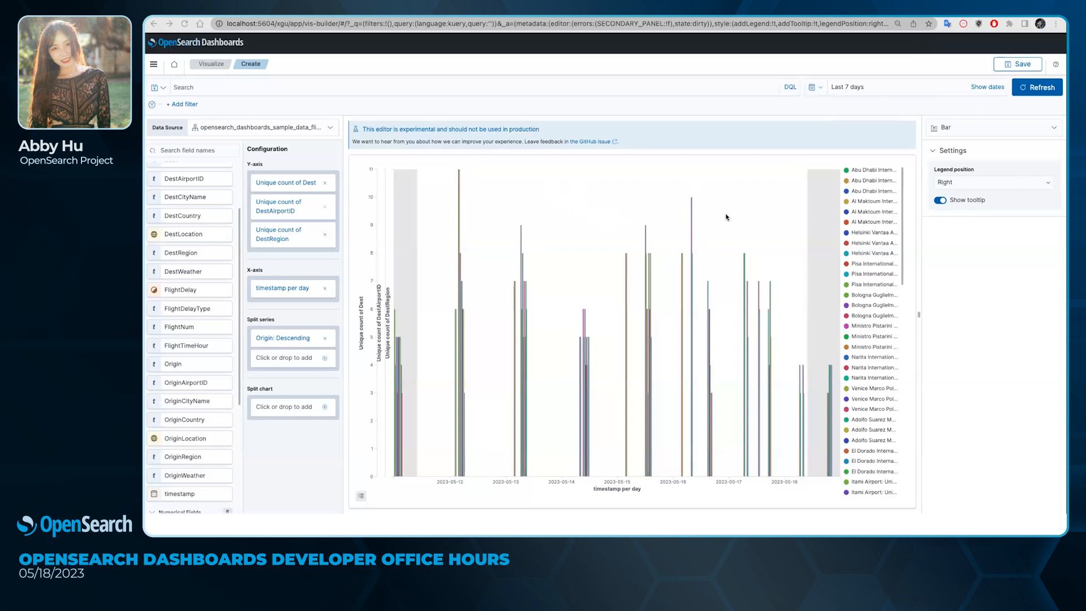
mouse_move(452, 194)
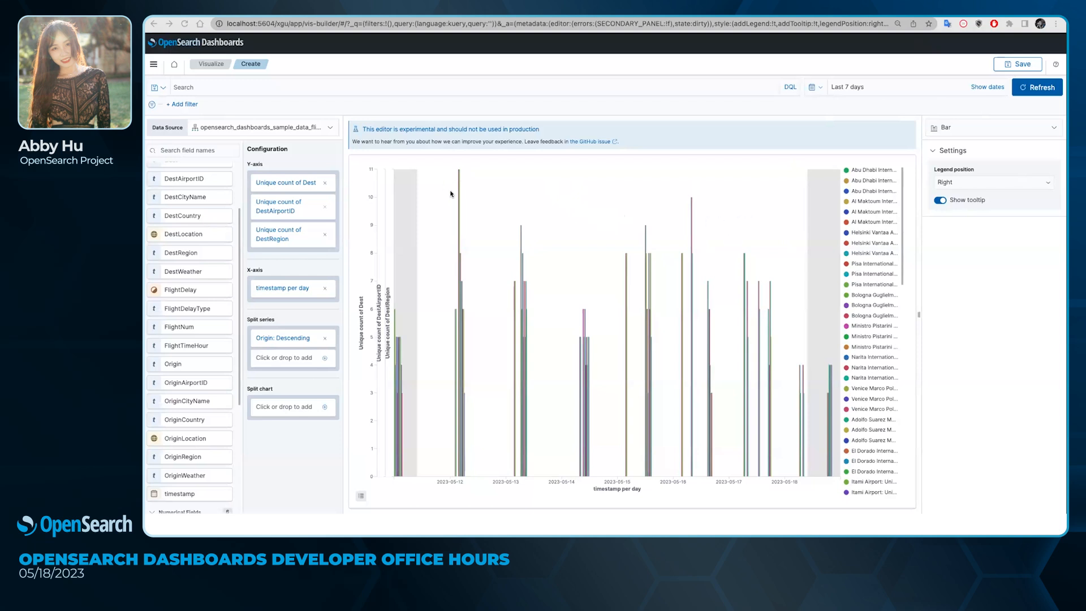
mouse_move(495, 210)
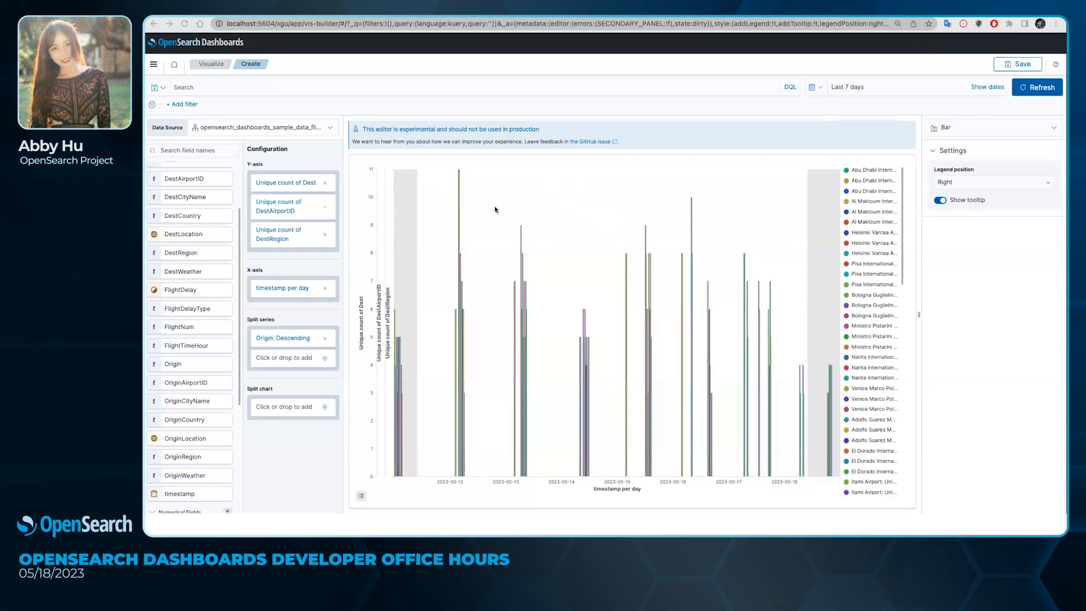
mouse_move(483, 215)
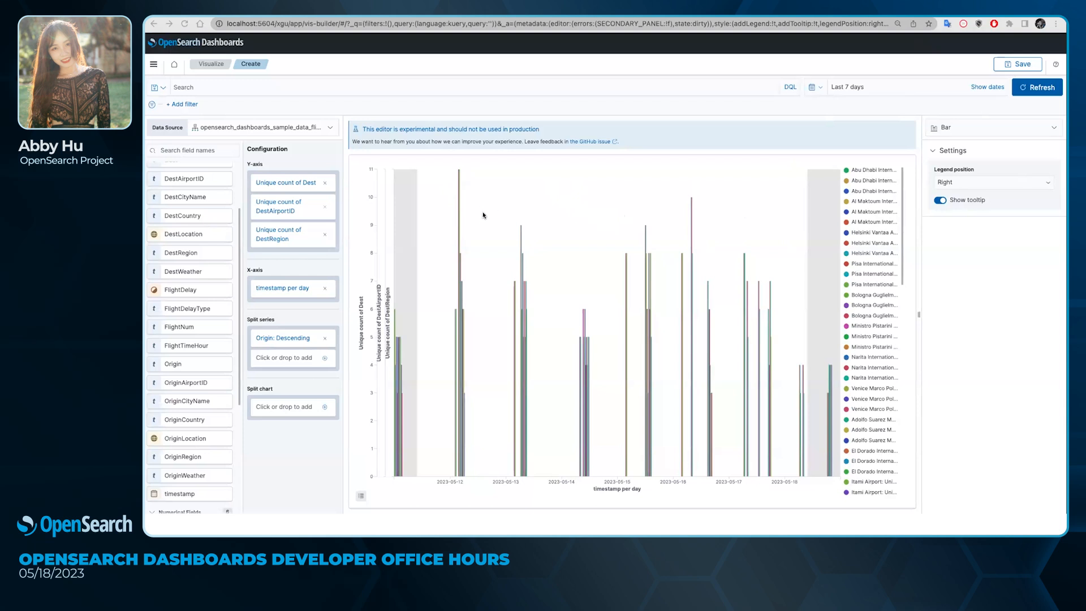
mouse_move(476, 206)
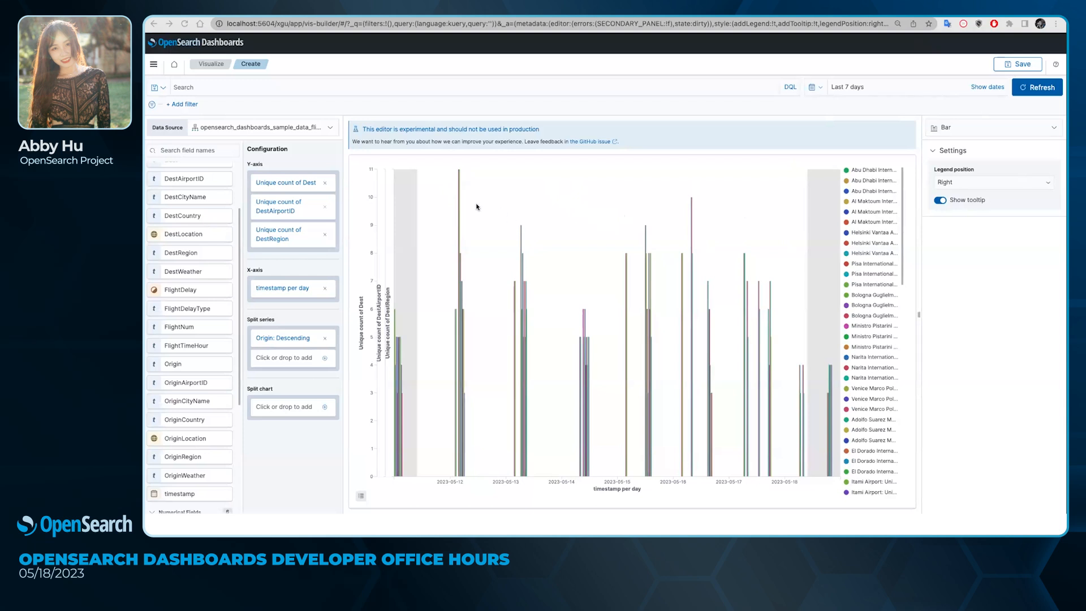
mouse_move(469, 225)
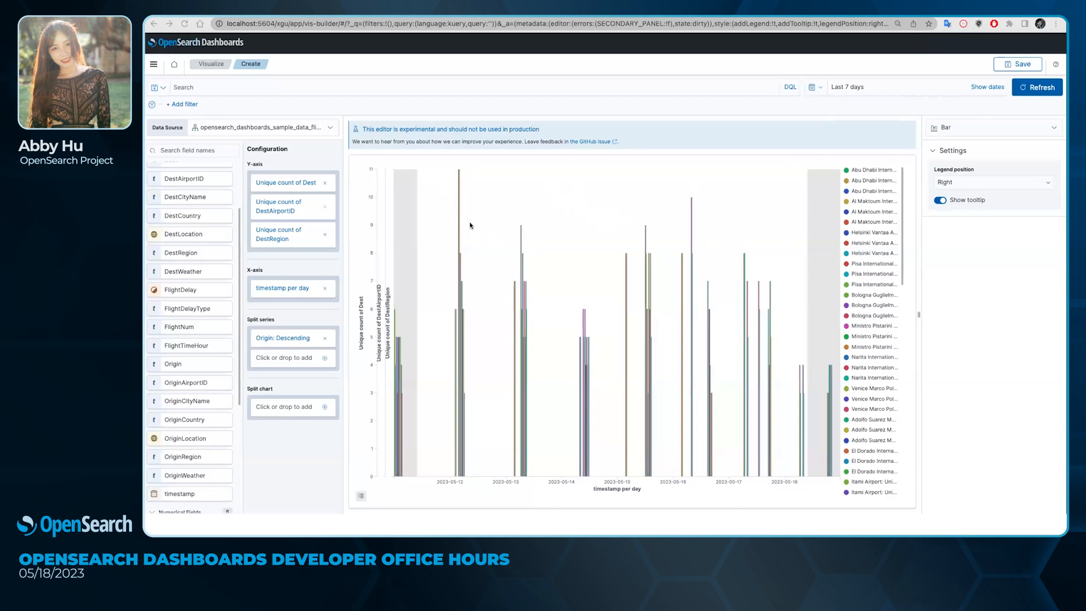
mouse_move(538, 221)
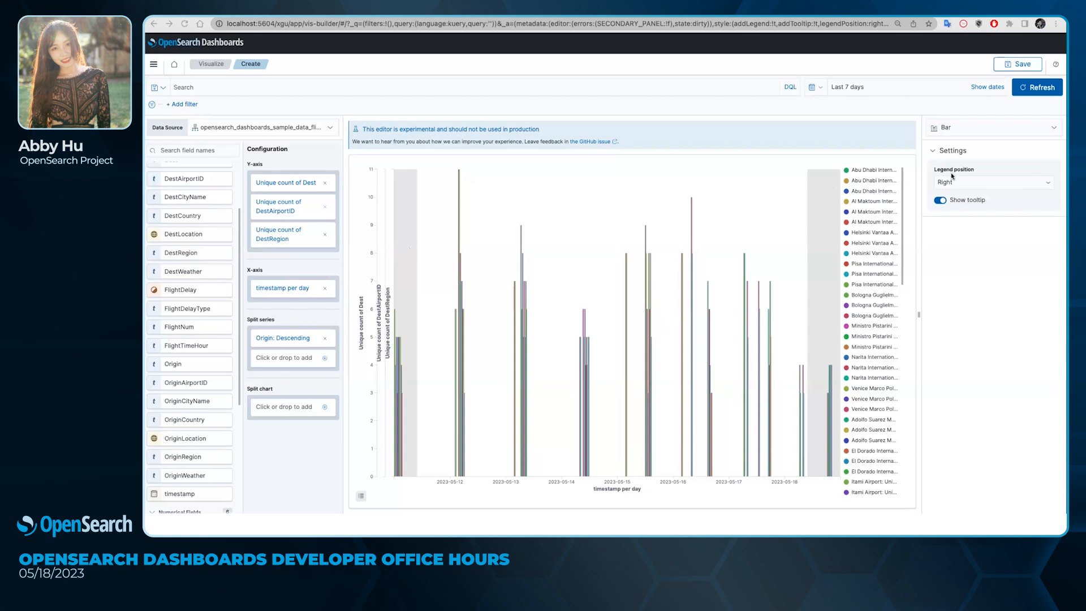
mouse_move(909, 303)
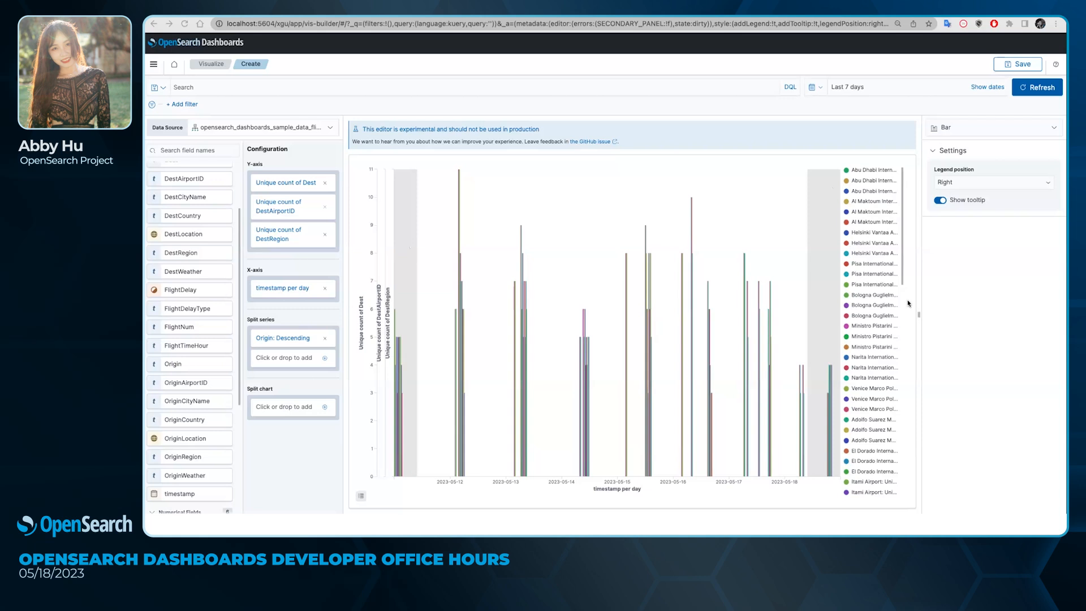
mouse_move(393, 201)
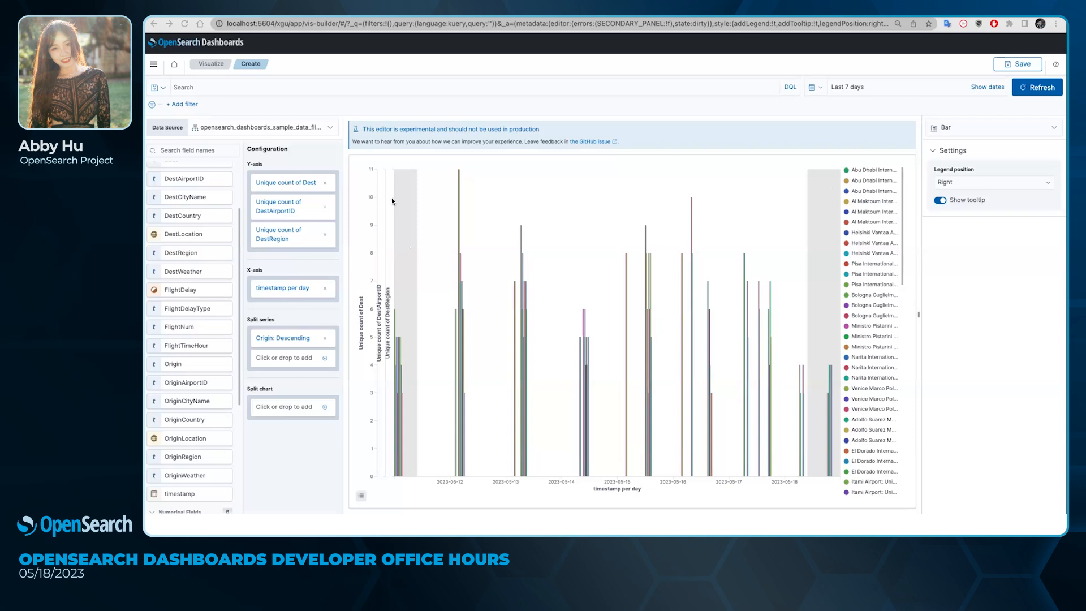
mouse_move(569, 242)
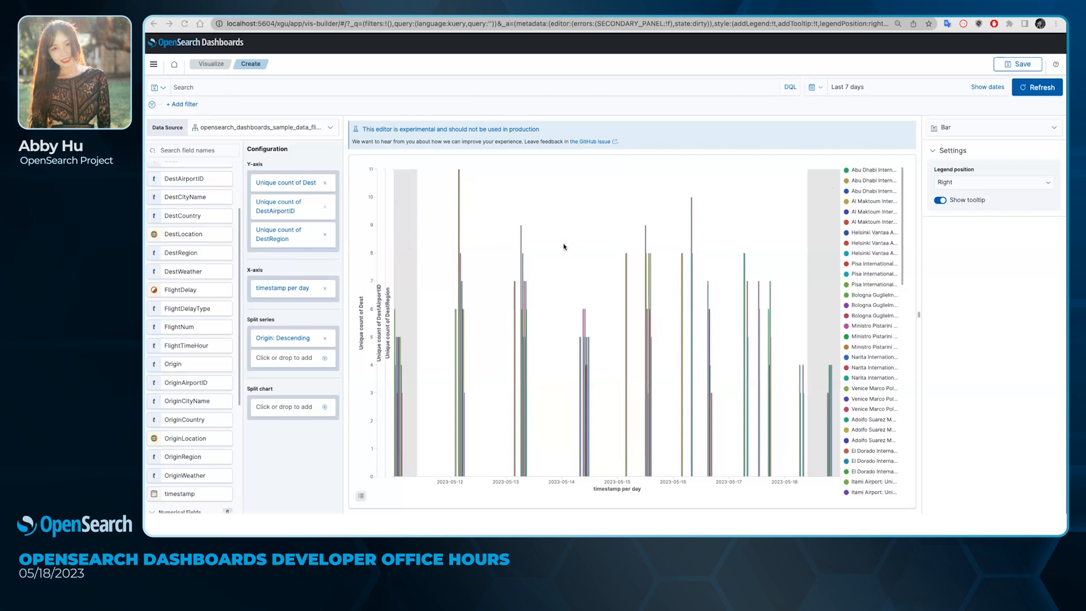
mouse_move(335, 274)
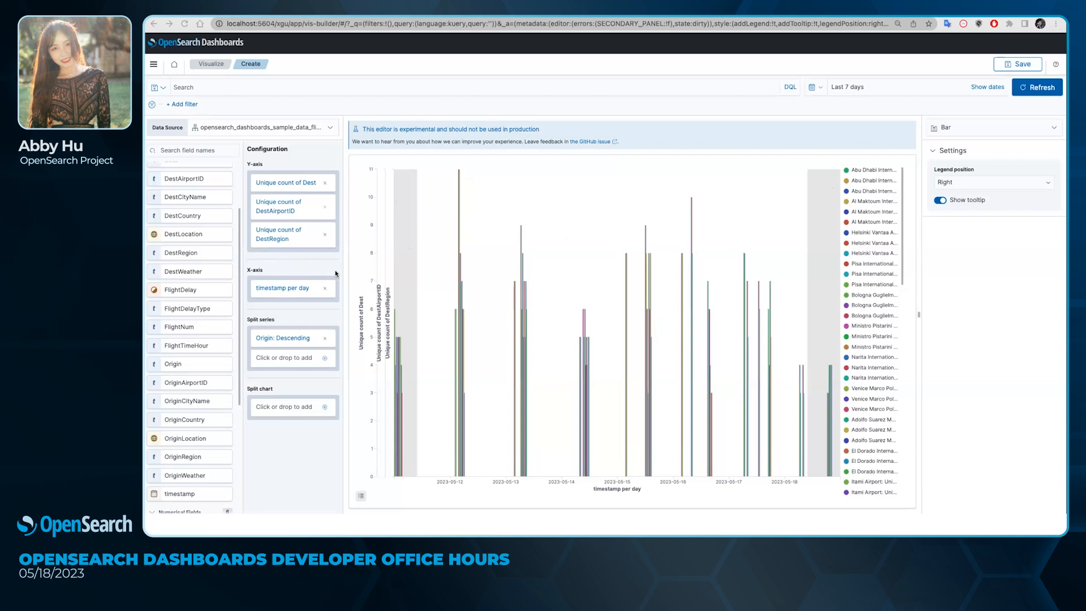
mouse_move(923, 229)
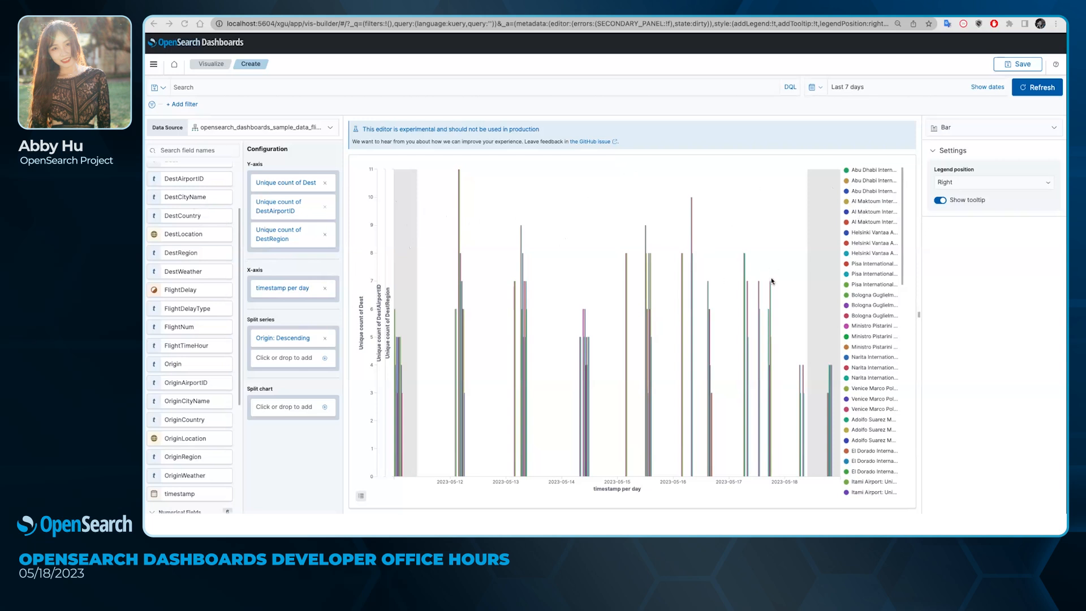
mouse_move(899, 96)
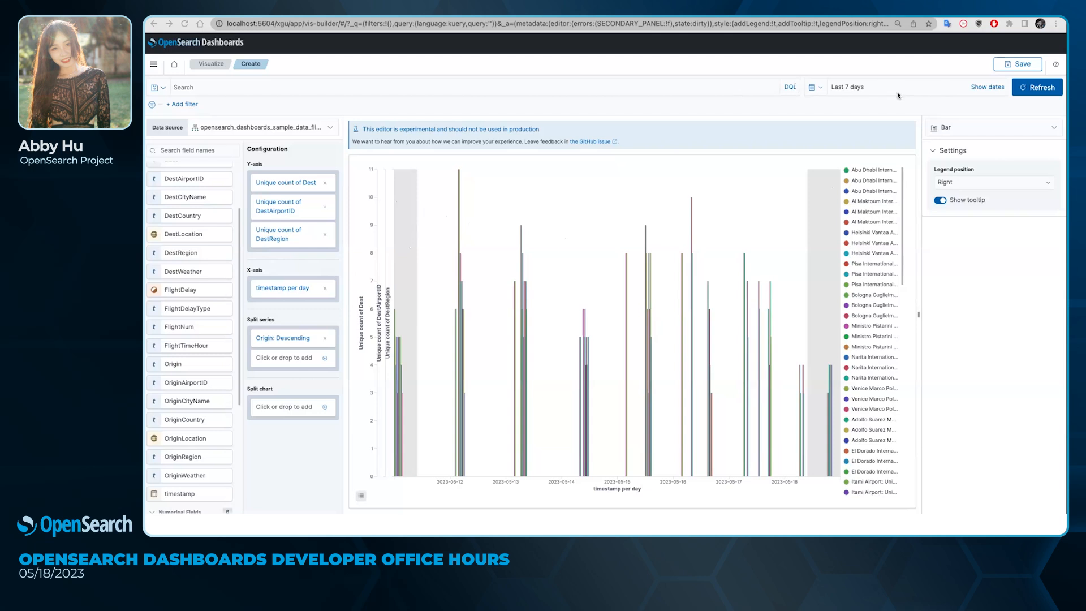
mouse_move(741, 195)
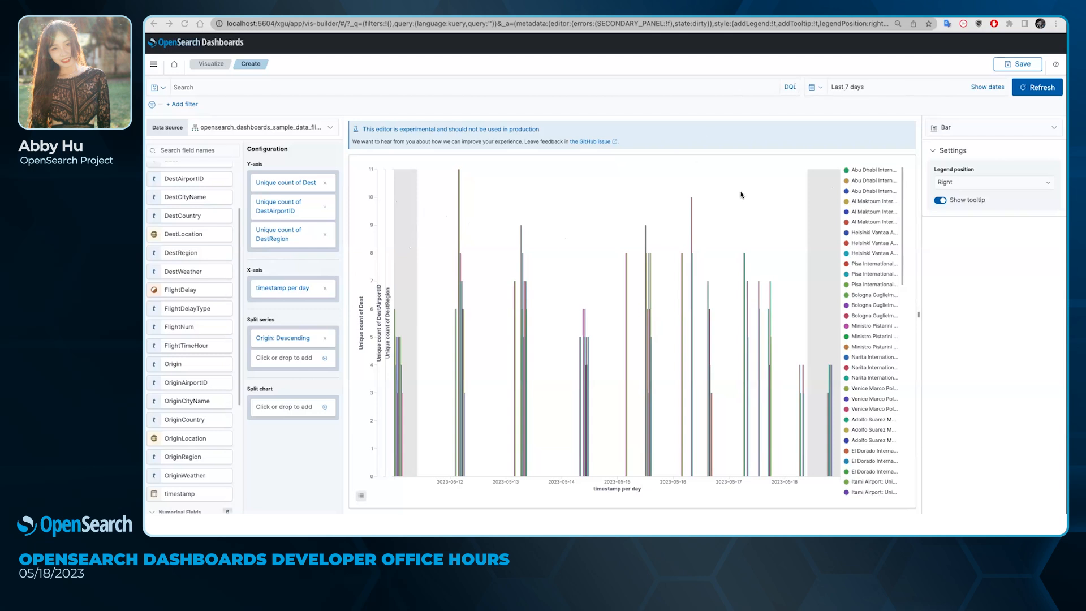
mouse_move(621, 282)
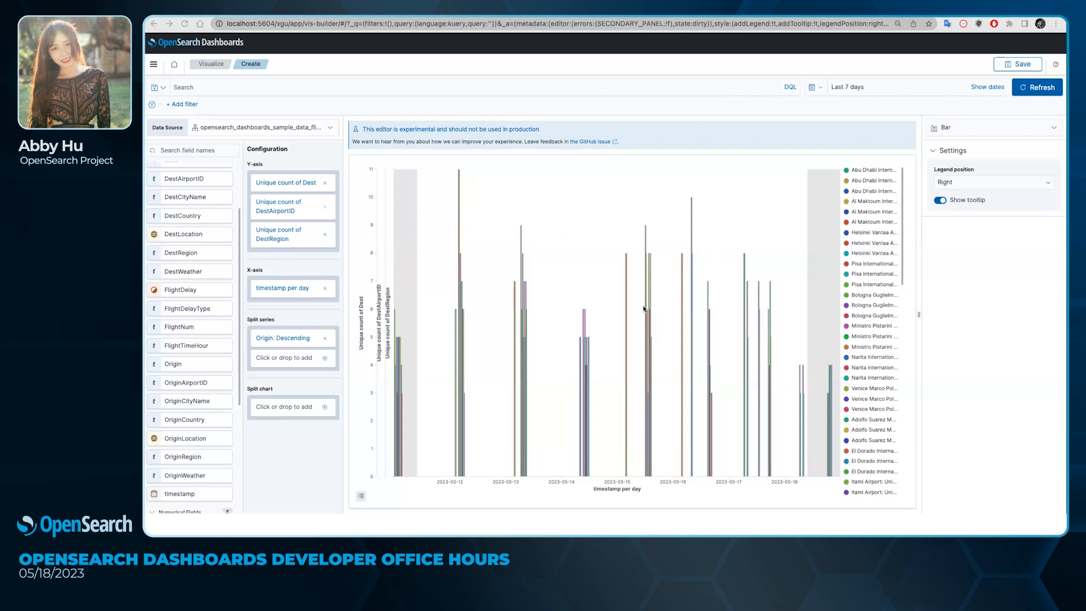
mouse_move(587, 262)
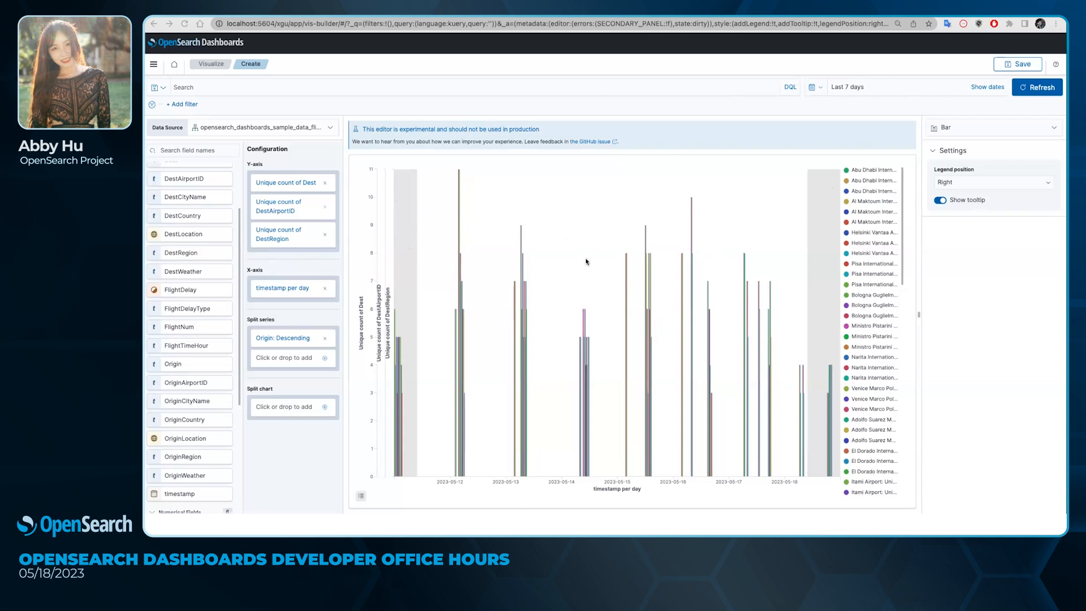
mouse_move(647, 281)
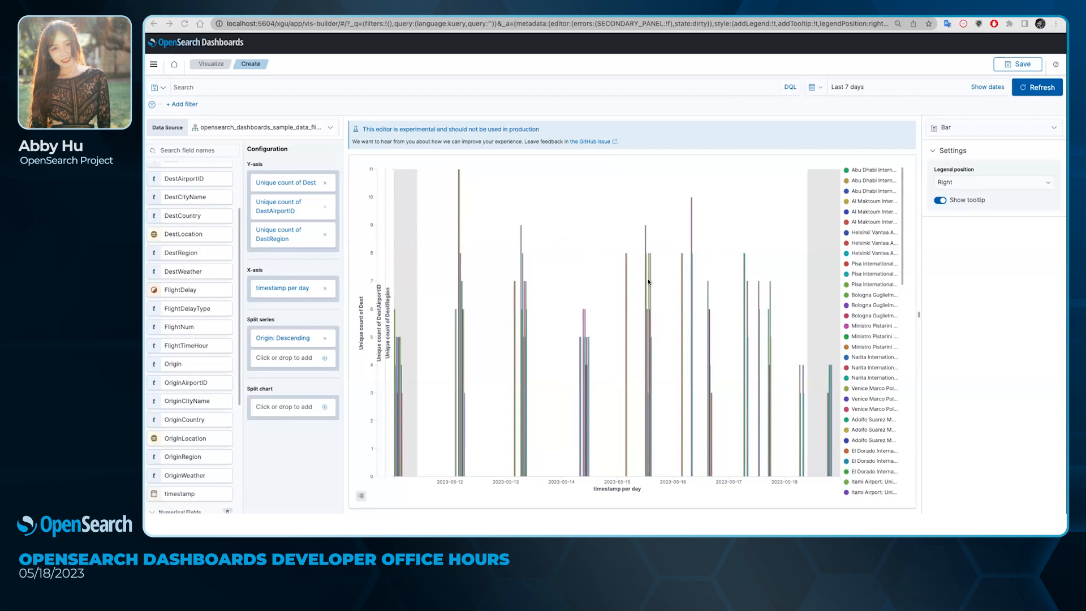
mouse_move(470, 255)
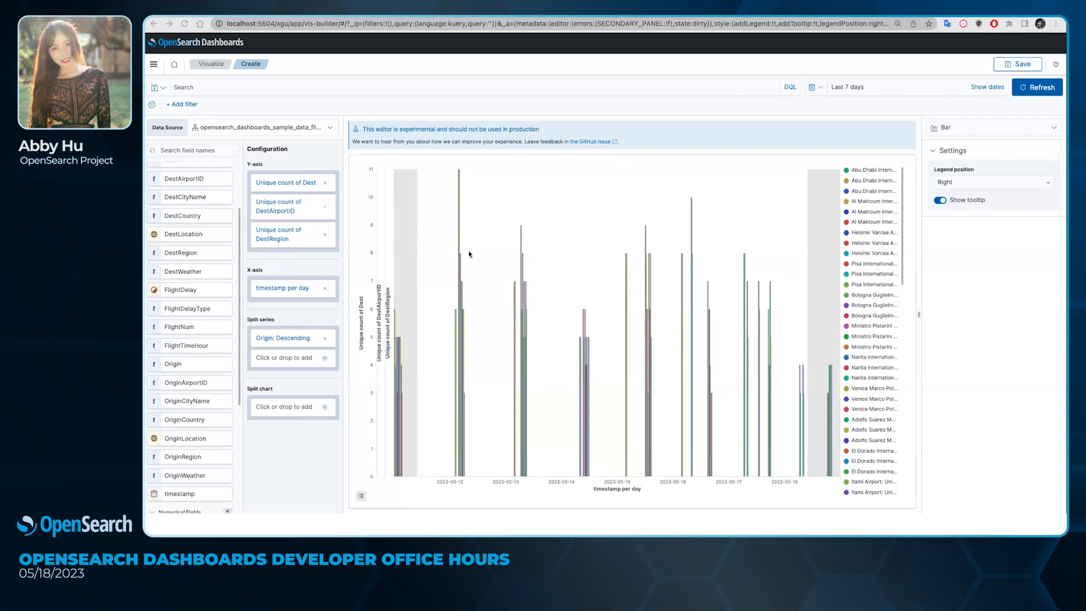
mouse_move(487, 238)
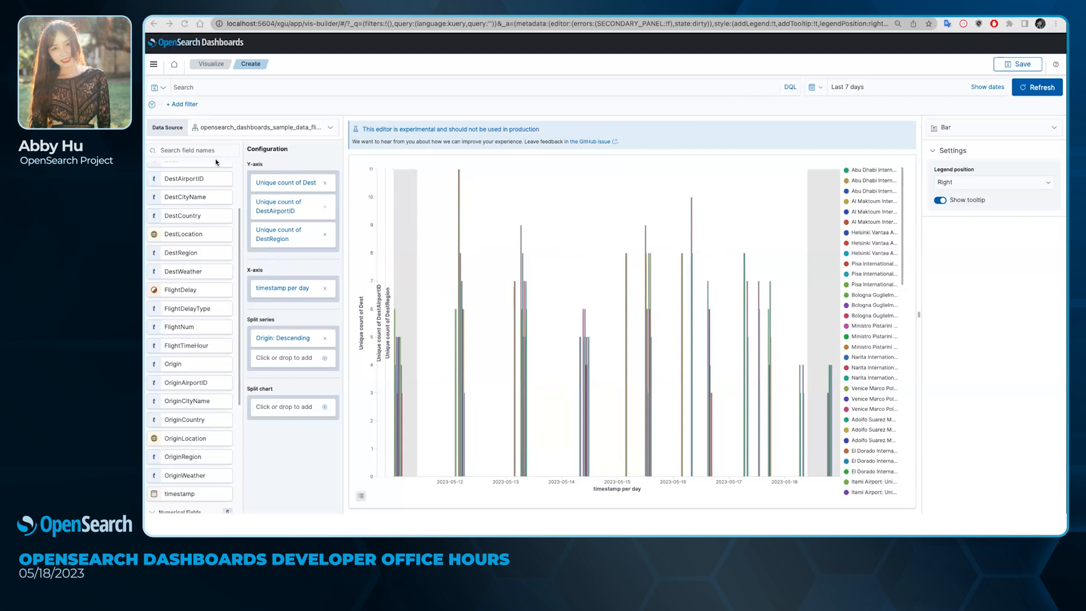
mouse_move(443, 112)
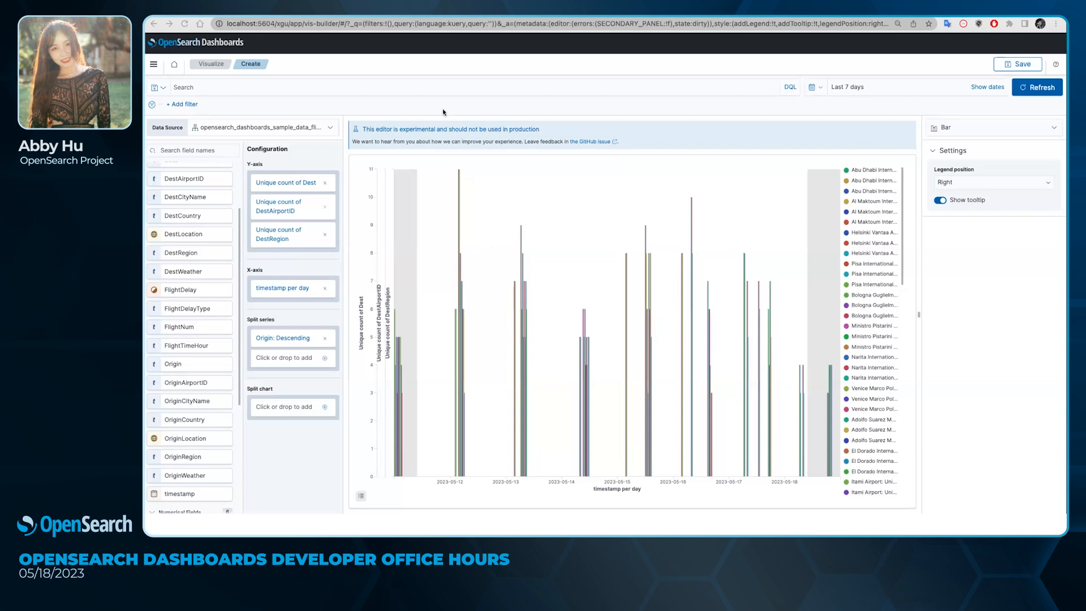
mouse_move(302, 277)
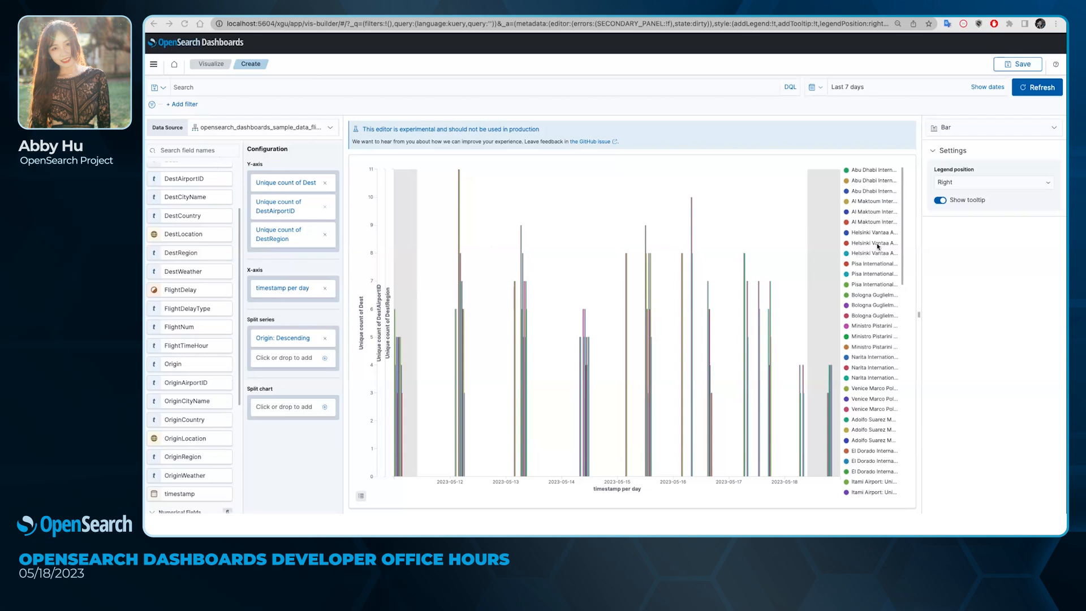
mouse_move(751, 144)
text(AvgTicketPrice < 500)
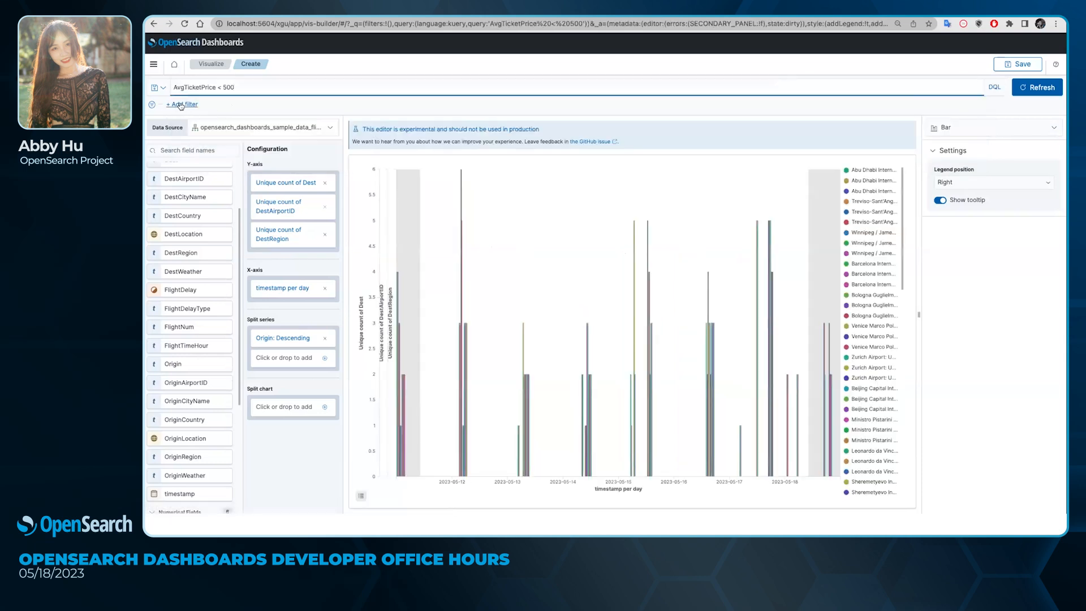
Add an 'AvgTicketPrice: exists' filter alongside the < 500 query and save it.
click(181, 104)
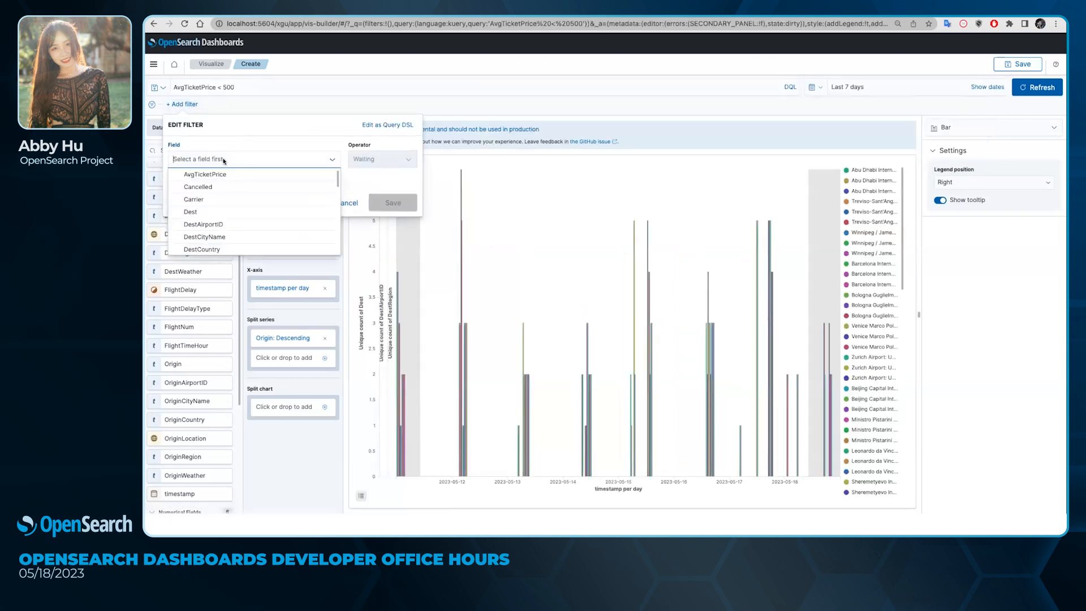
click(204, 175)
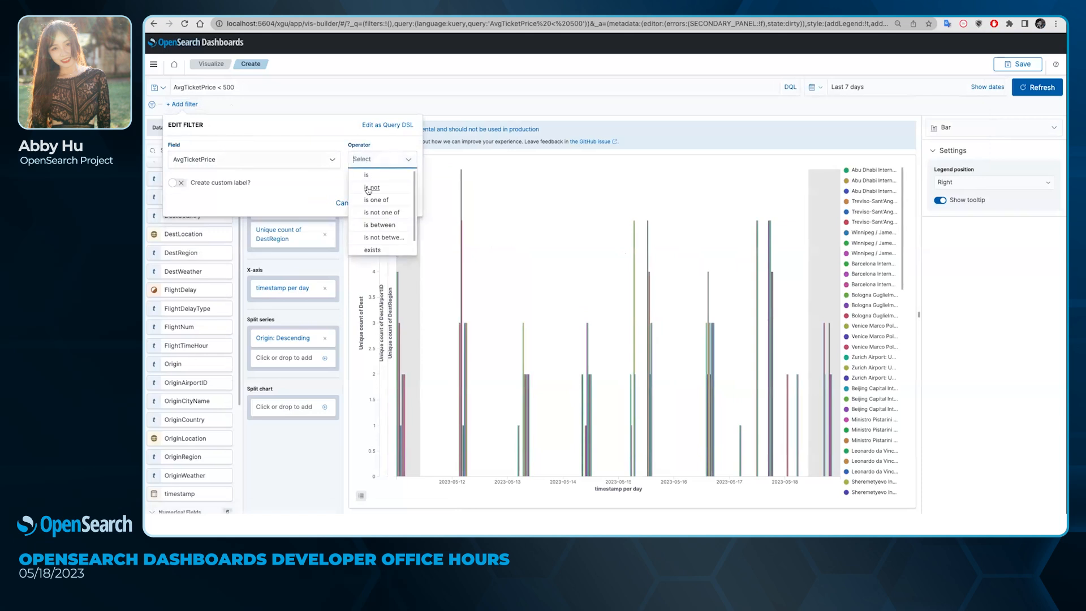
click(372, 250)
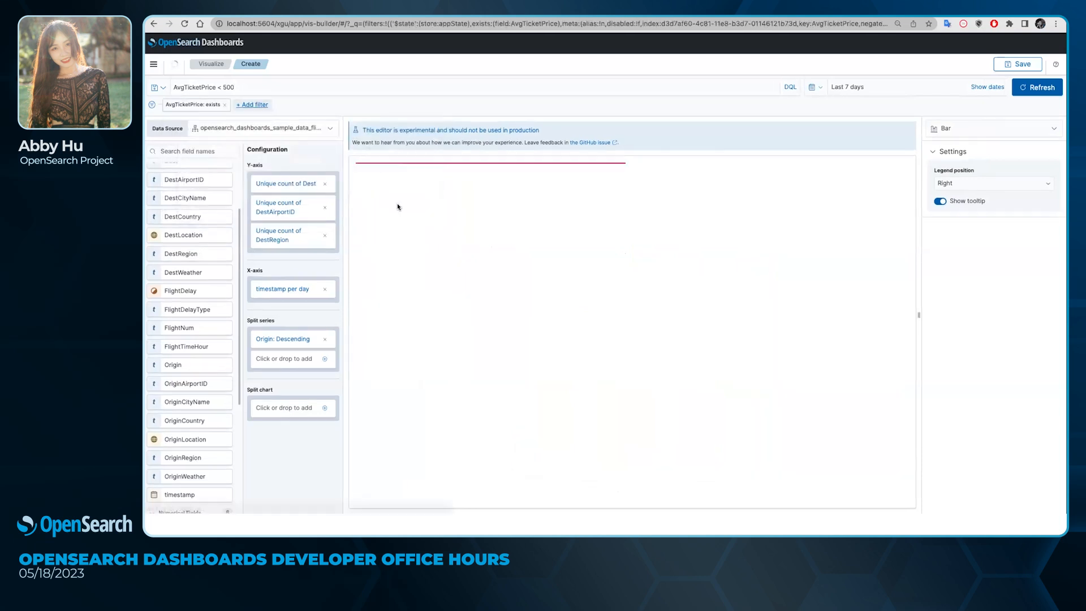
click(1038, 87)
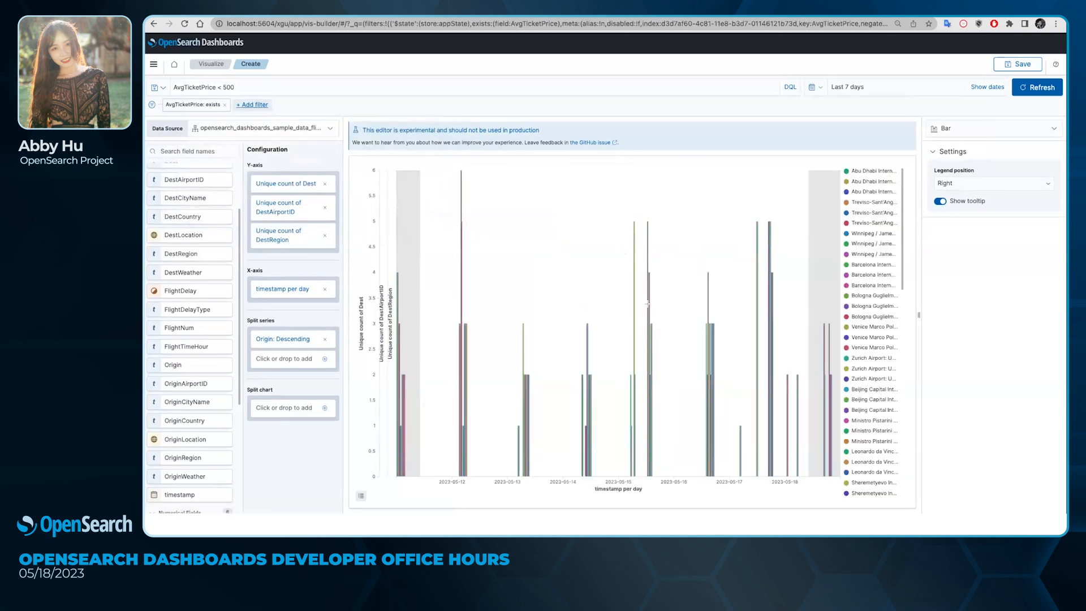
click(185, 24)
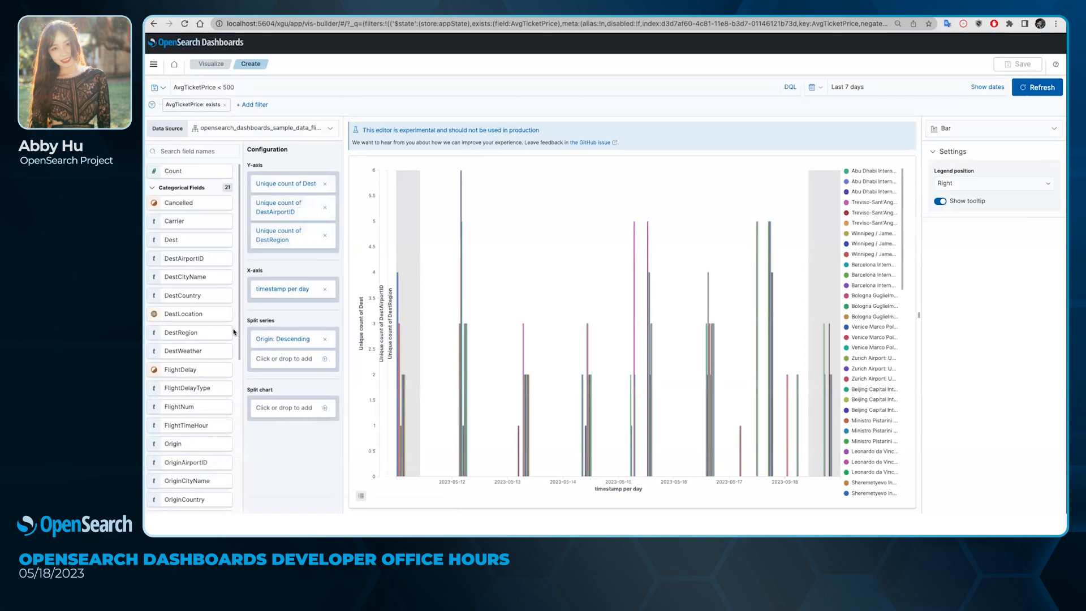
mouse_move(280, 328)
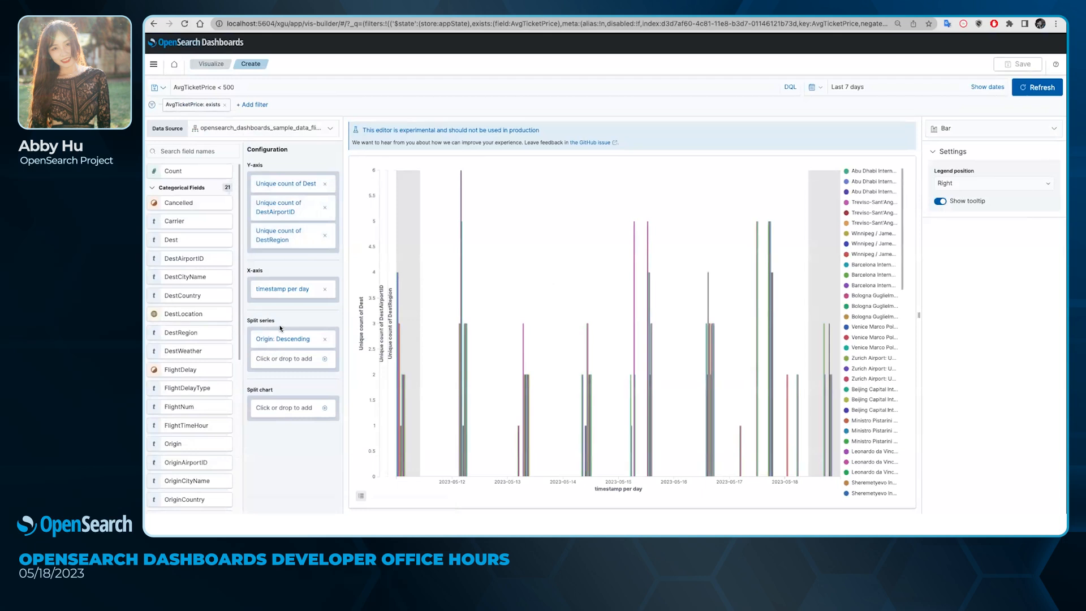
mouse_move(412, 237)
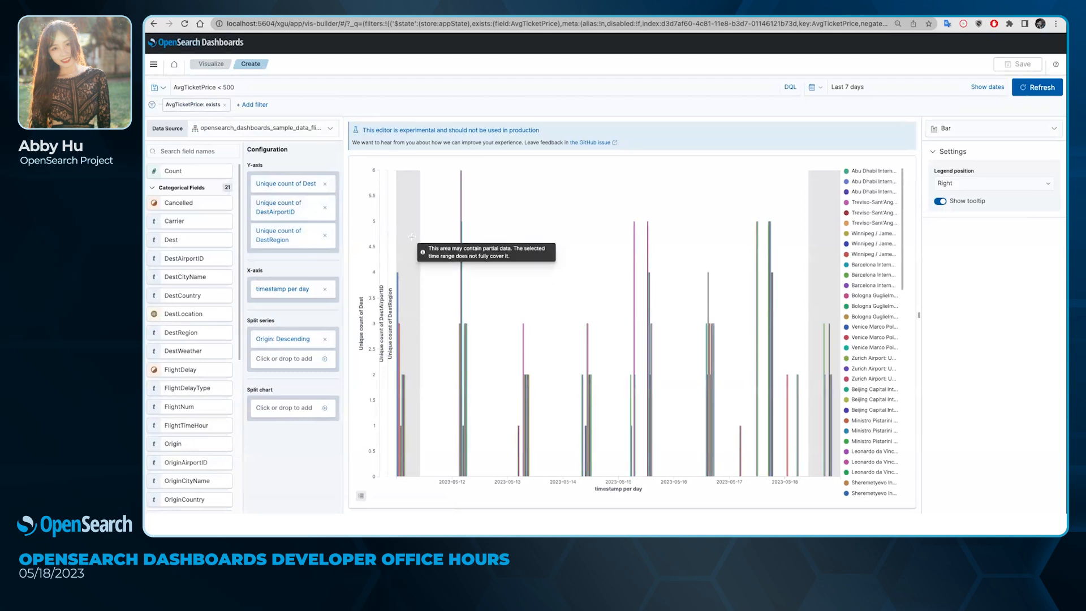
mouse_move(419, 276)
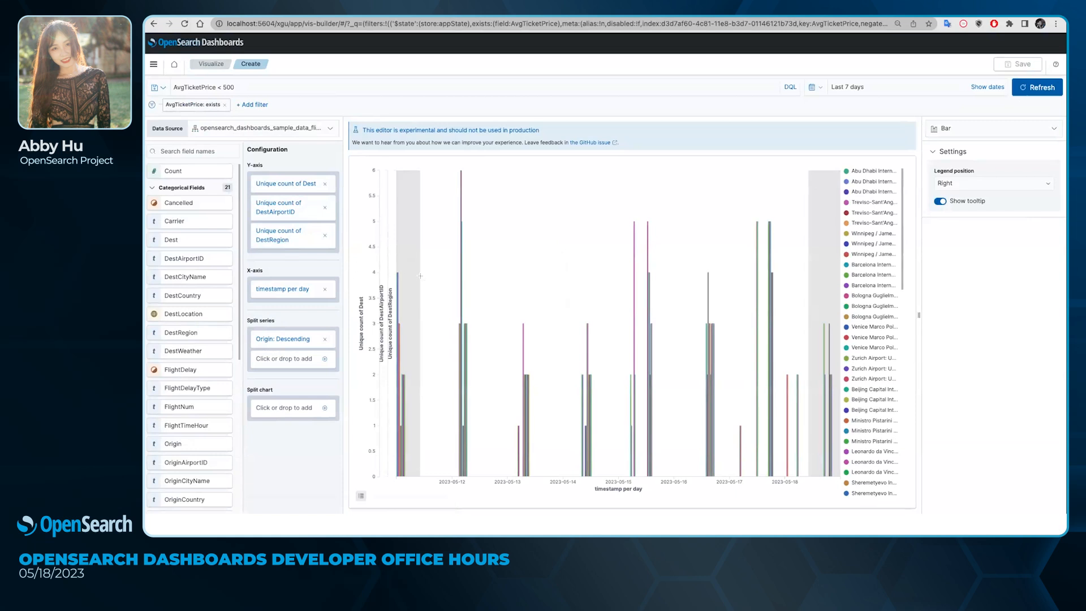
mouse_move(732, 147)
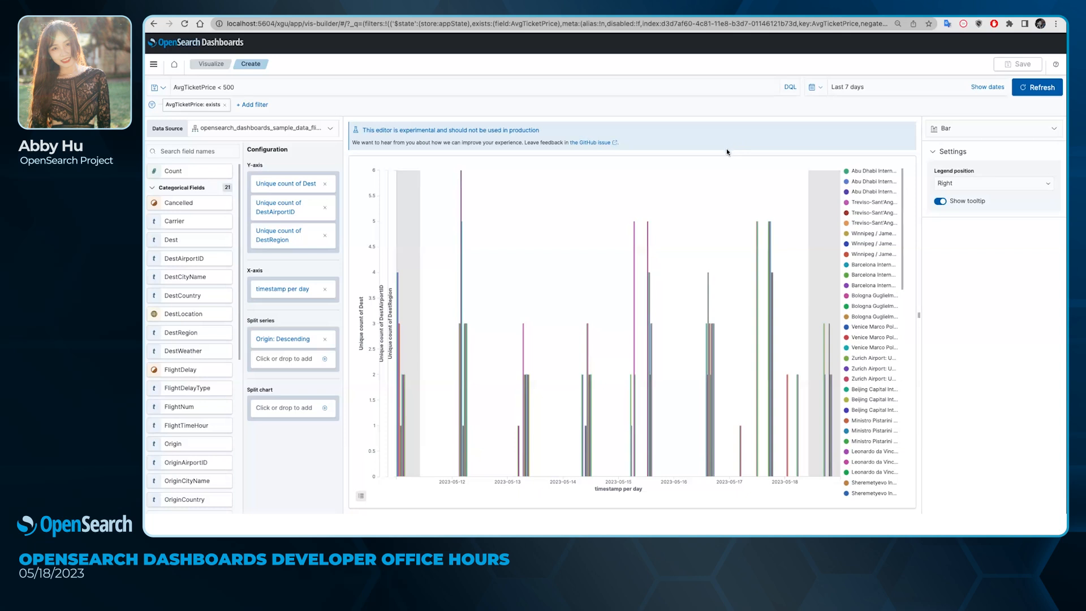
mouse_move(803, 126)
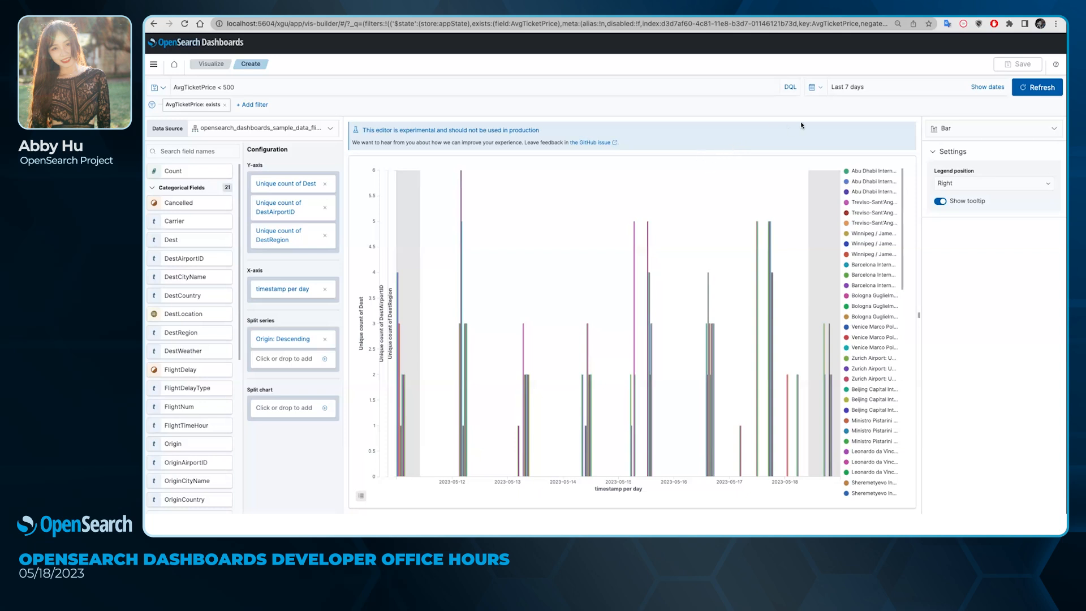
mouse_move(878, 99)
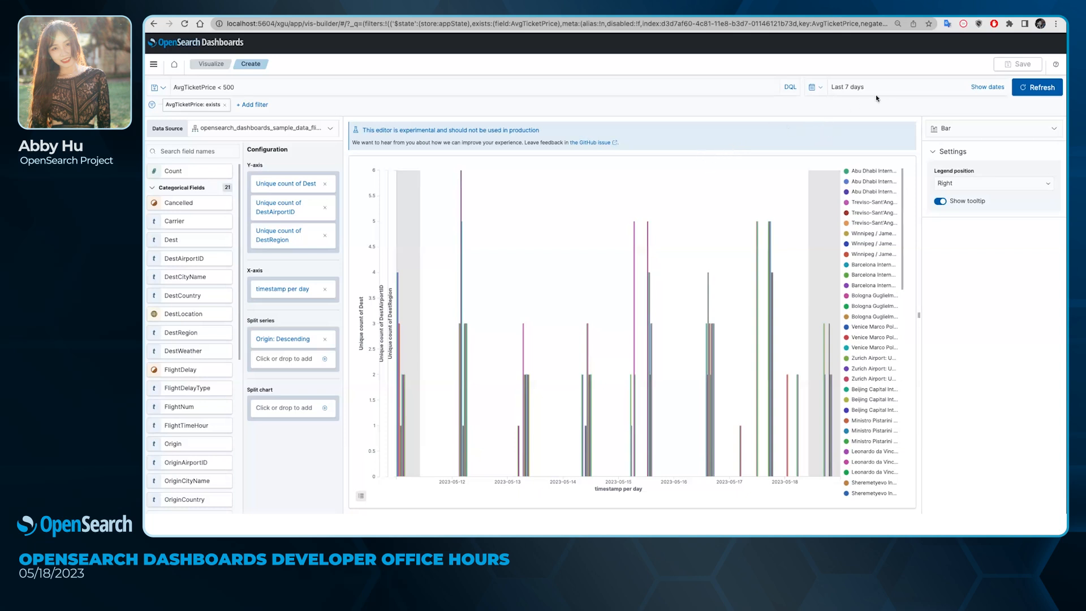
mouse_move(846, 88)
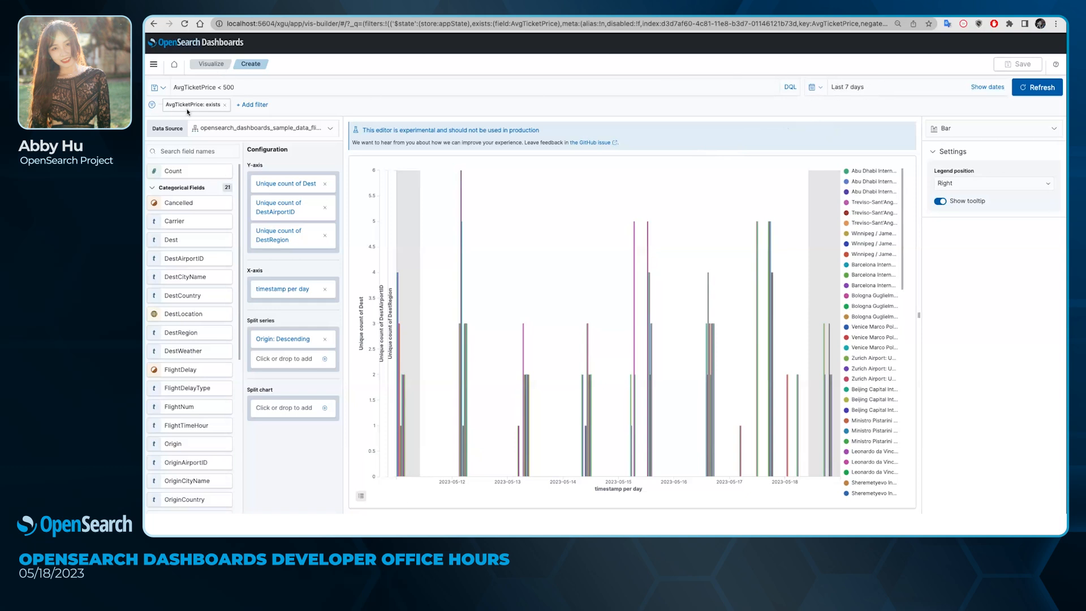
mouse_move(795, 134)
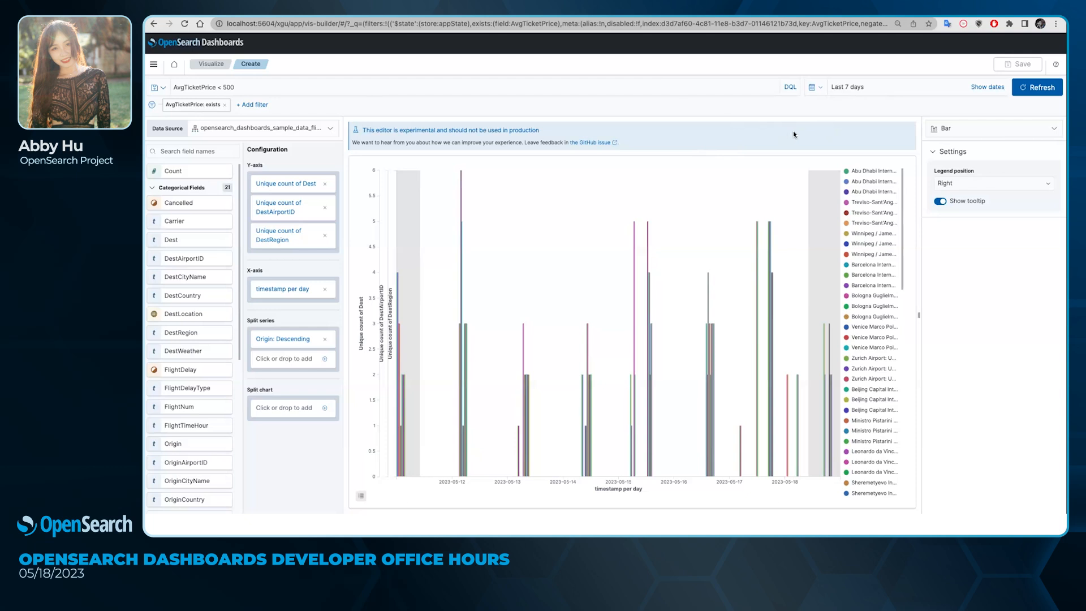
mouse_move(857, 126)
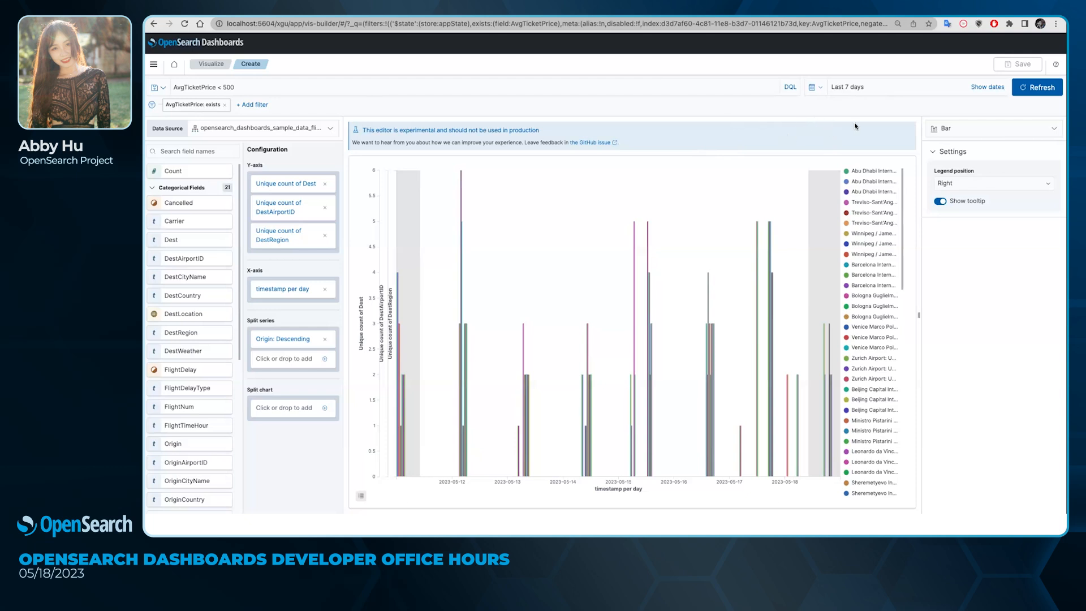
mouse_move(485, 104)
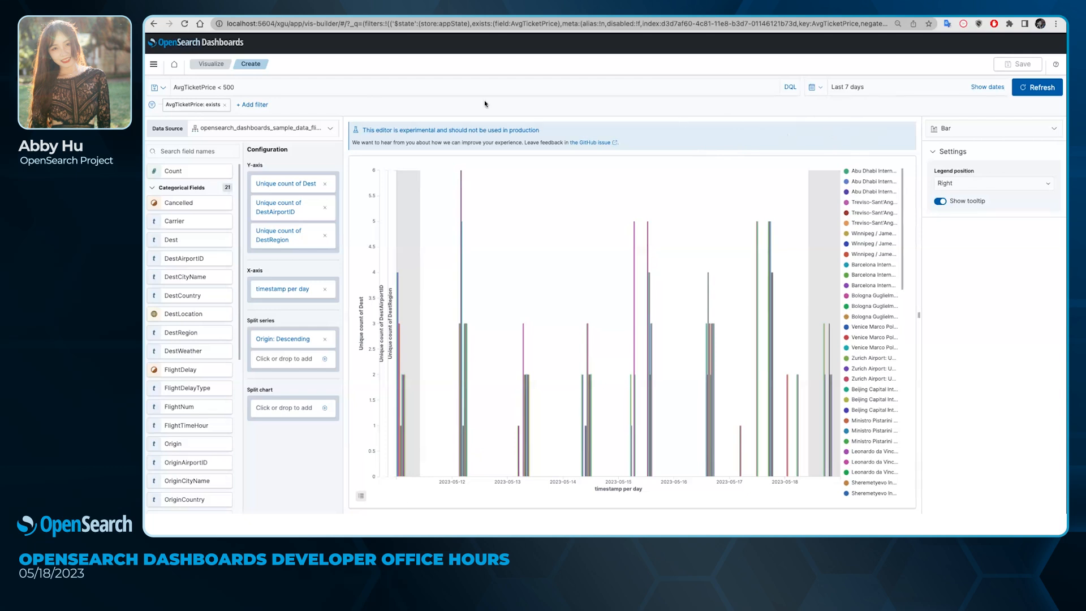
mouse_move(373, 215)
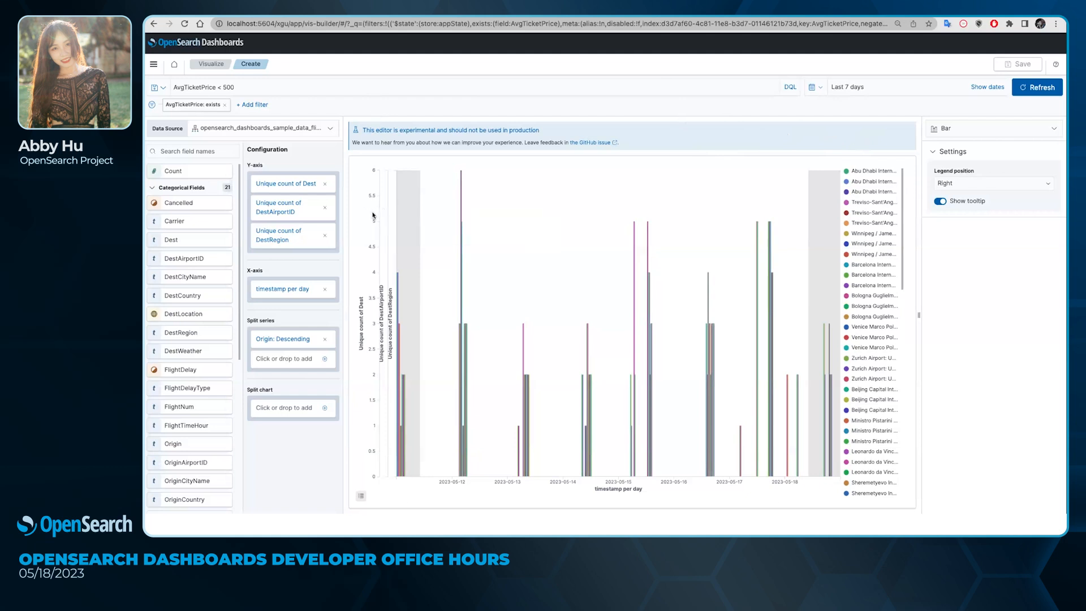
mouse_move(446, 208)
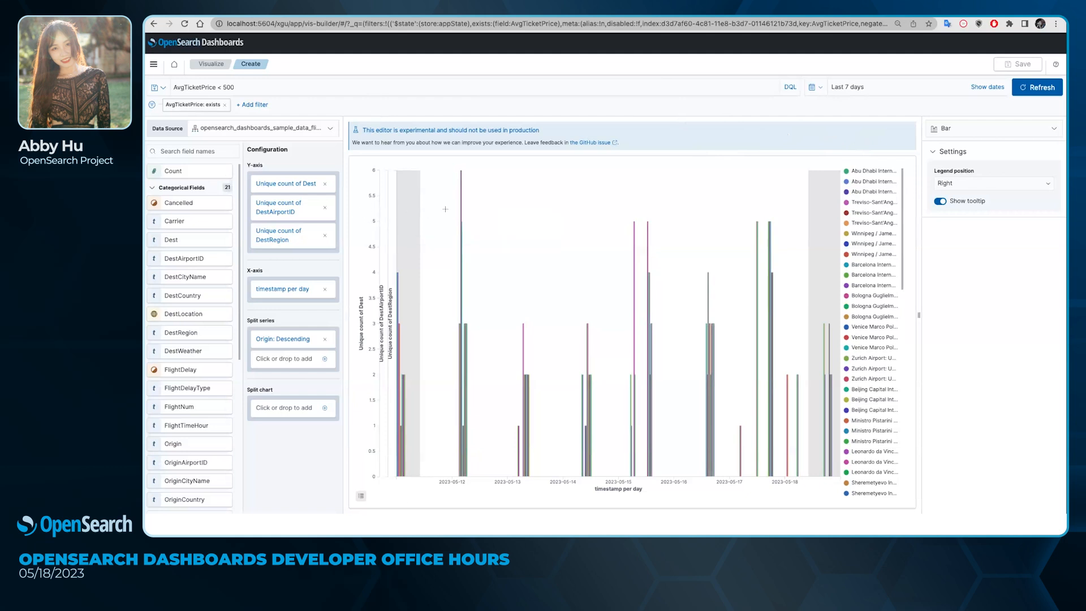
mouse_move(854, 92)
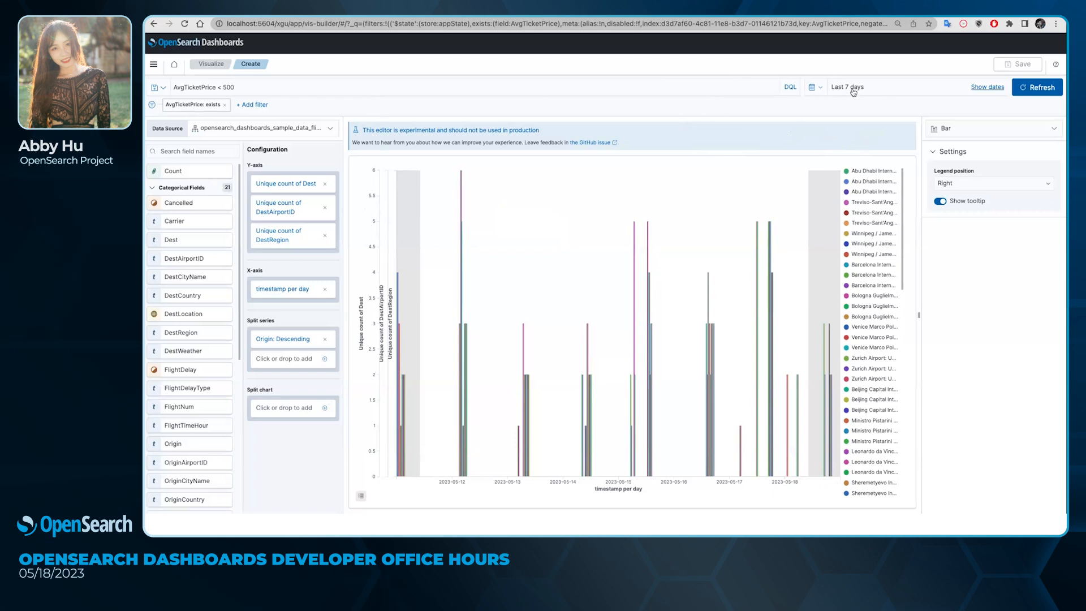
mouse_move(197, 75)
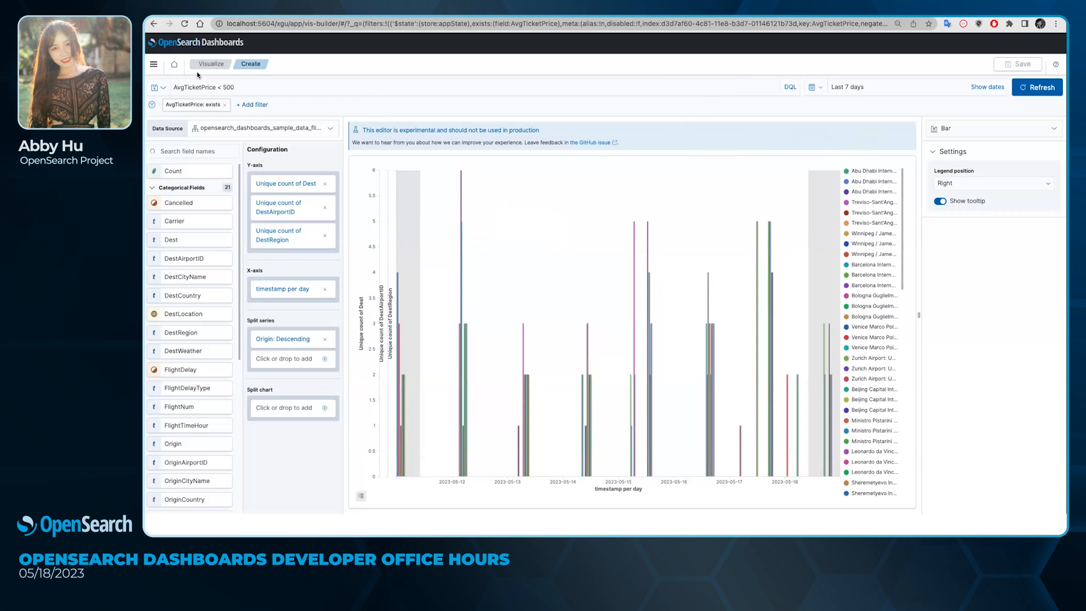
mouse_move(799, 99)
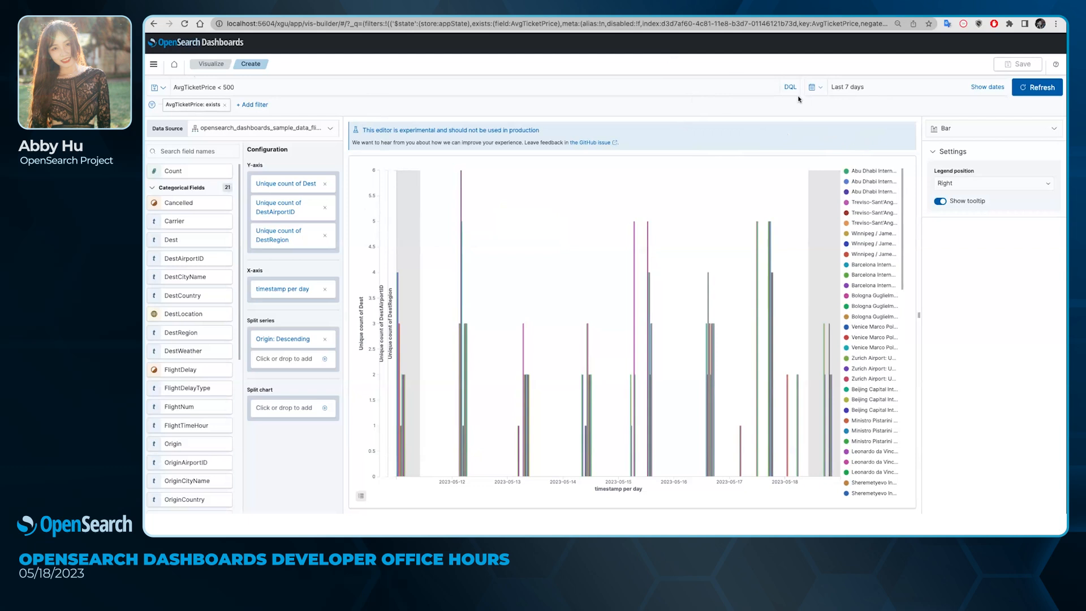
Set the time range to Last 30 days via the quick select popover.
click(192, 104)
text(24)
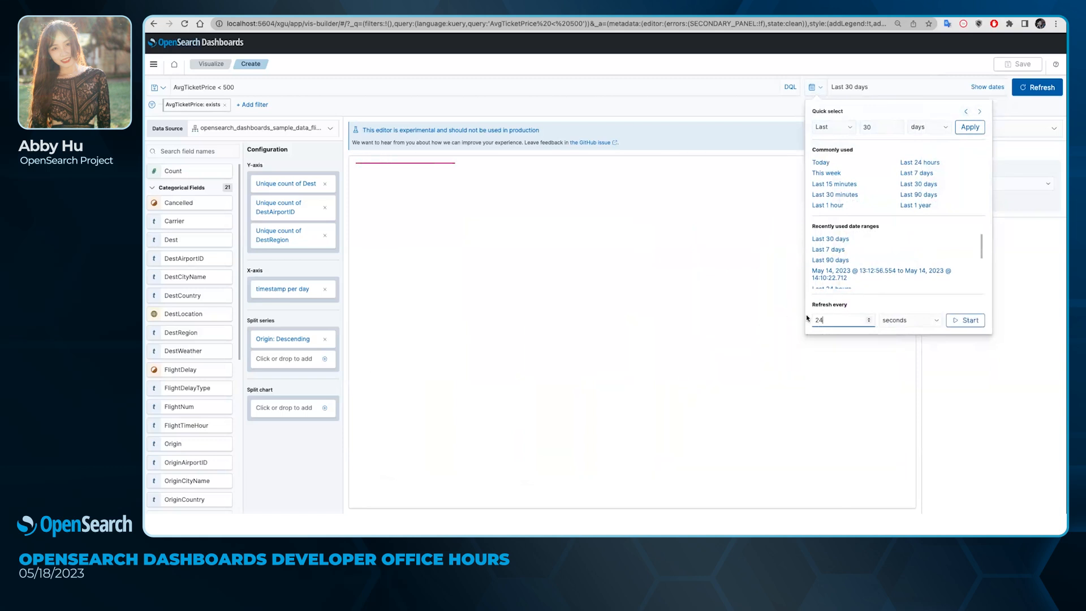
click(907, 320)
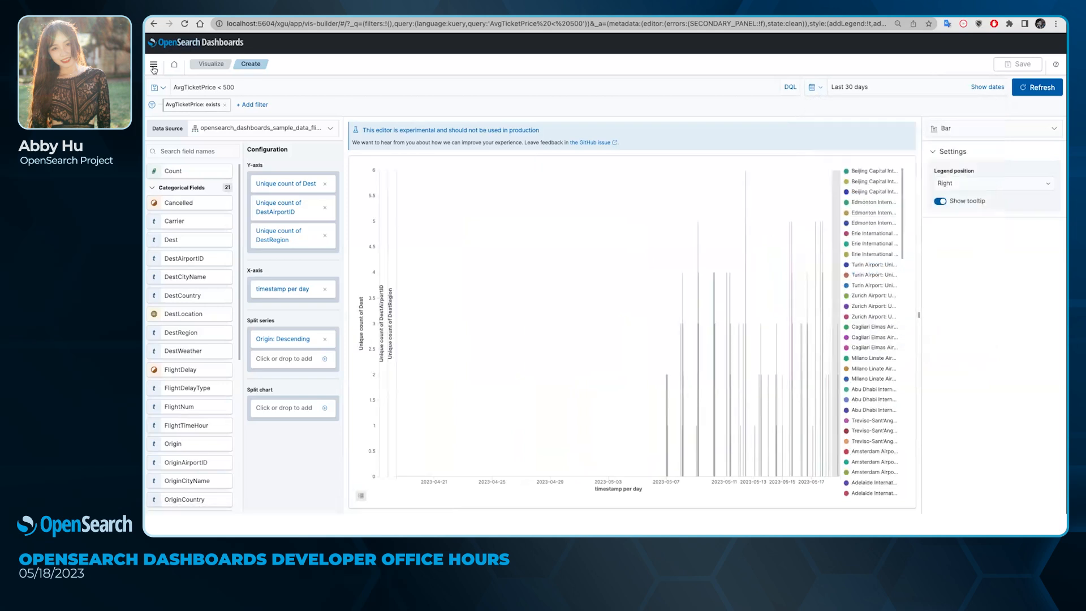
Switch to Discover, where the AvgTicketPrice exists filter and 30-day range carry over.
click(153, 64)
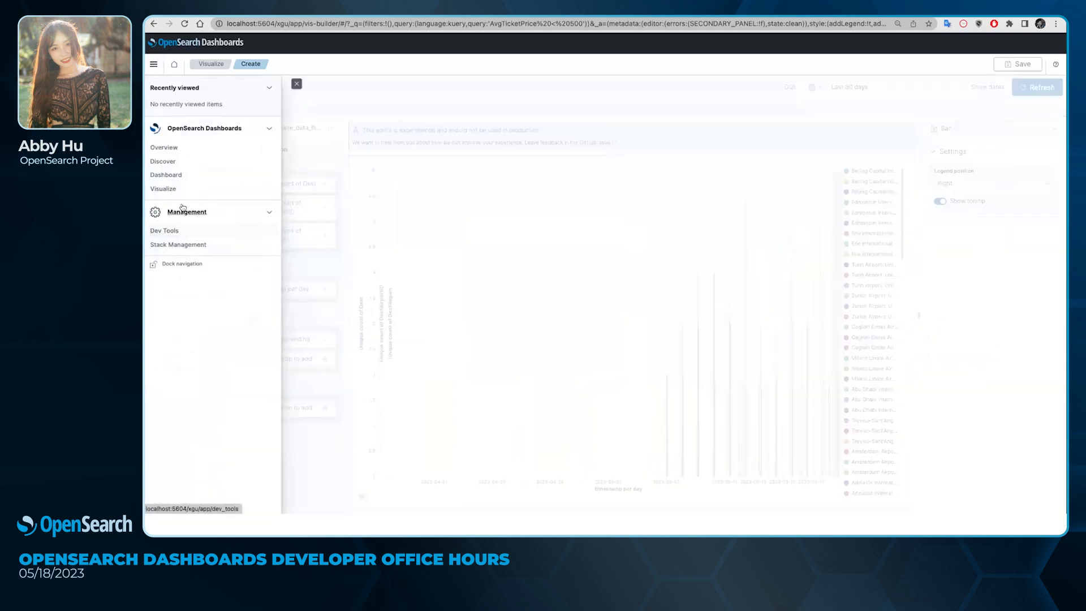
click(163, 162)
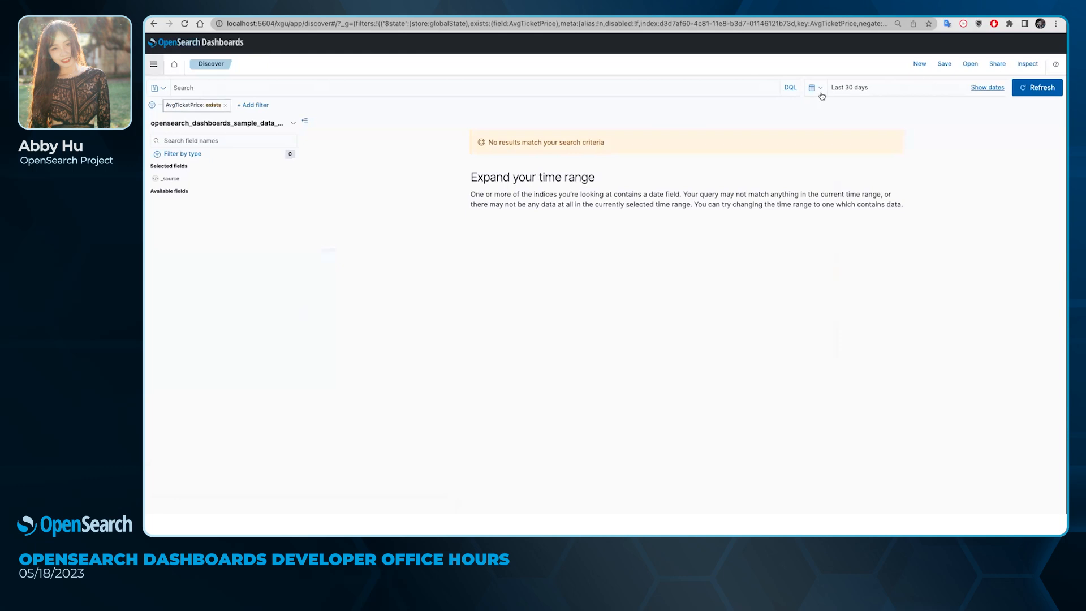
mouse_move(862, 138)
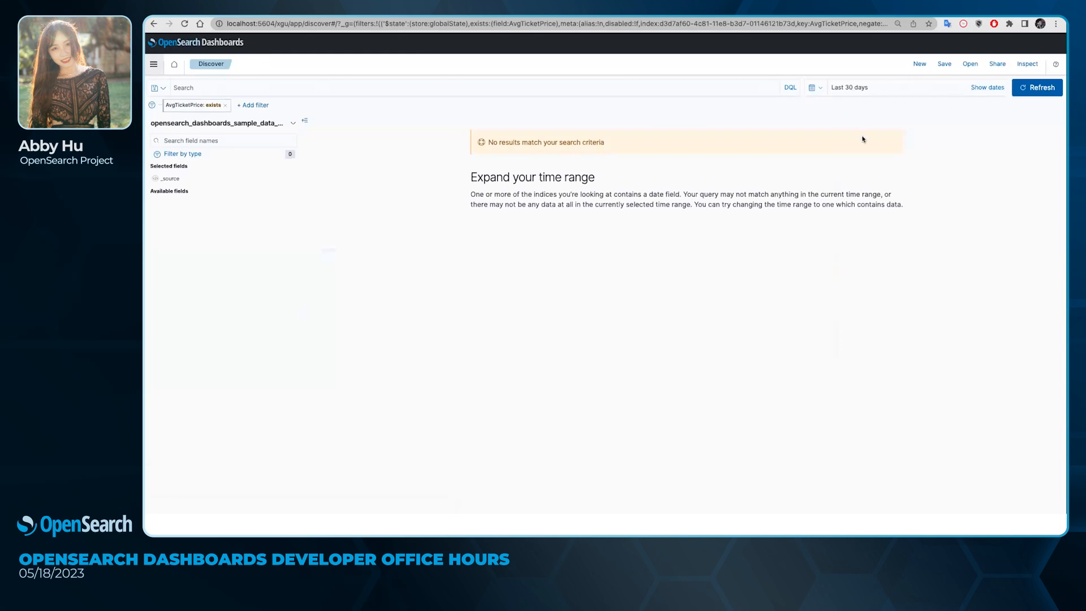
mouse_move(883, 171)
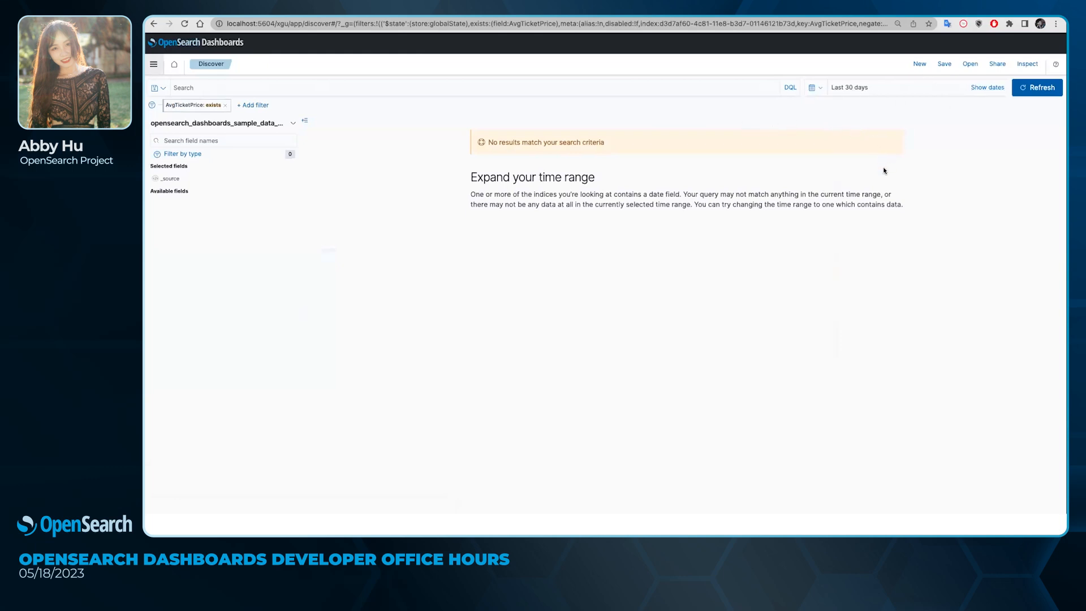
mouse_move(925, 167)
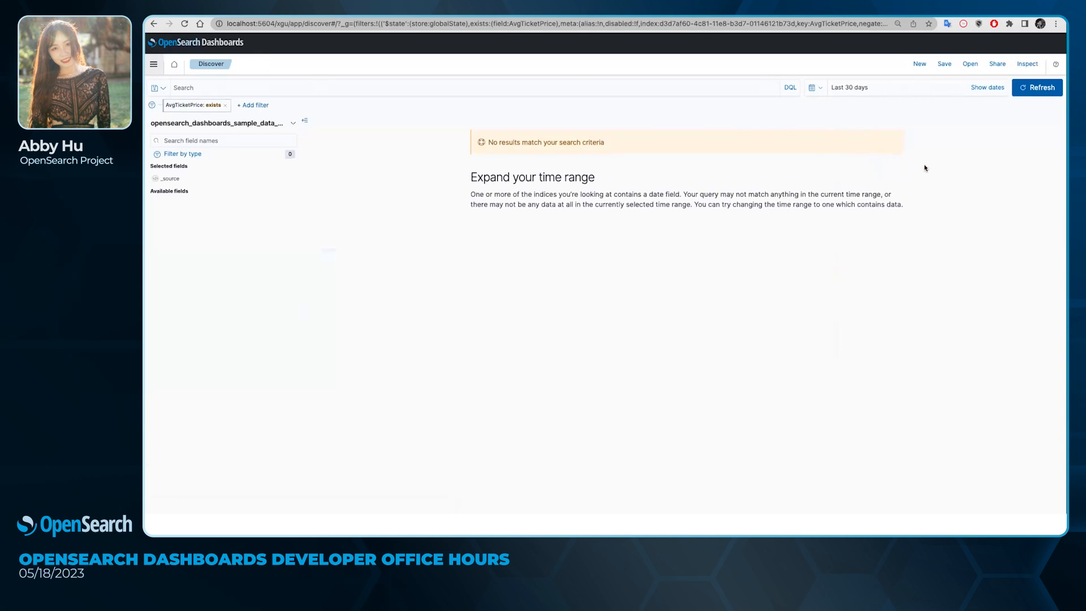
mouse_move(809, 161)
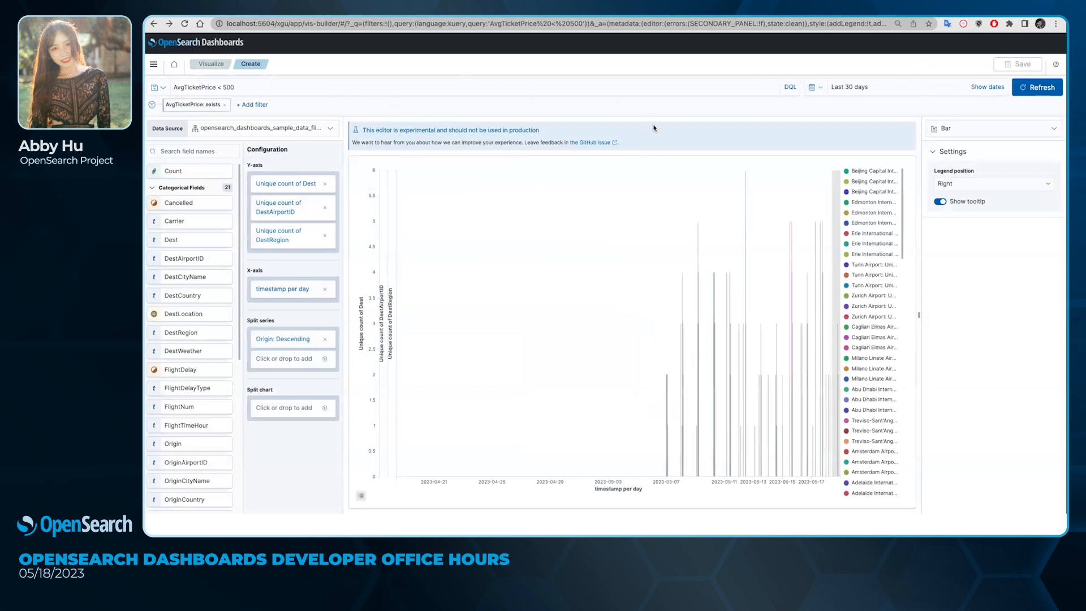
mouse_move(548, 167)
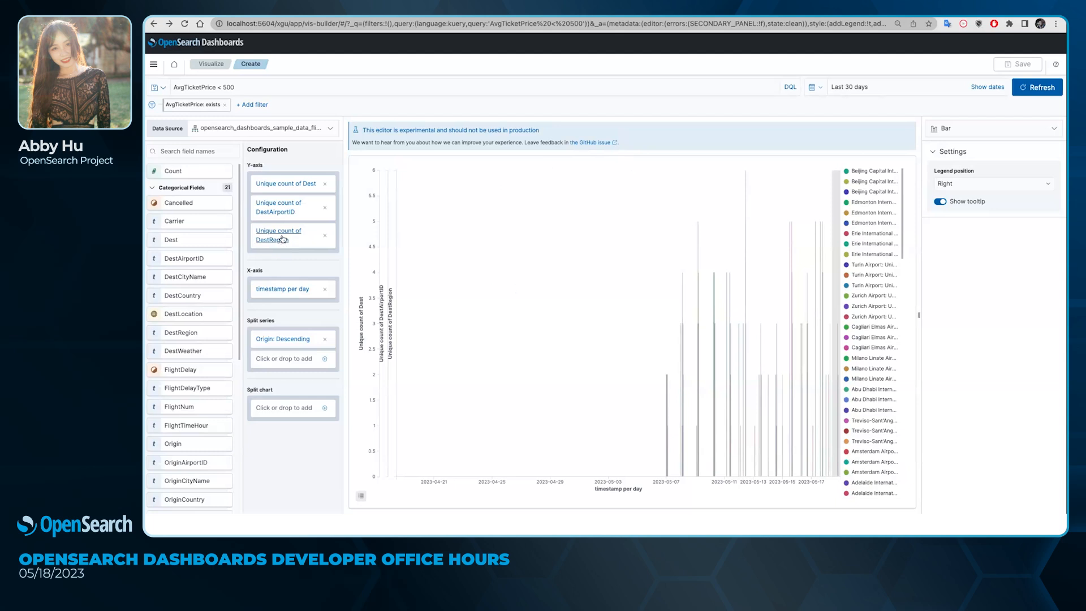
mouse_move(701, 170)
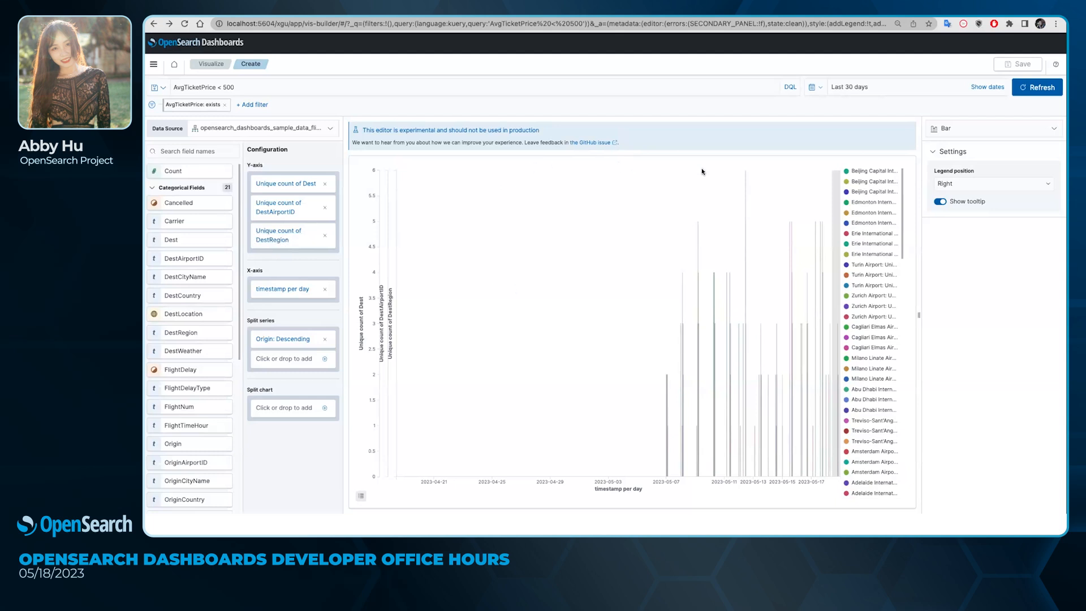
mouse_move(667, 193)
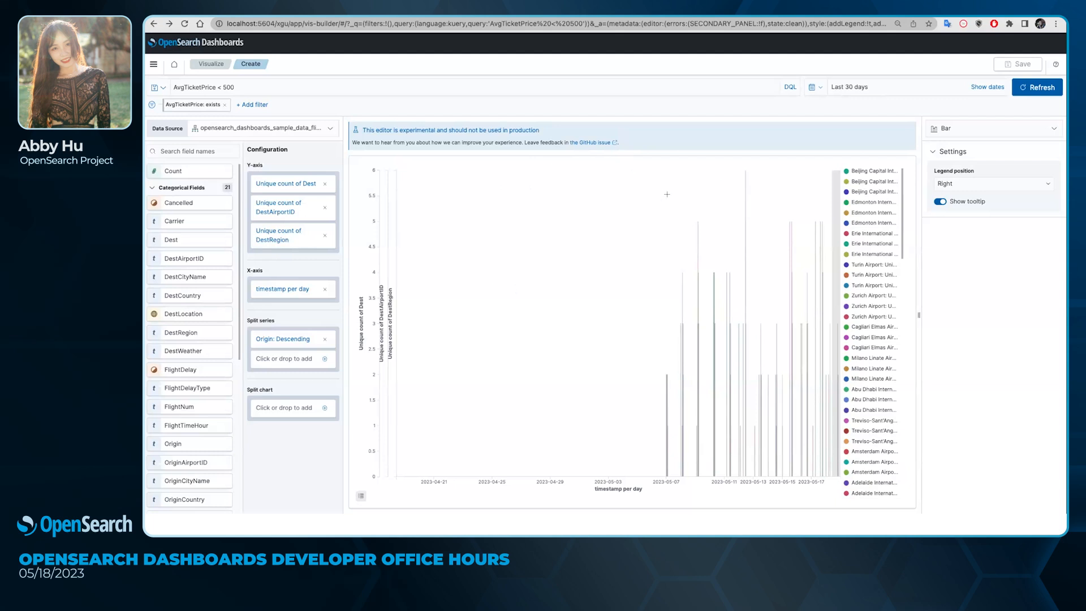
mouse_move(987, 140)
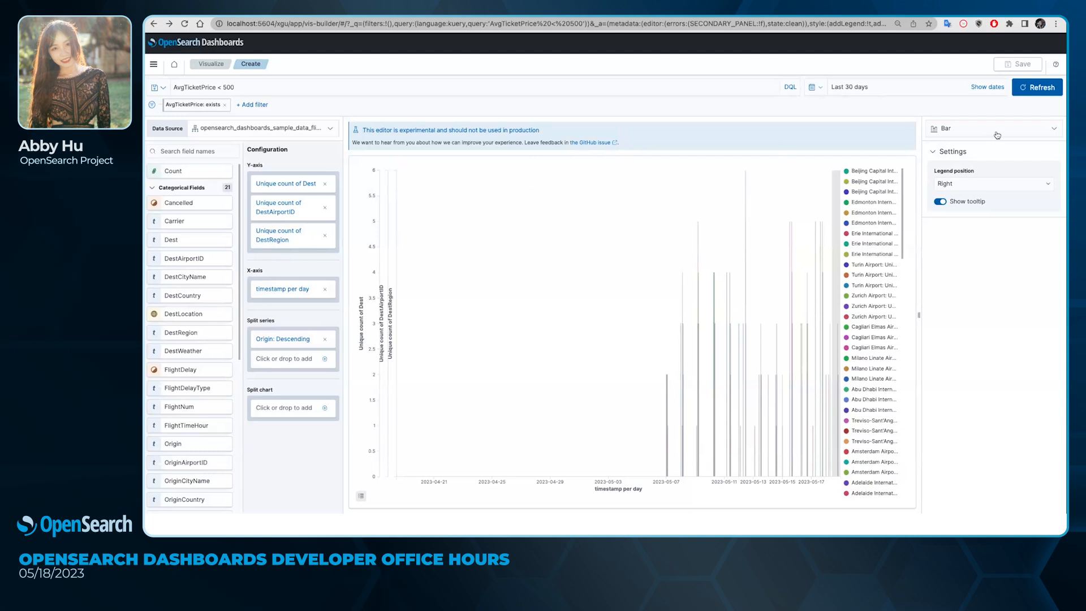
mouse_move(551, 207)
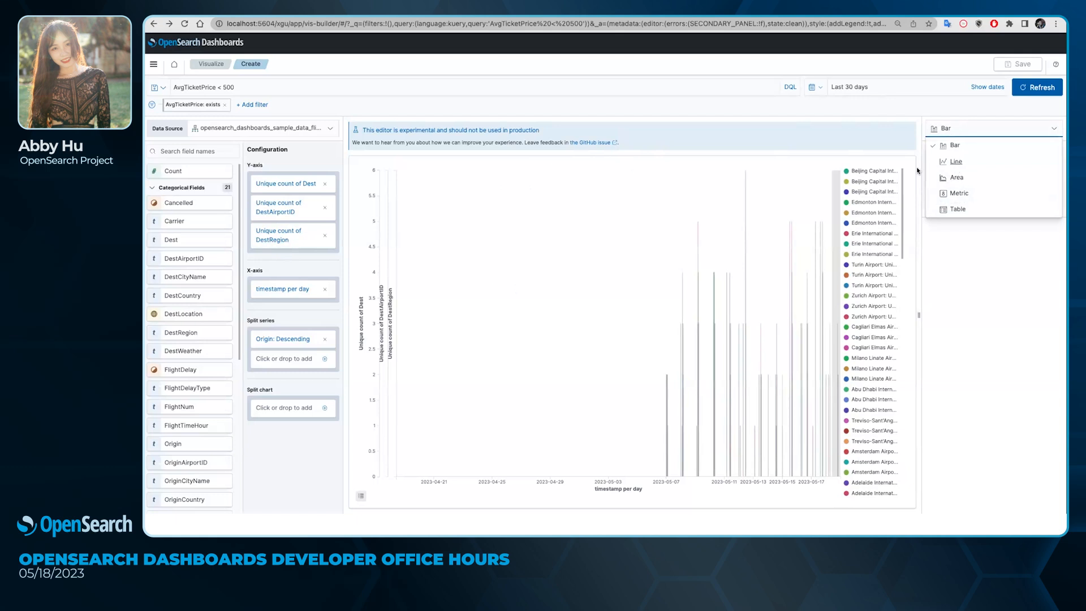
Change the Vis Builder chart type from bar to area.
click(956, 161)
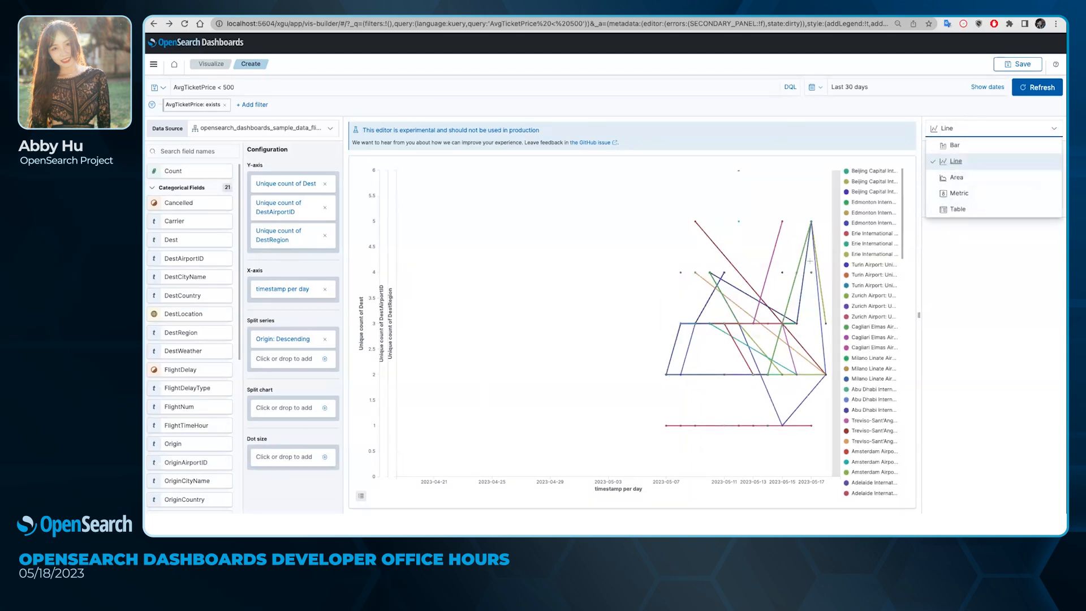
click(958, 177)
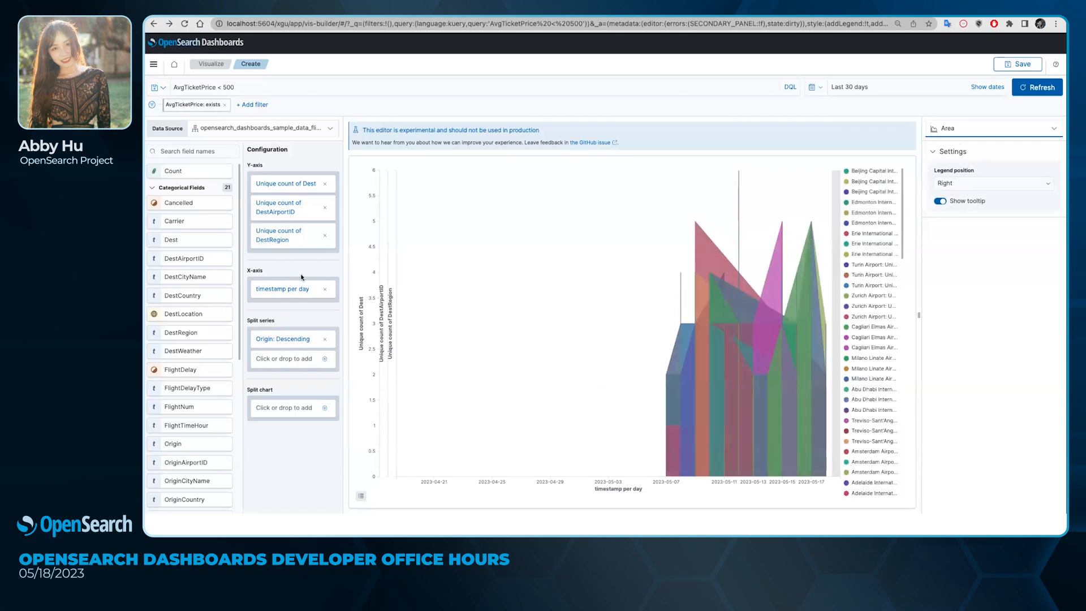
mouse_move(842, 36)
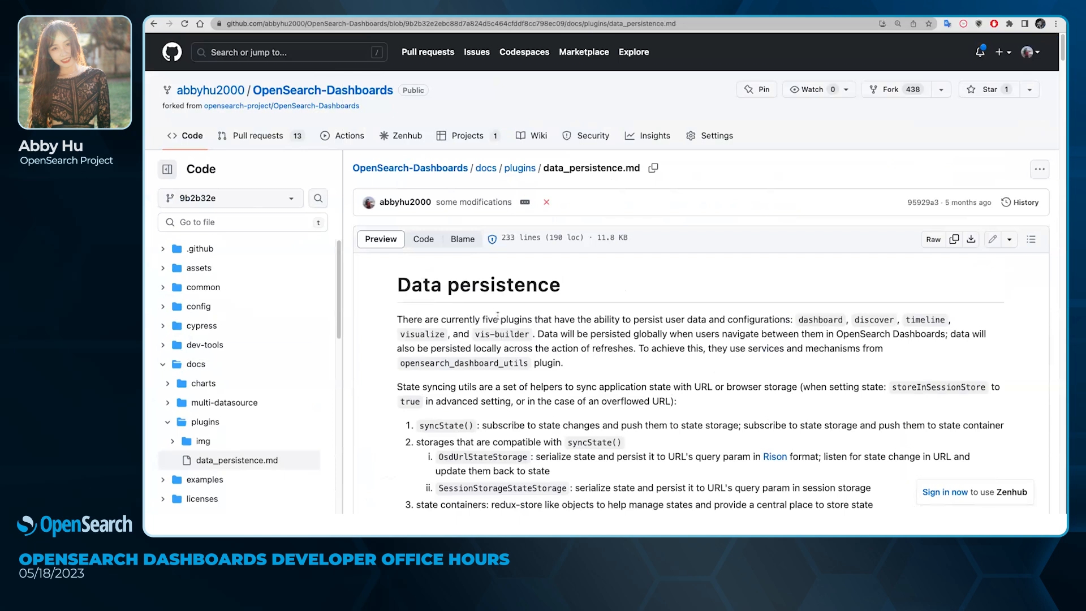
mouse_move(523, 308)
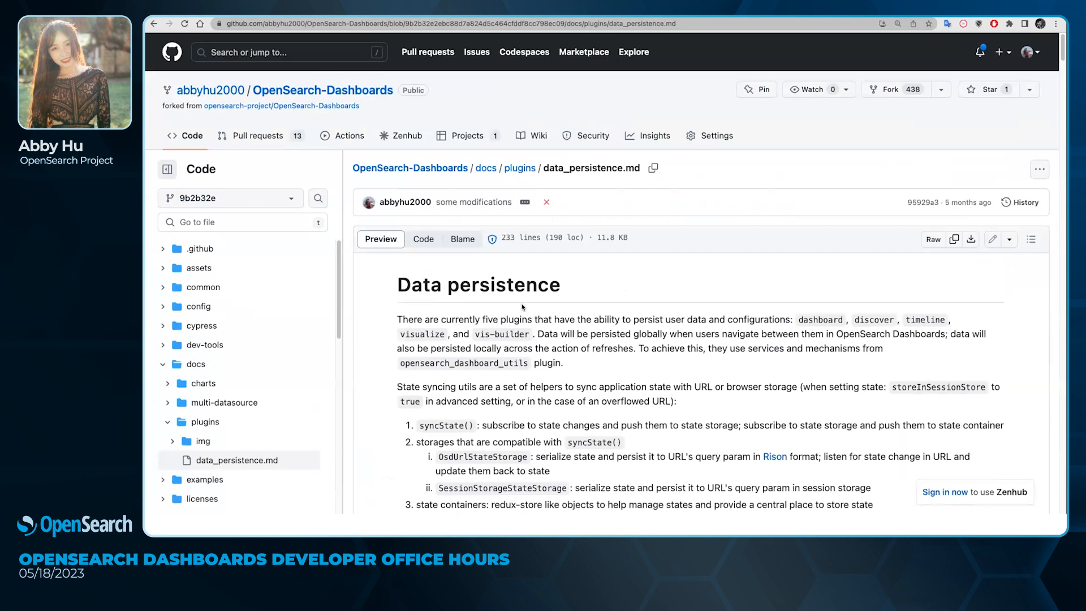
mouse_move(553, 307)
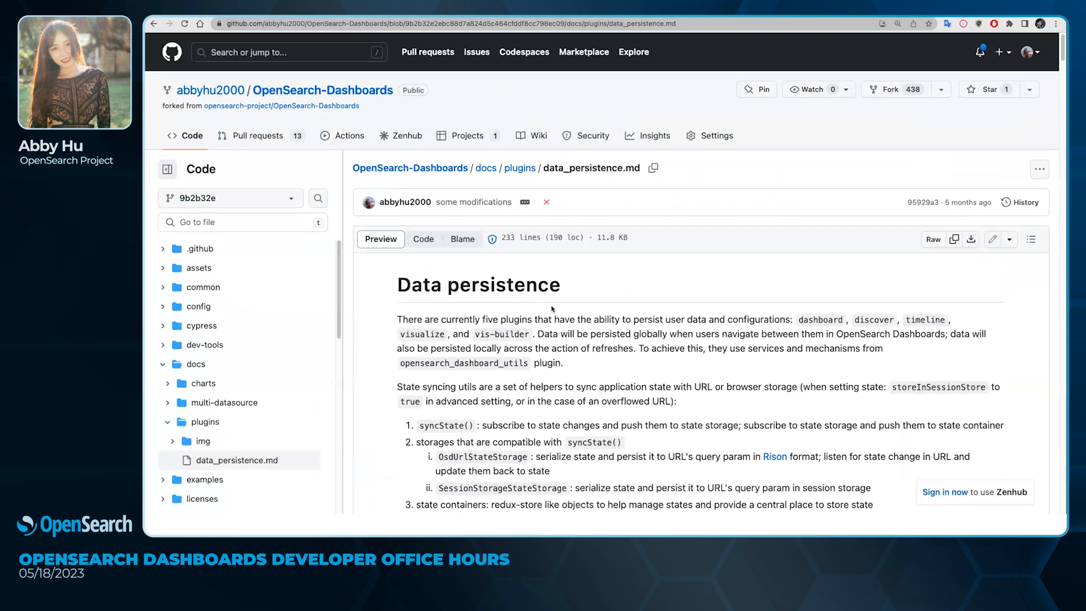
mouse_move(562, 341)
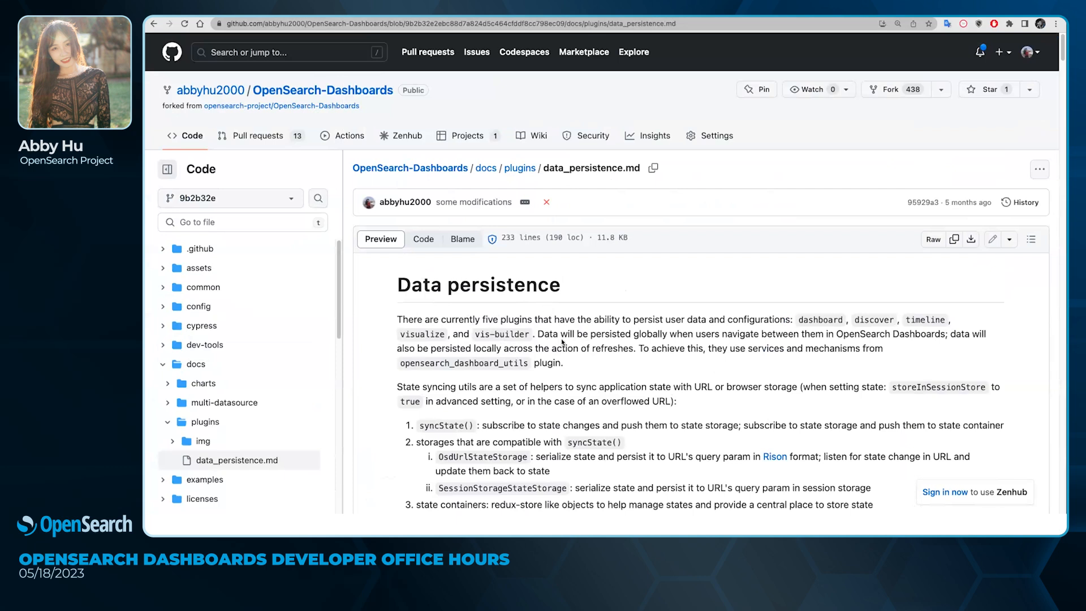
mouse_move(563, 344)
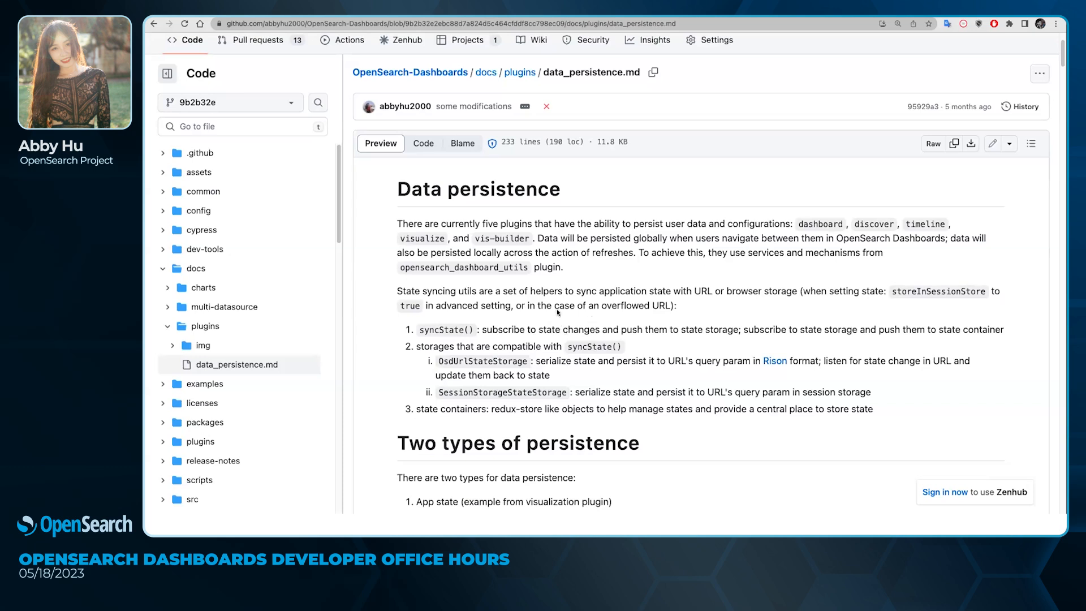
mouse_move(613, 314)
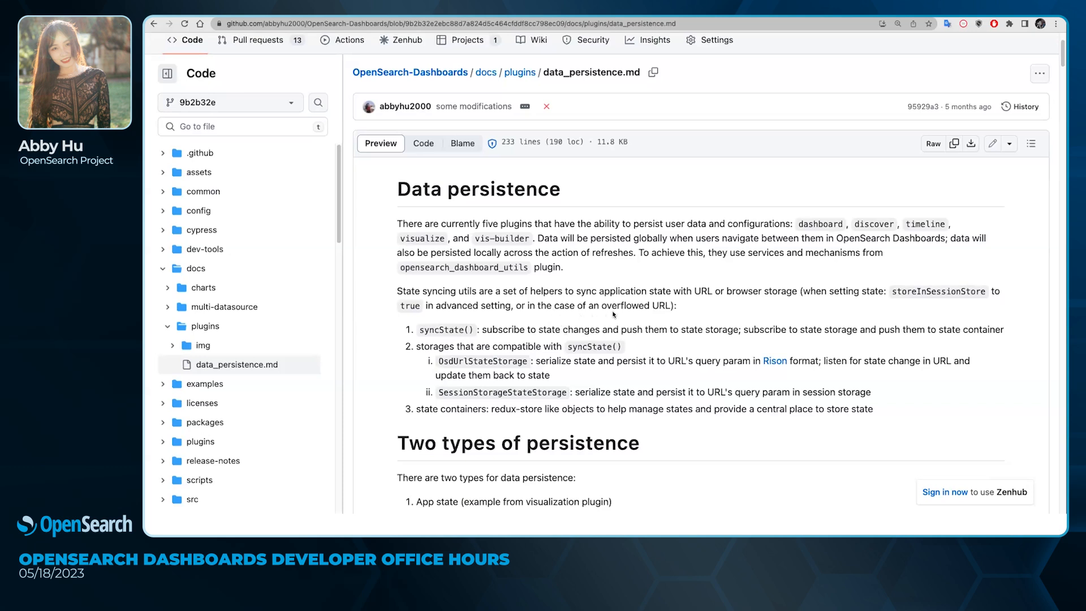
Scroll data_persistence.md down to the 'Two types of persistence' section.
scroll(down, 3)
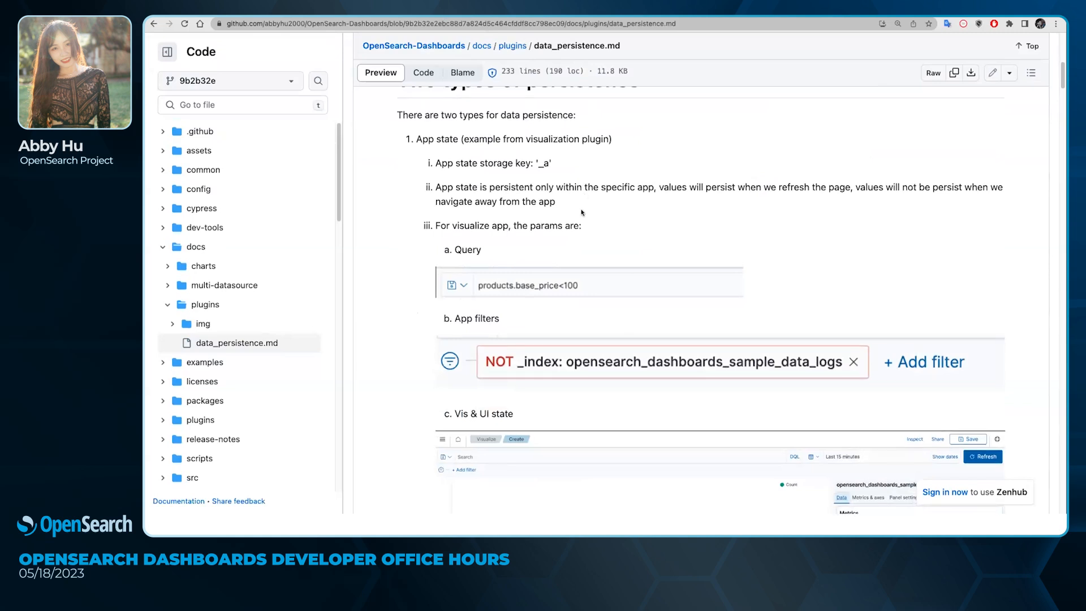
mouse_move(572, 201)
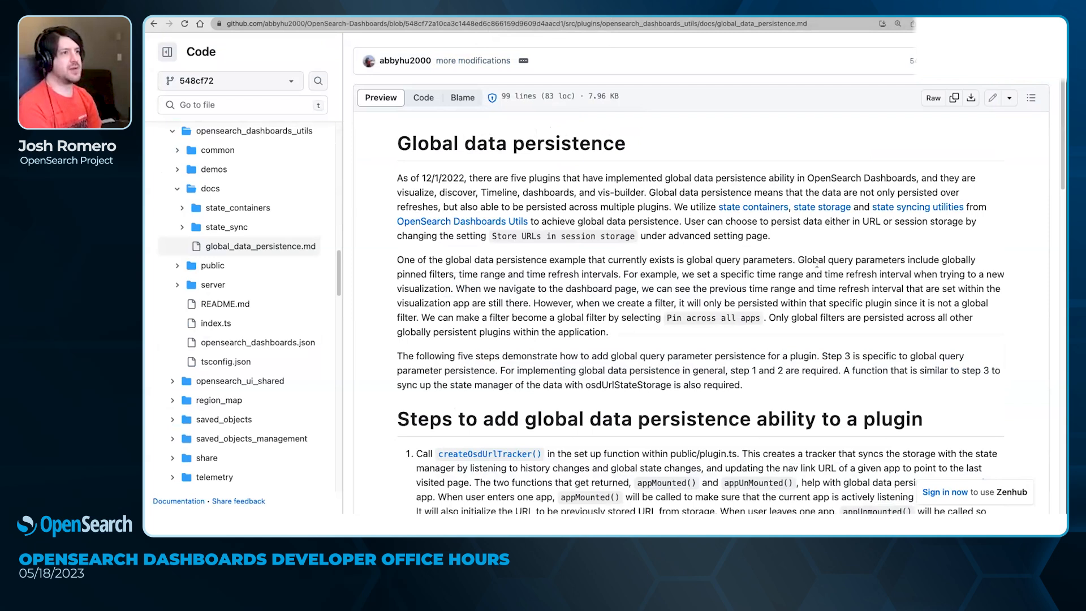
mouse_move(591, 72)
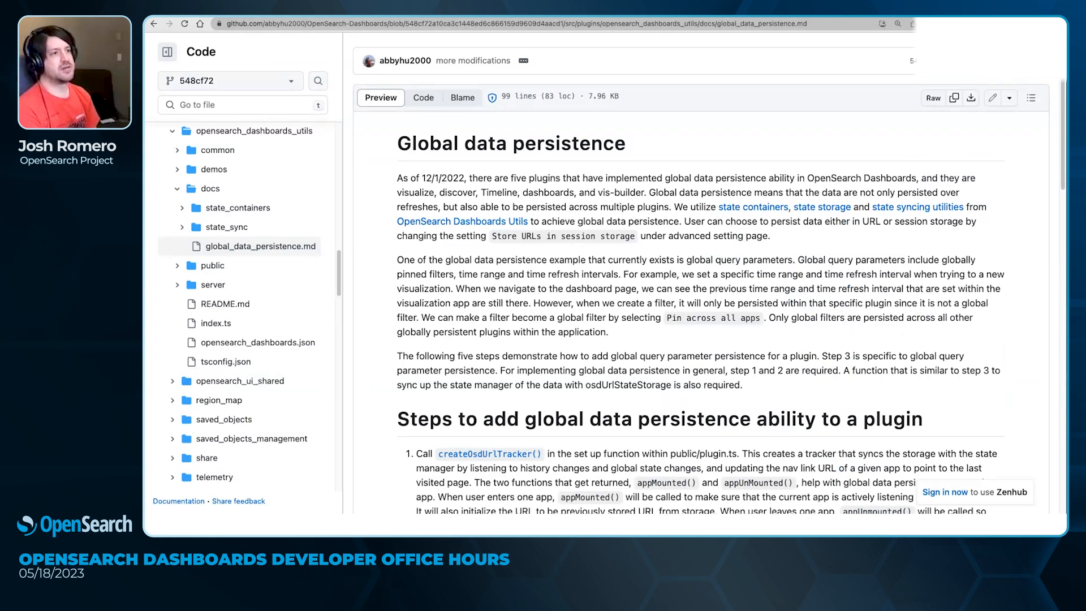
scroll(down, 3)
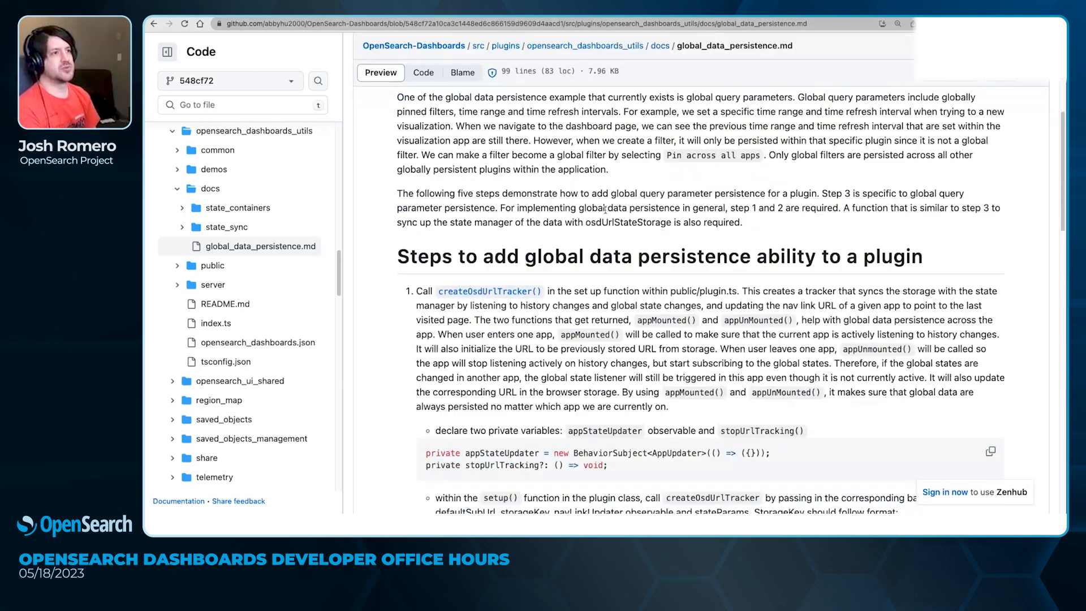
scroll(up, 3)
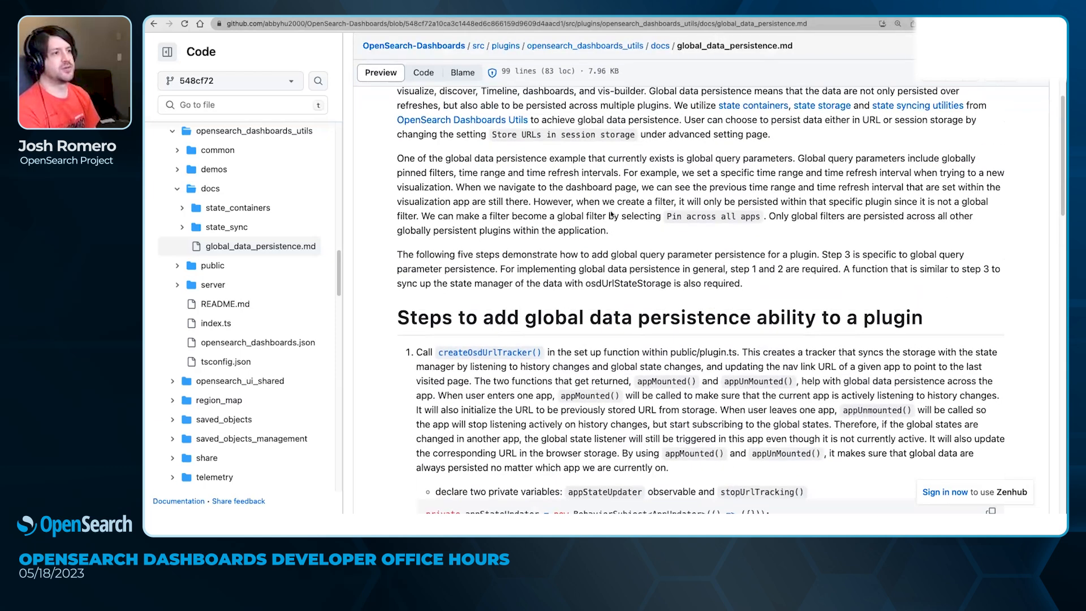
scroll(up, 3)
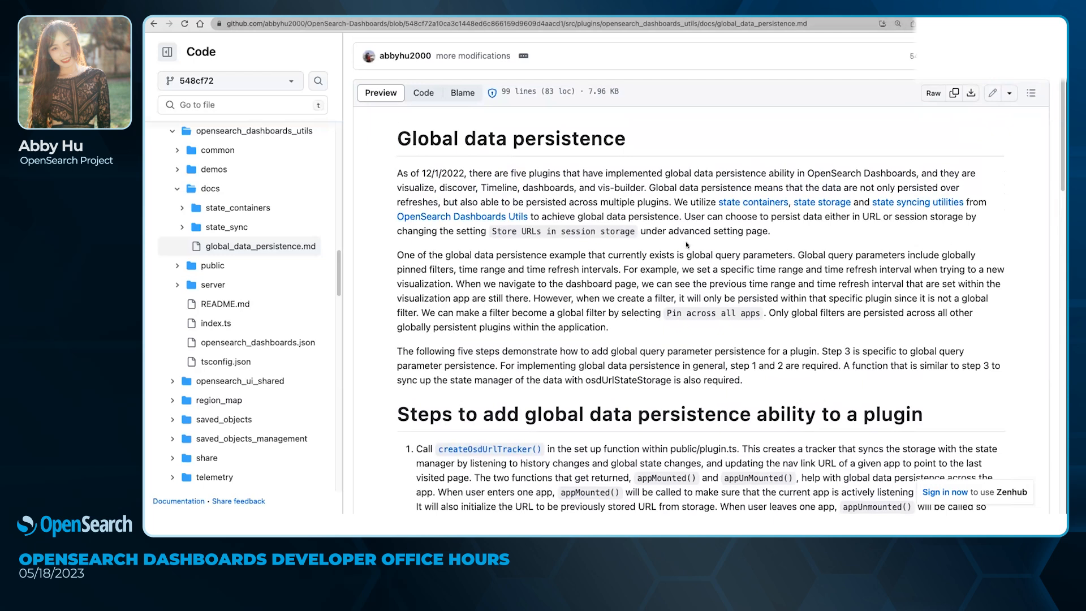
mouse_move(774, 279)
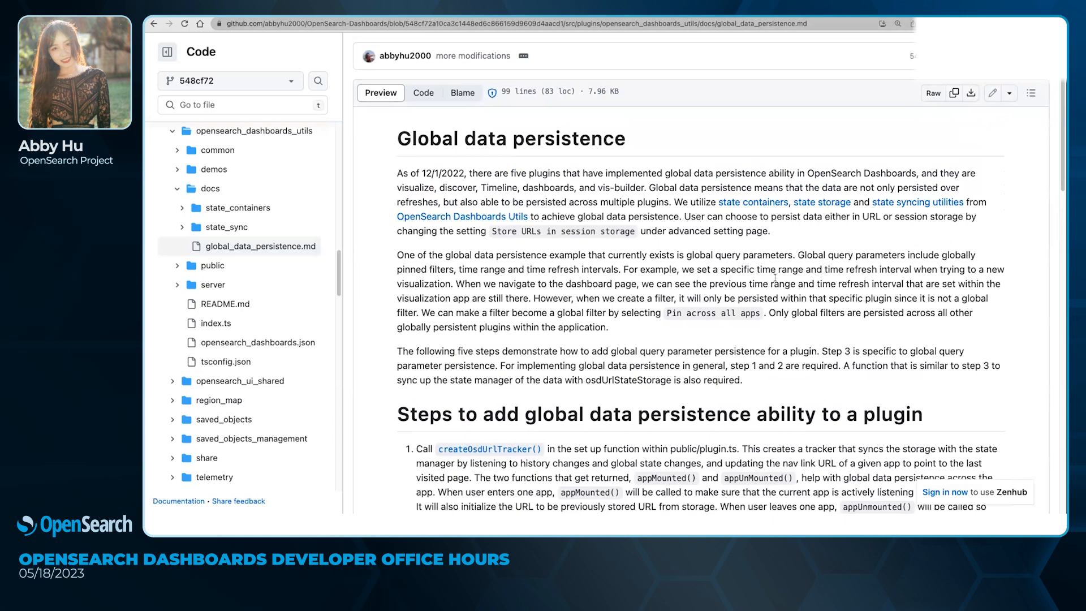
mouse_move(513, 210)
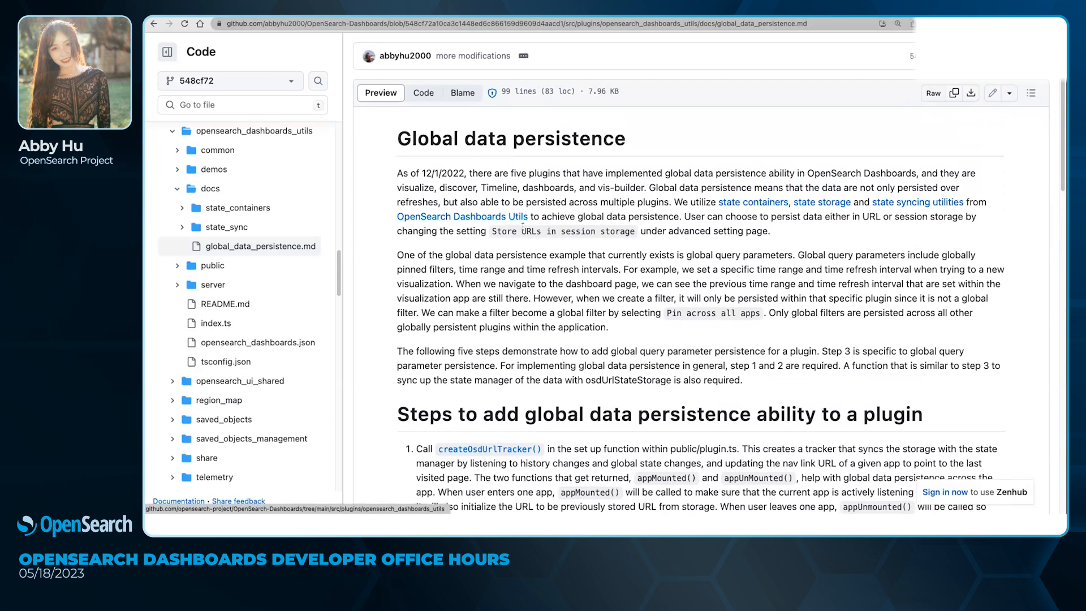
mouse_move(638, 245)
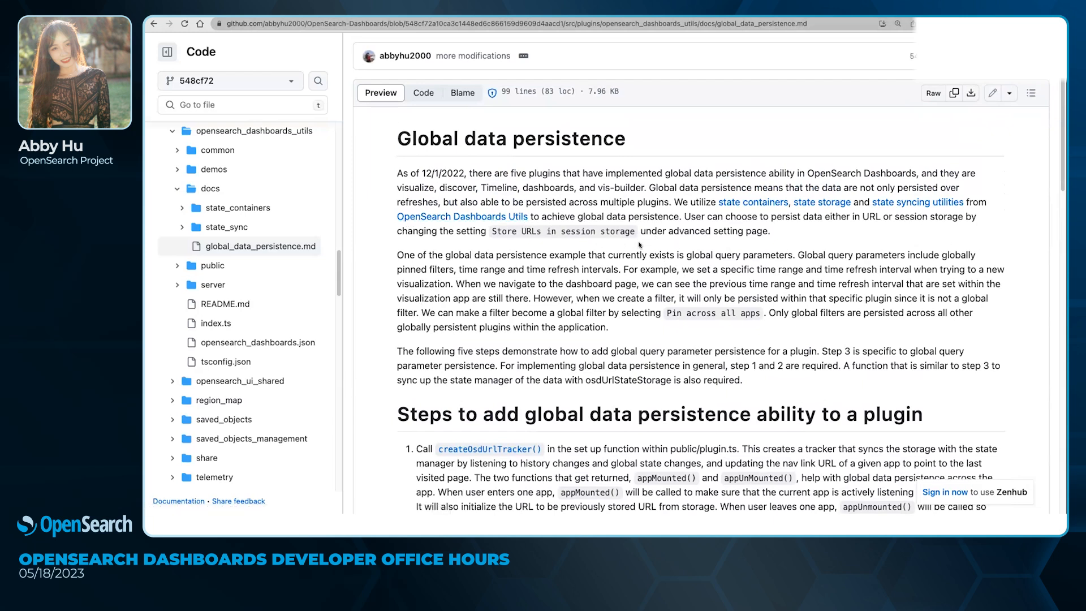
mouse_move(786, 245)
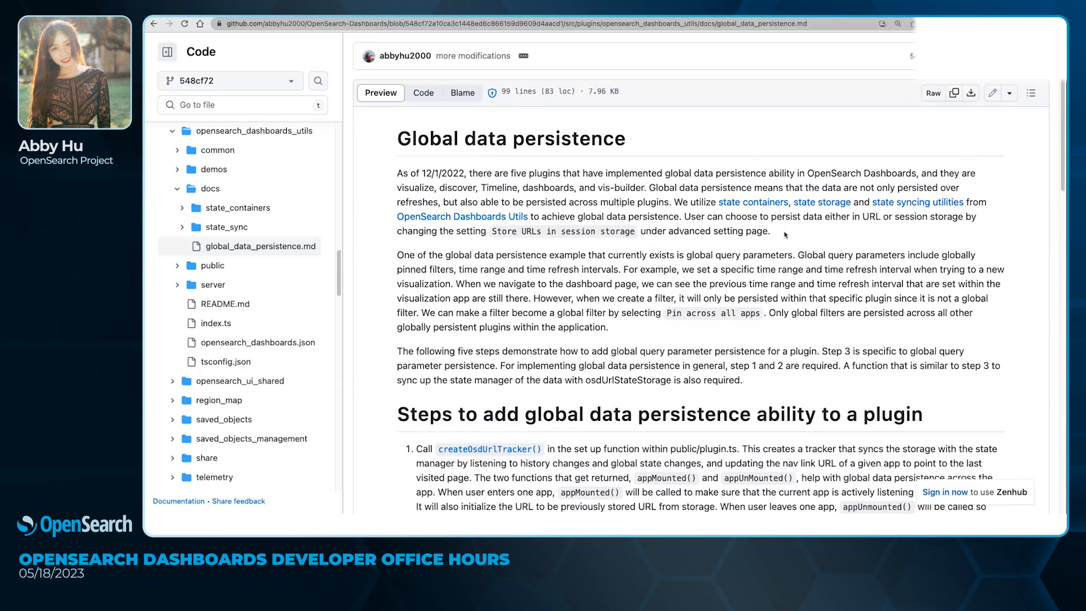
mouse_move(918, 202)
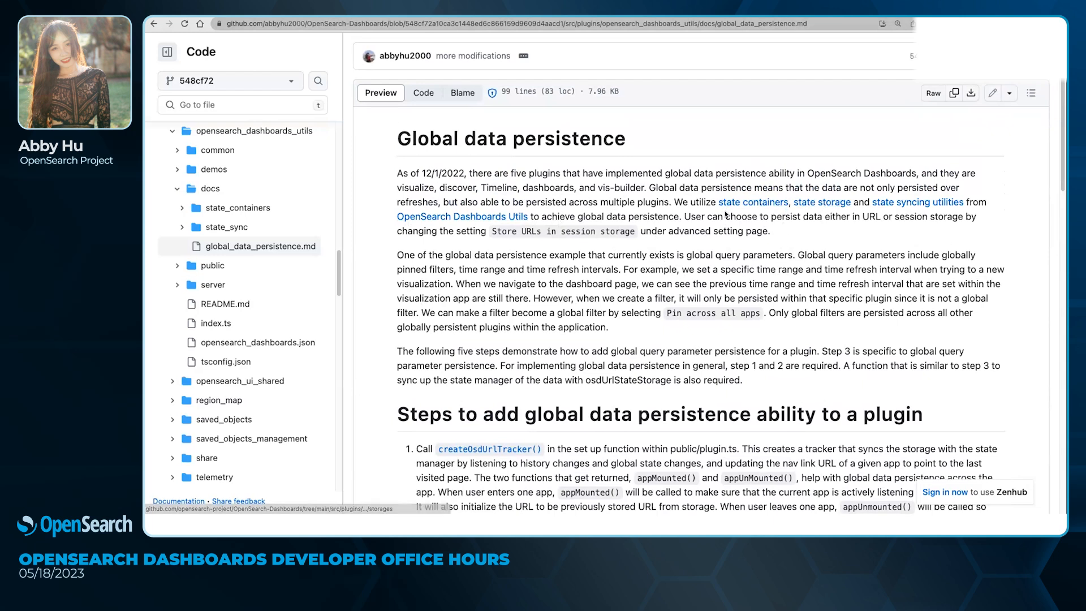
mouse_move(753, 202)
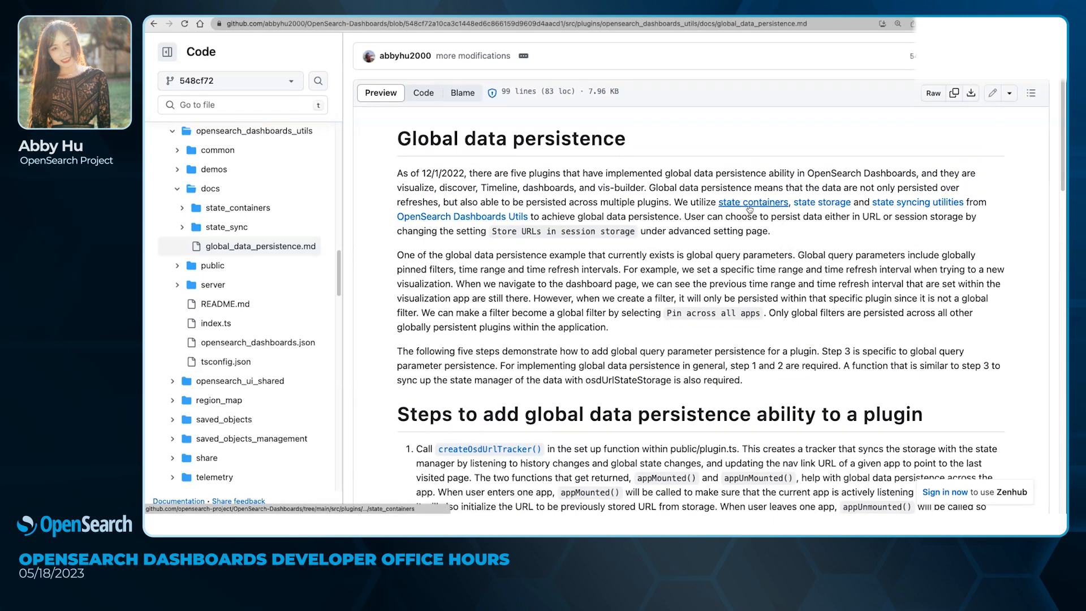
mouse_move(823, 201)
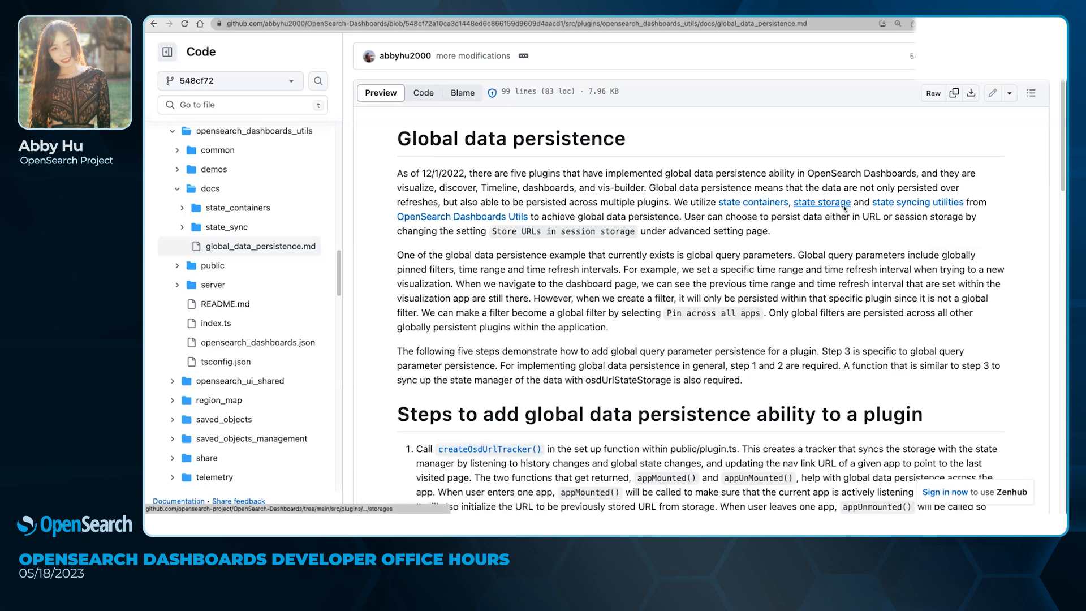
mouse_move(825, 229)
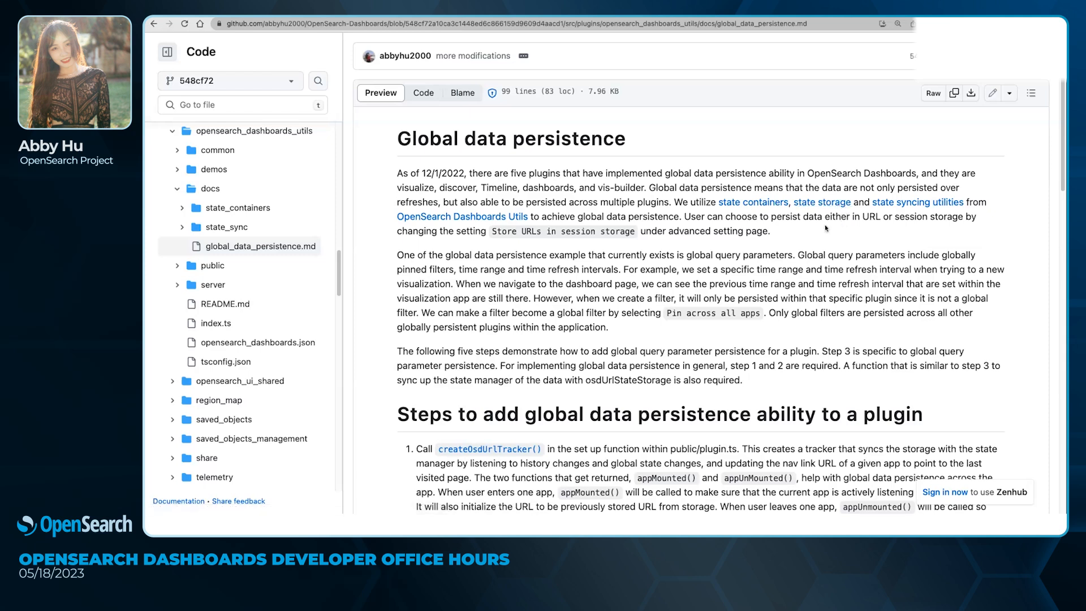
mouse_move(627, 102)
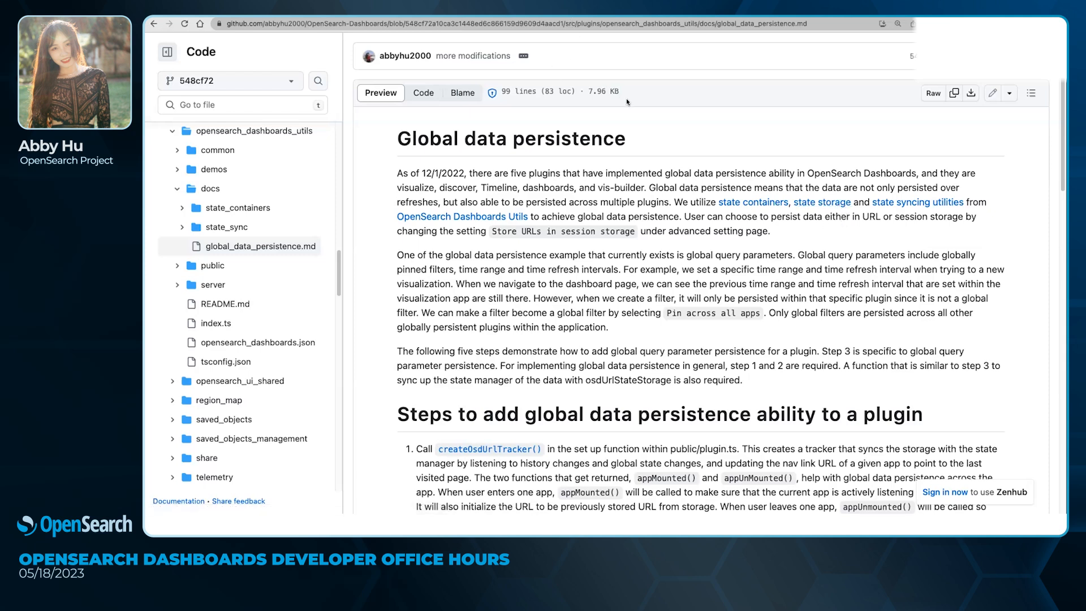
mouse_move(823, 201)
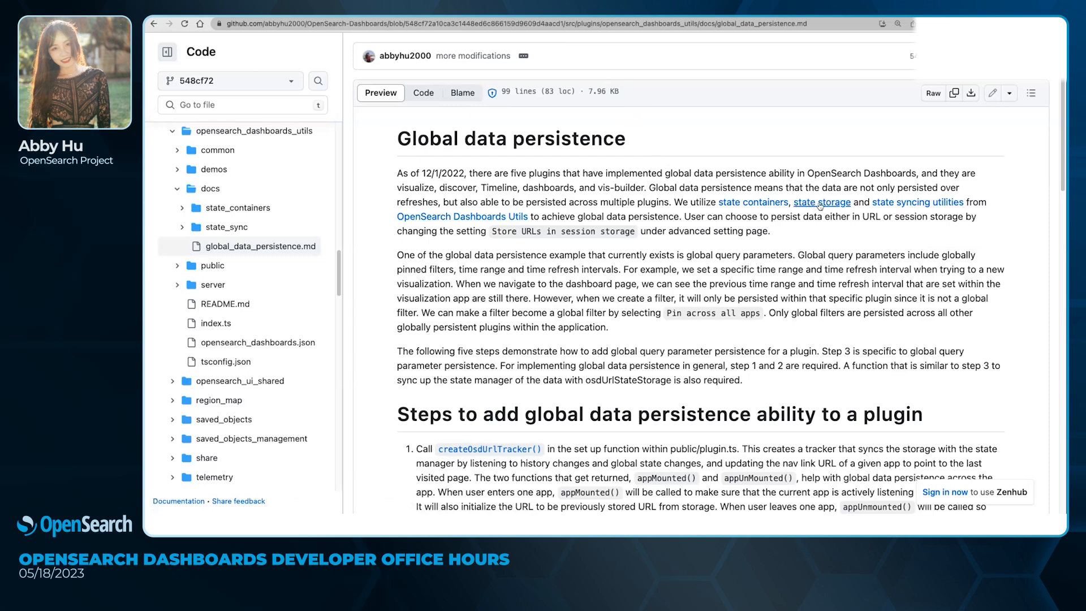
mouse_move(822, 202)
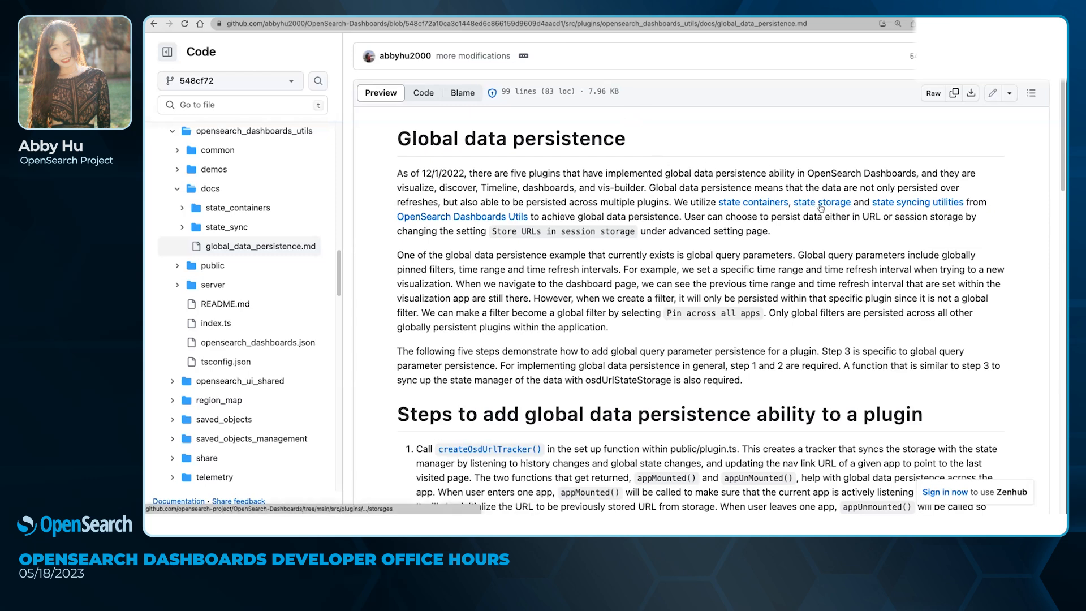
mouse_move(822, 201)
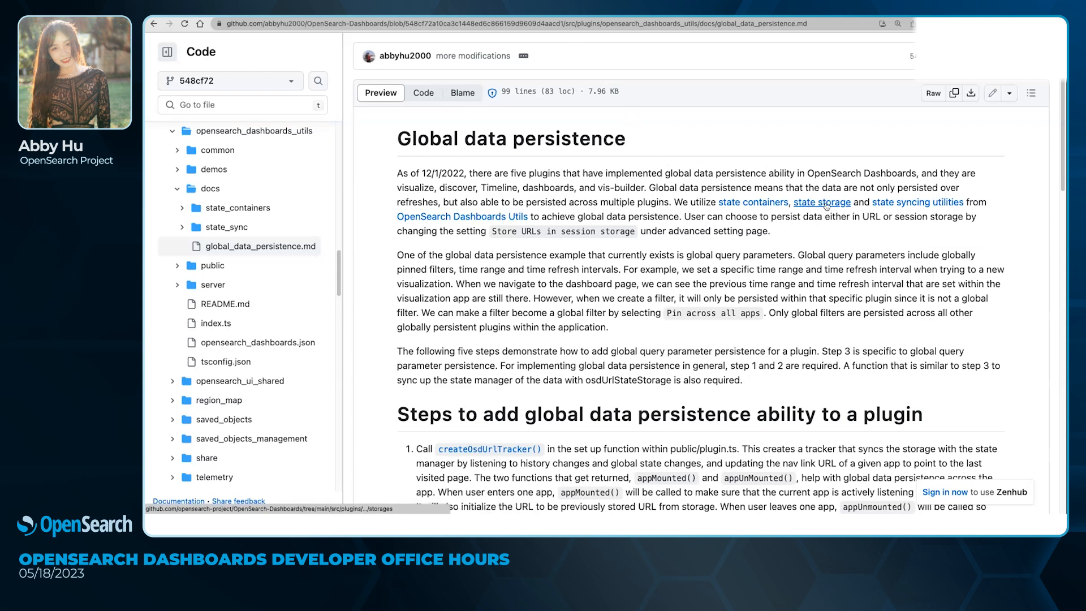
mouse_move(754, 211)
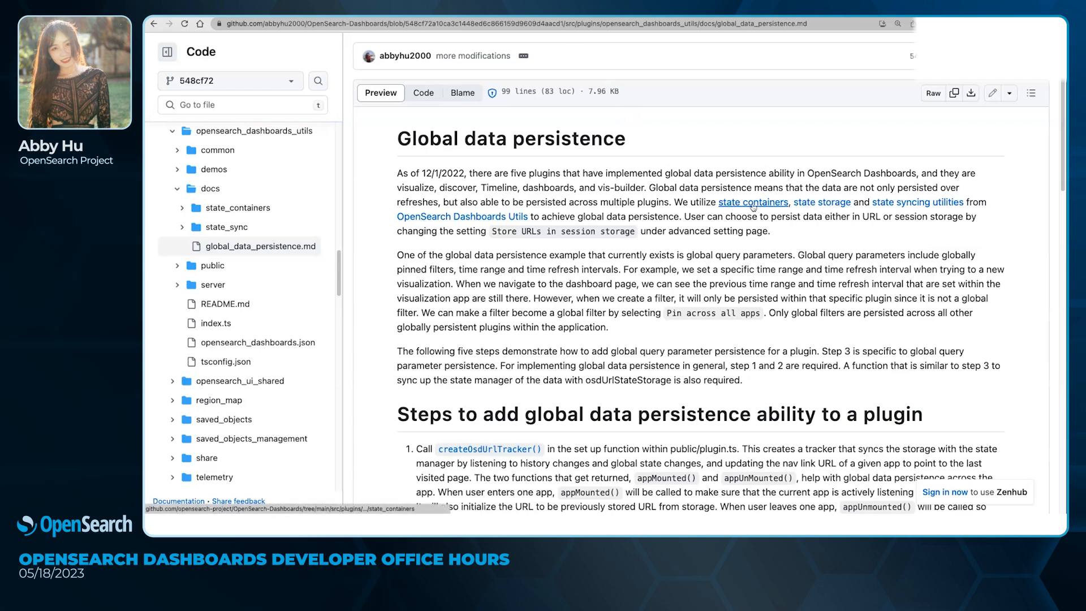
mouse_move(752, 201)
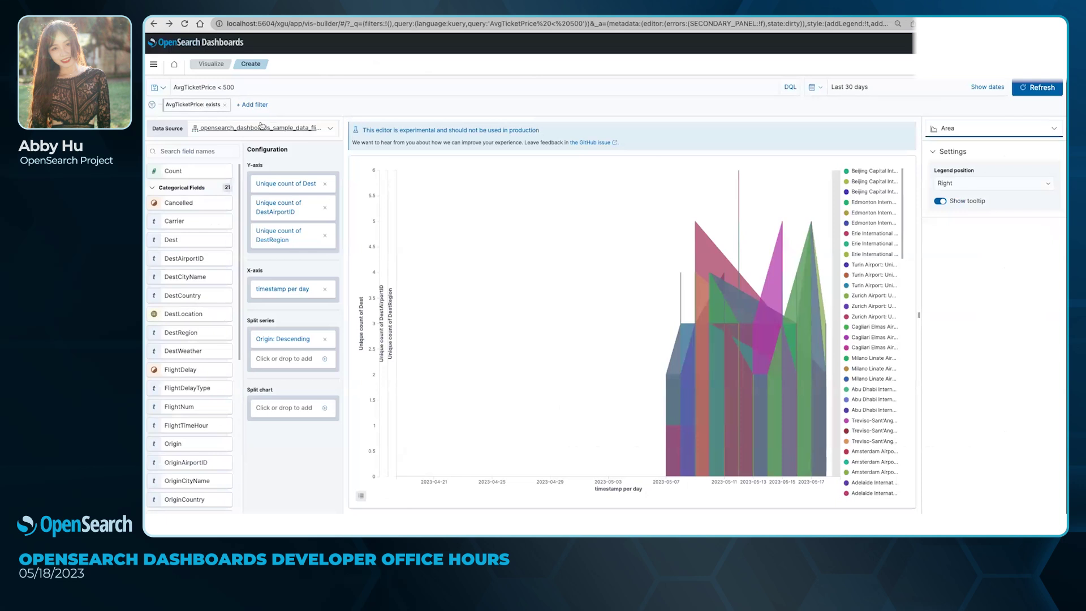
mouse_move(477, 166)
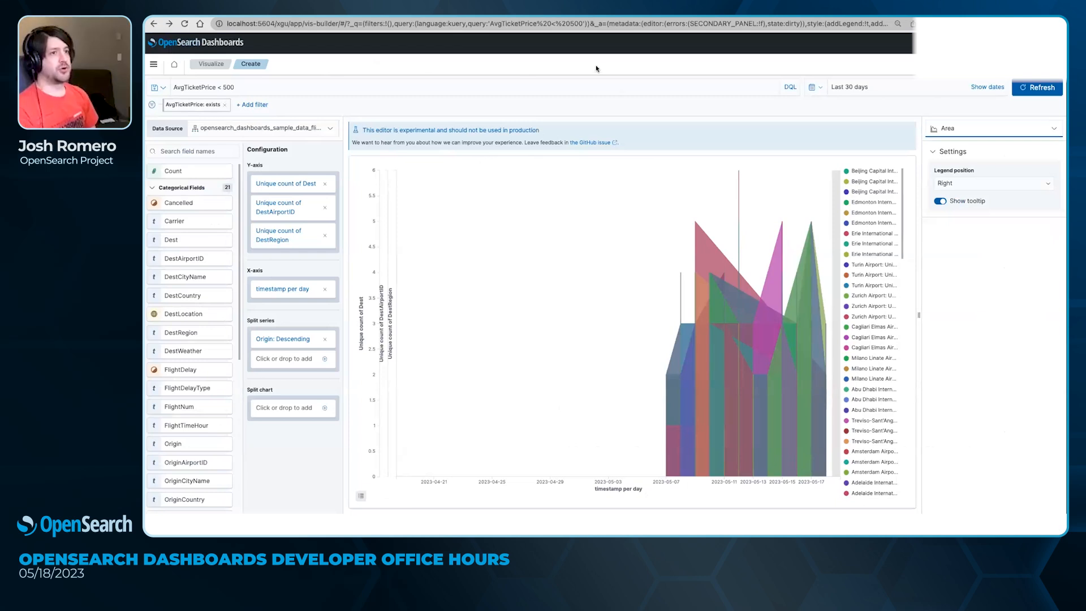
mouse_move(665, 117)
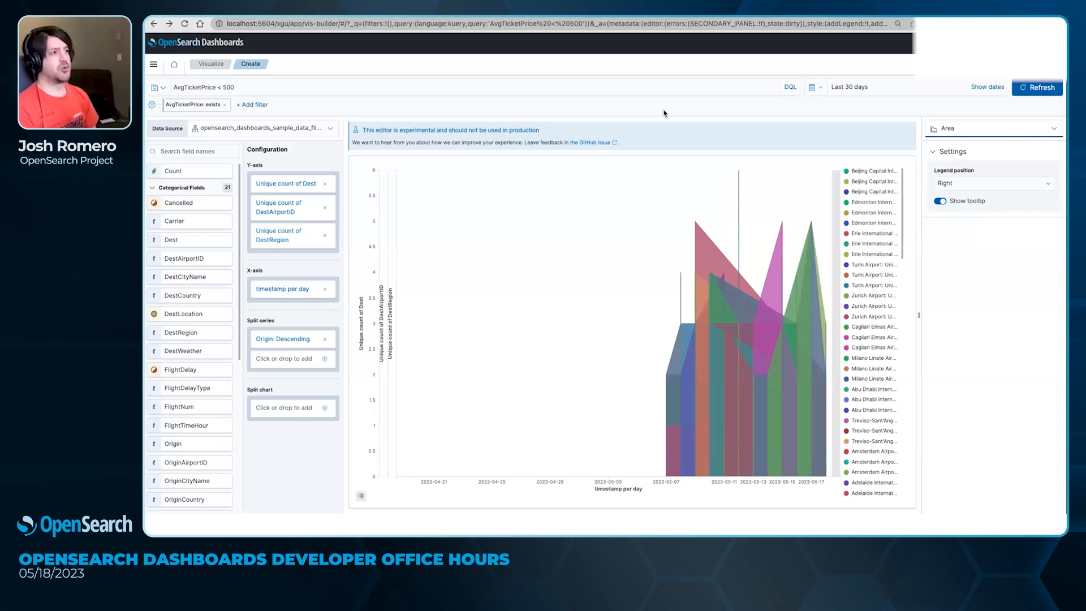
mouse_move(664, 110)
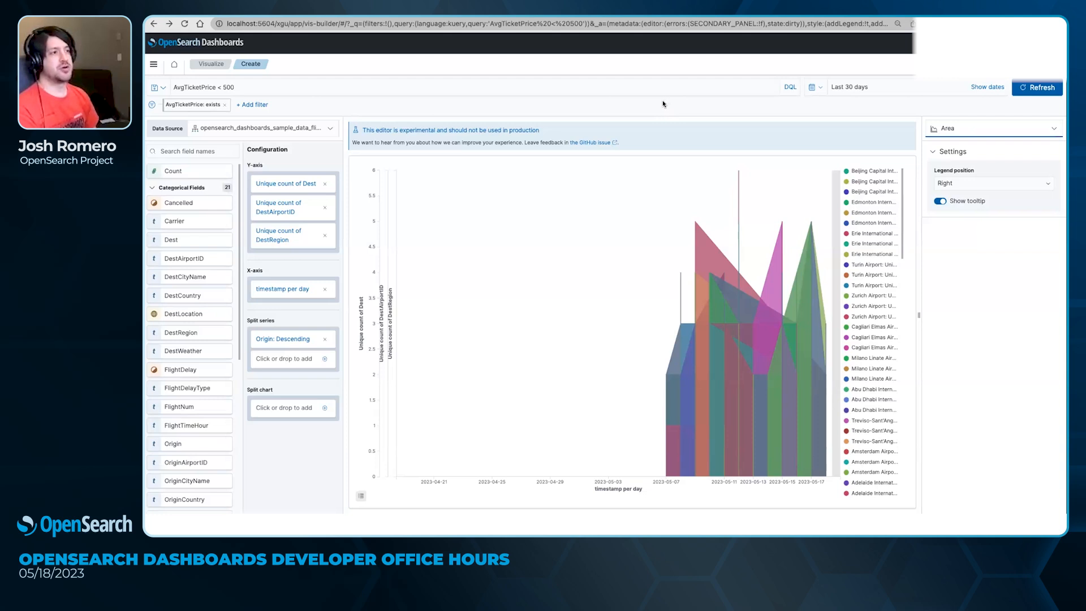
mouse_move(691, 33)
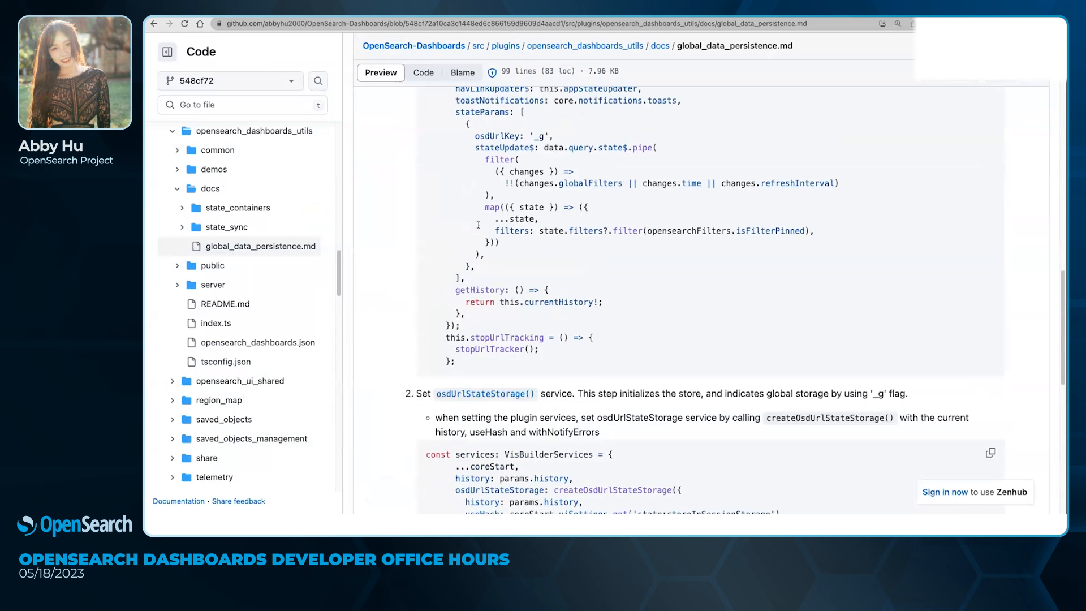
Read global_data_persistence.md through step 3 (syncQueryStateWithUrl) and scroll back to step 2.
scroll(up, 3)
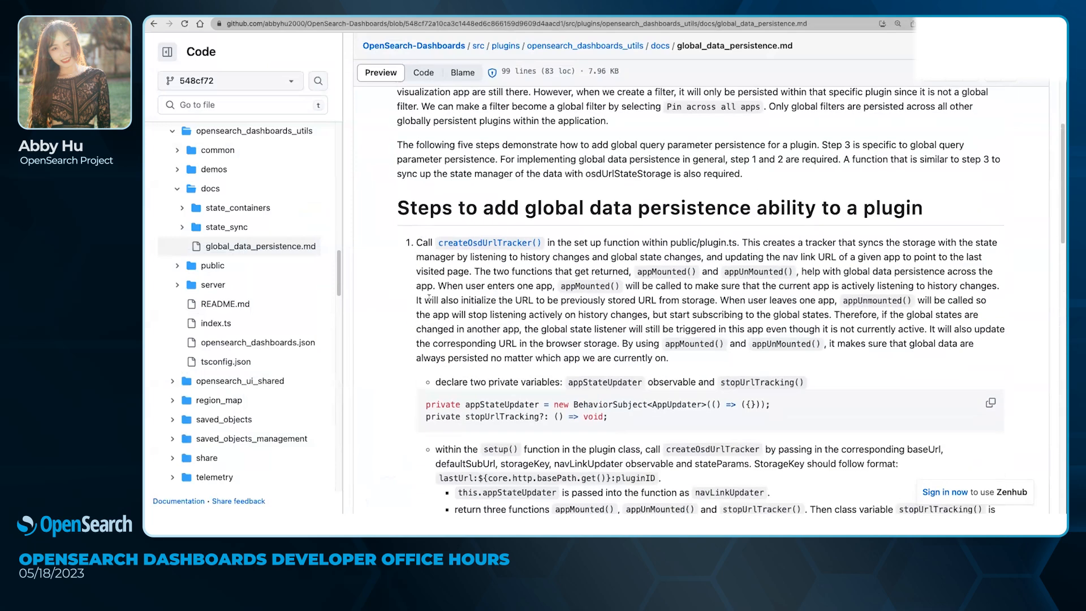
scroll(down, 3)
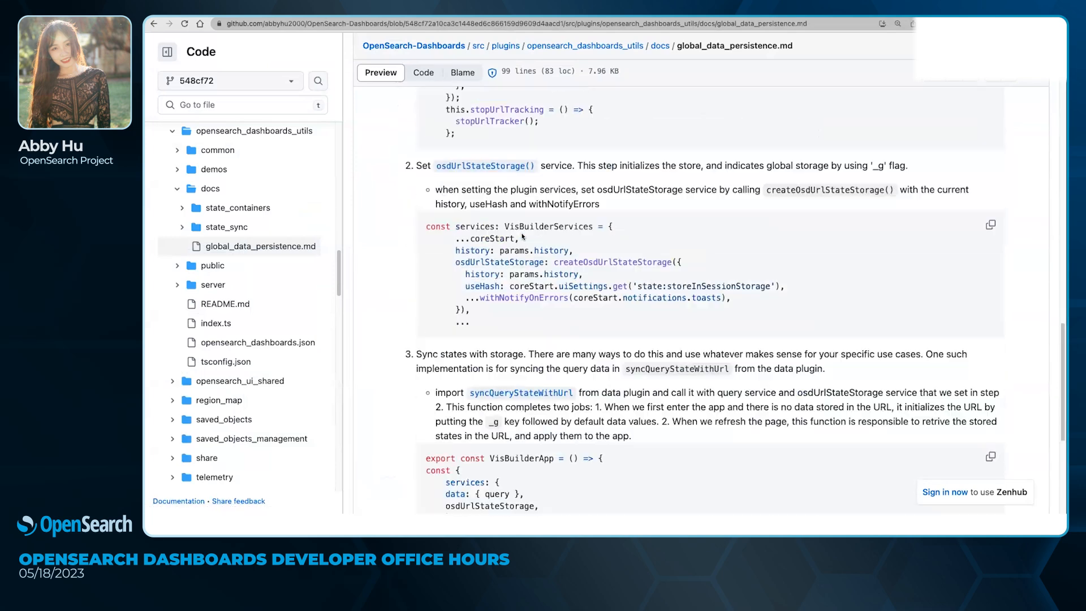
scroll(down, 3)
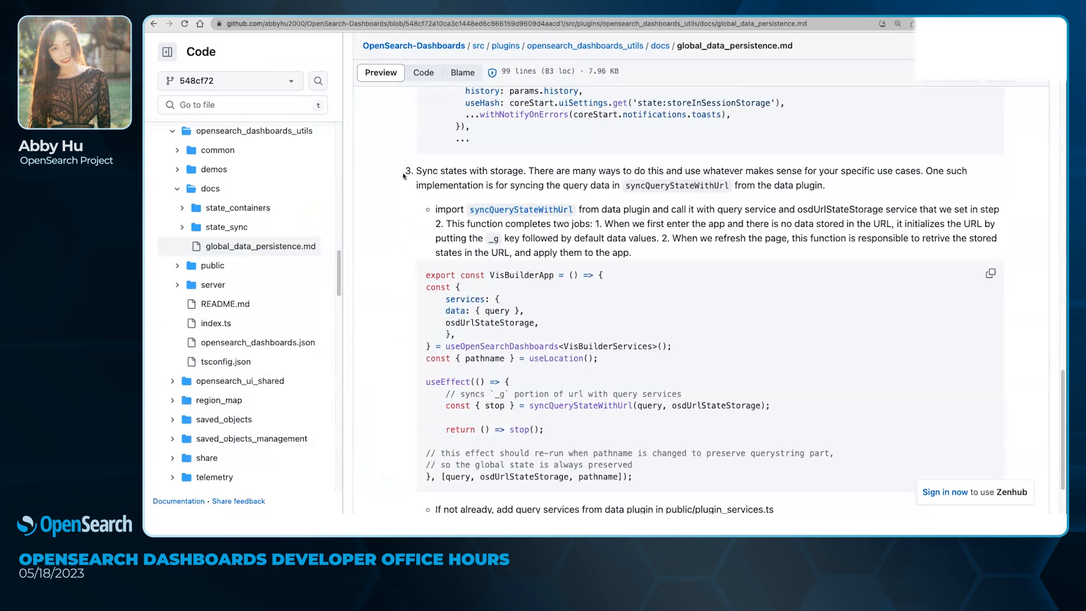
mouse_move(633, 203)
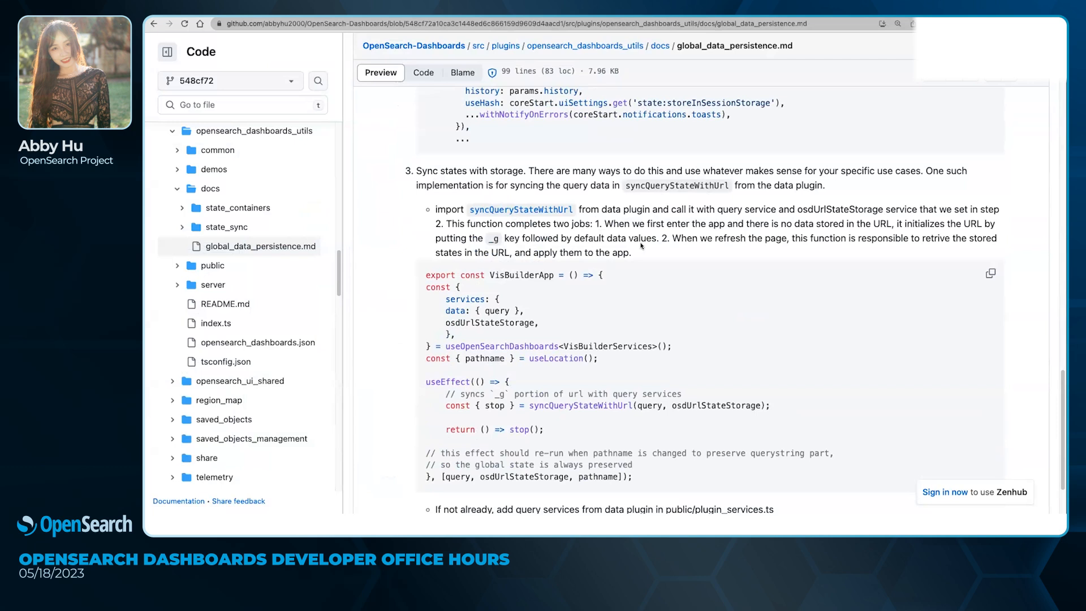
scroll(down, 3)
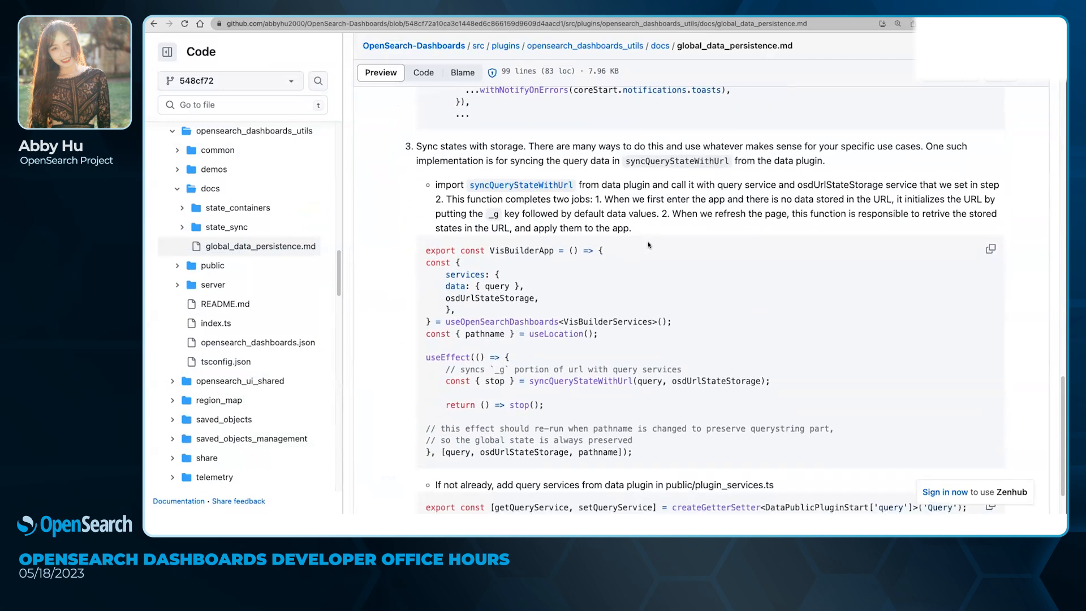
scroll(up, 3)
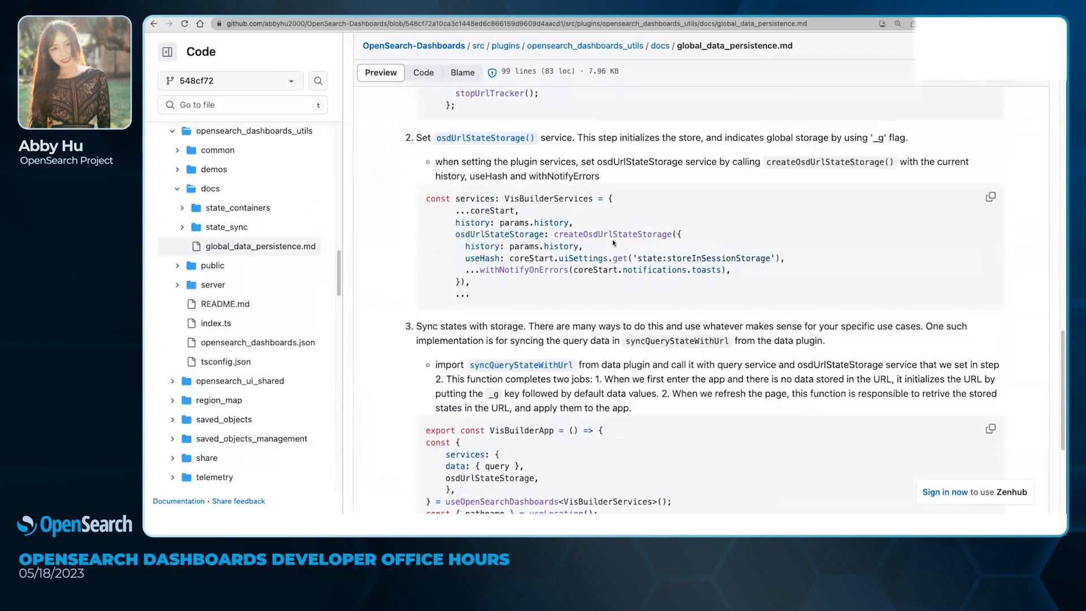
mouse_move(652, 409)
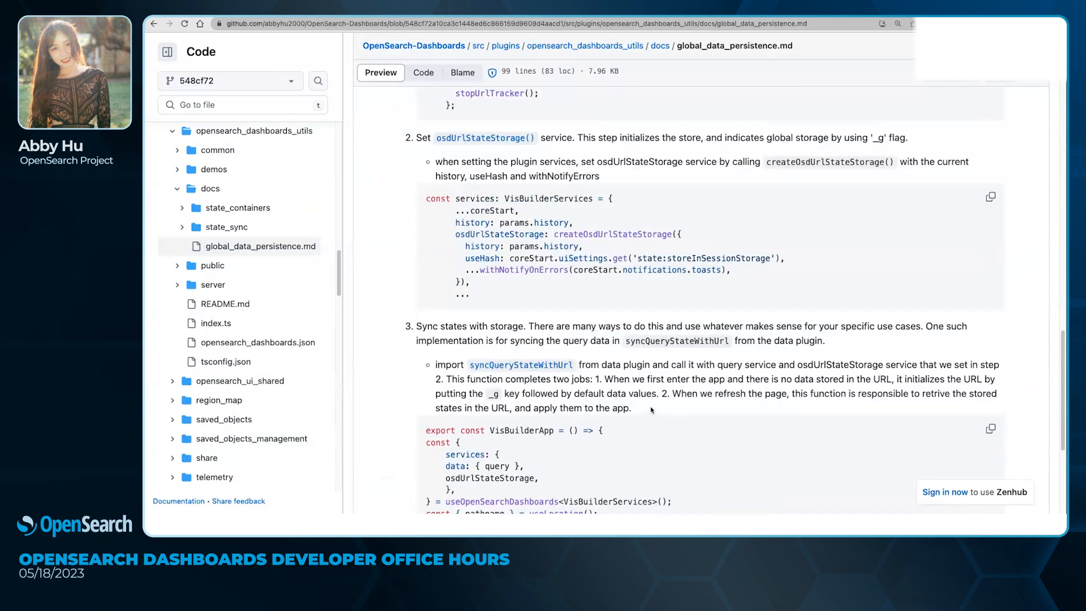
scroll(up, 3)
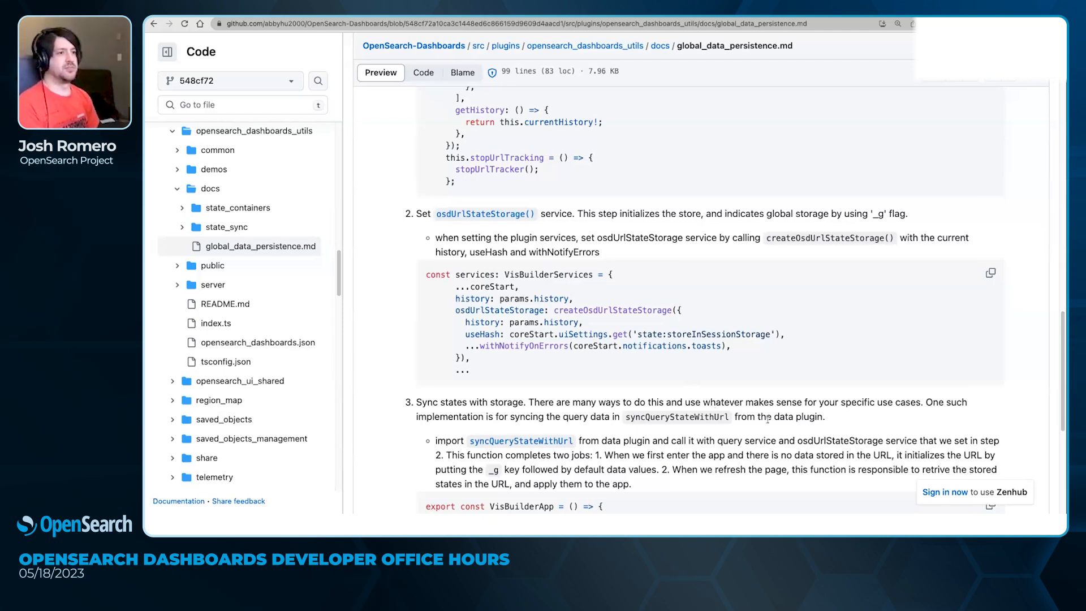
mouse_move(489, 402)
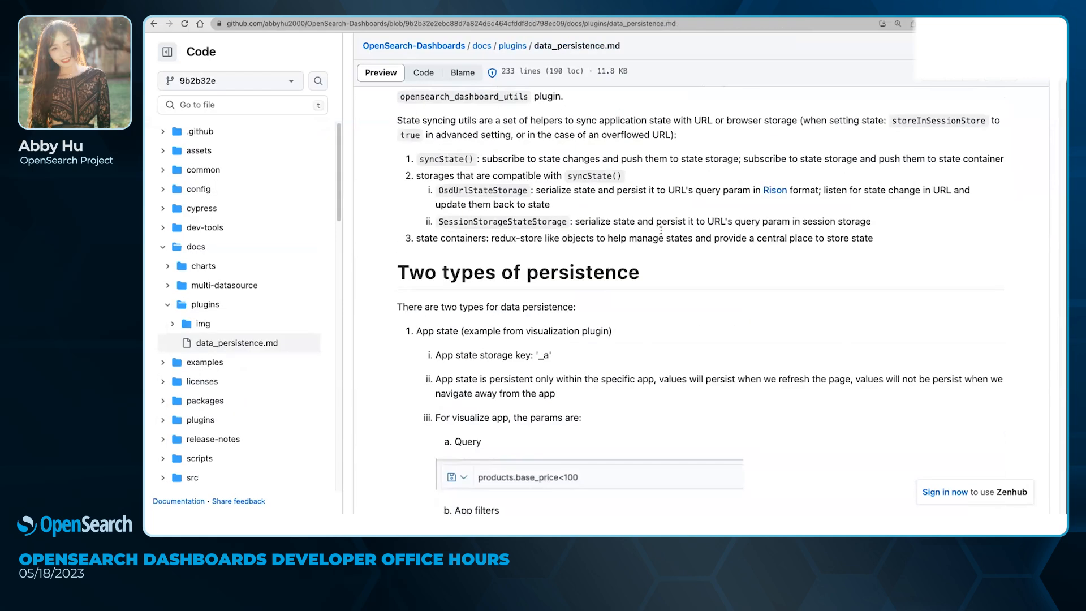
scroll(up, 3)
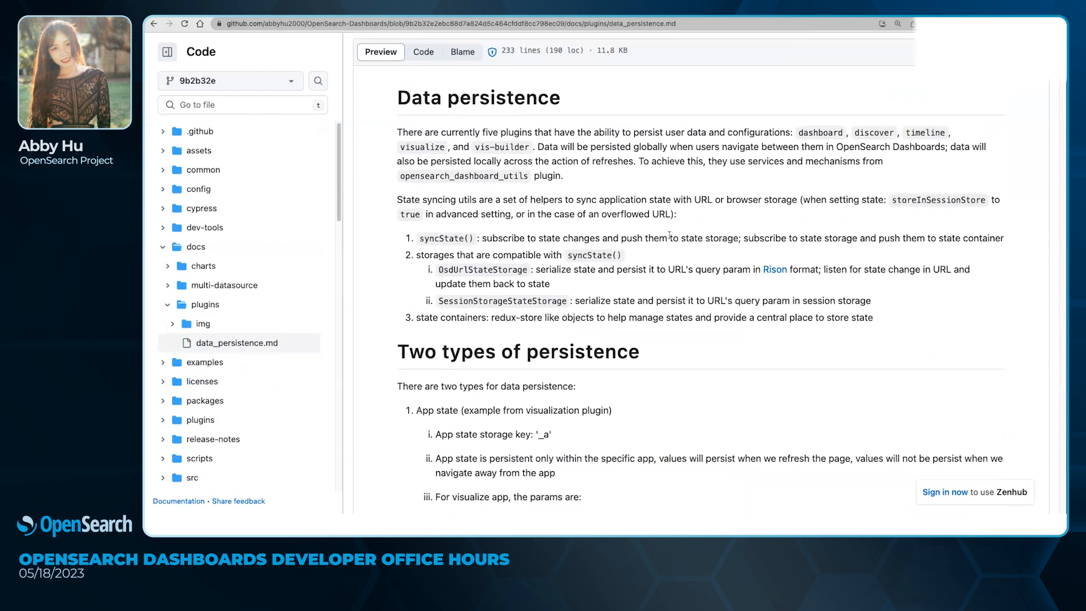
mouse_move(560, 230)
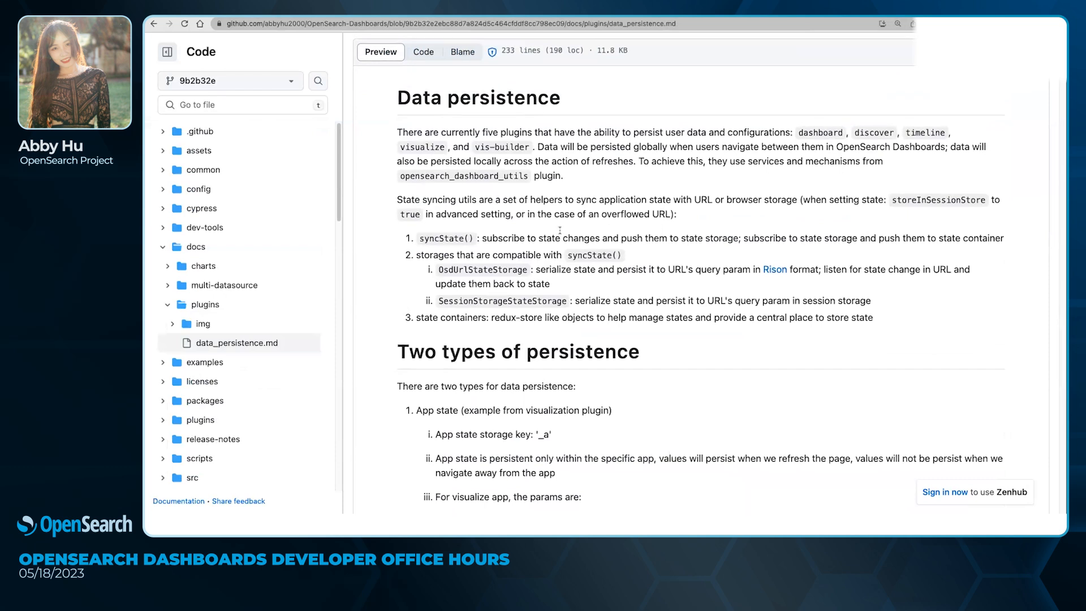
mouse_move(714, 233)
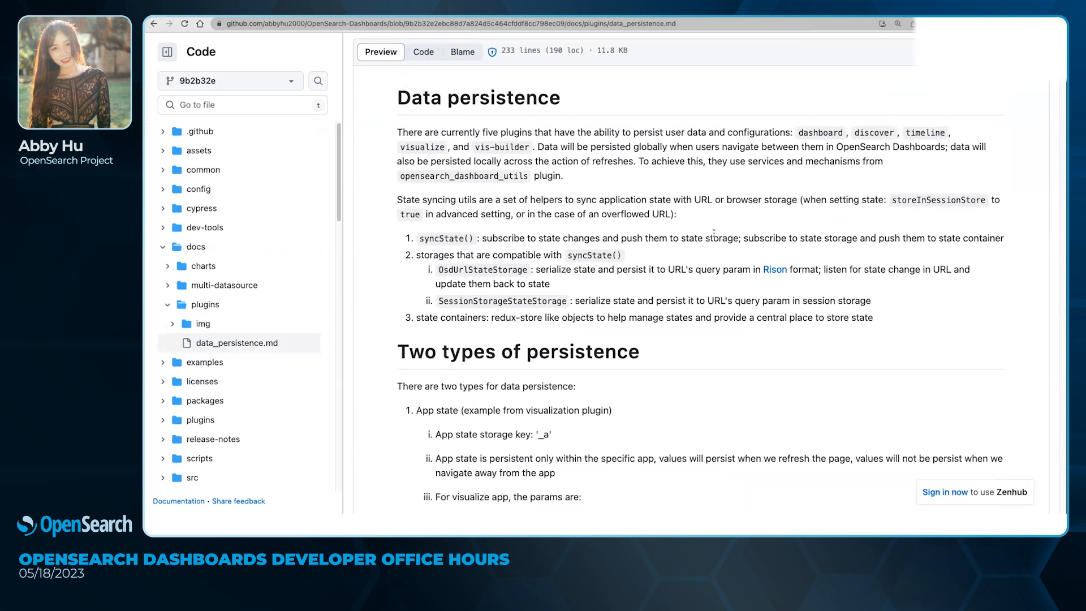
mouse_move(533, 187)
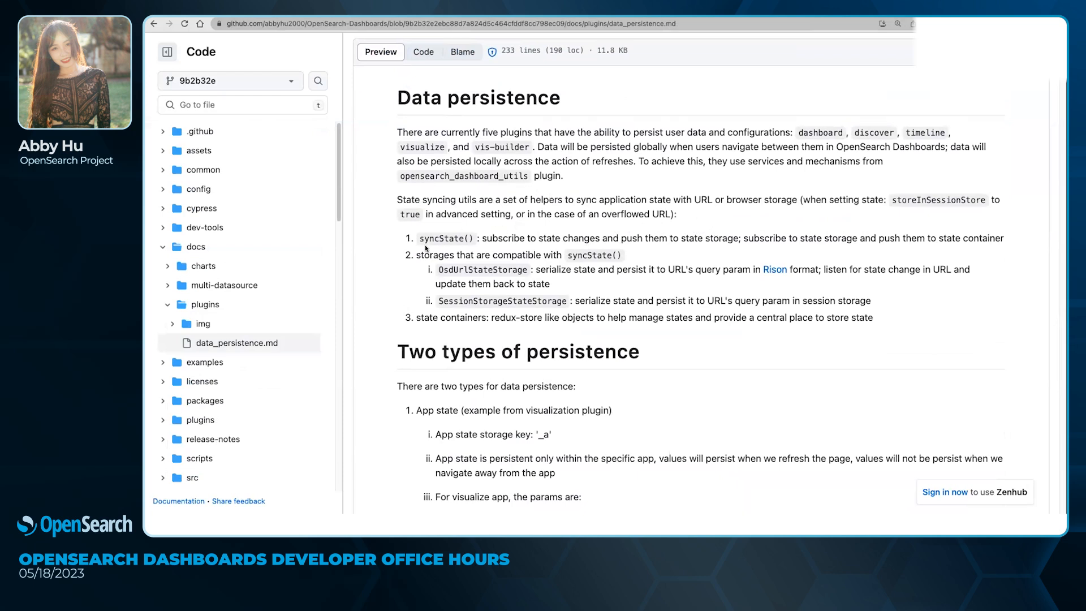
mouse_move(476, 277)
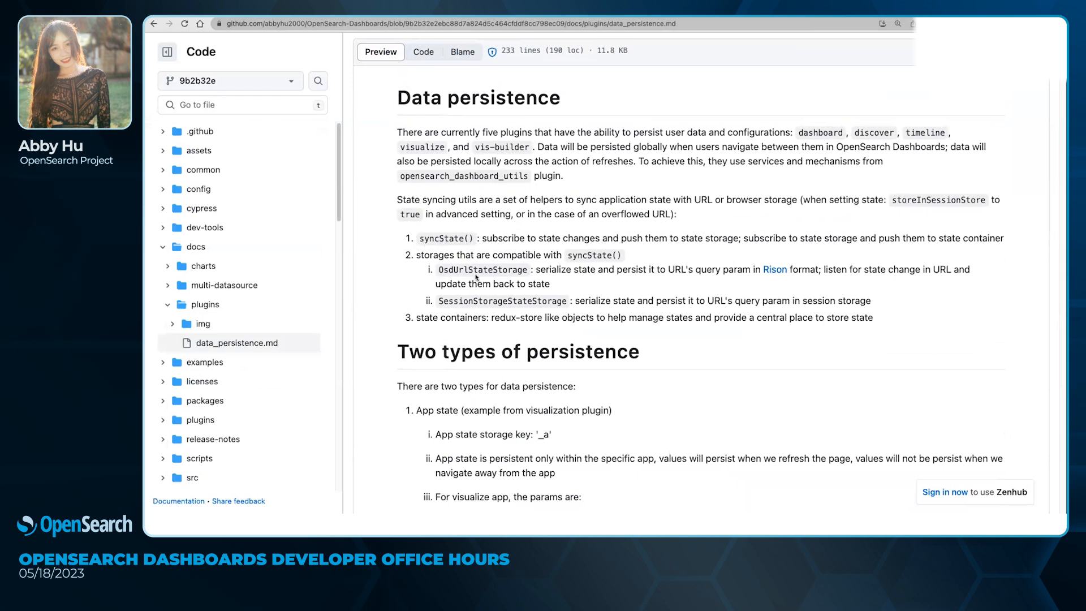
mouse_move(486, 307)
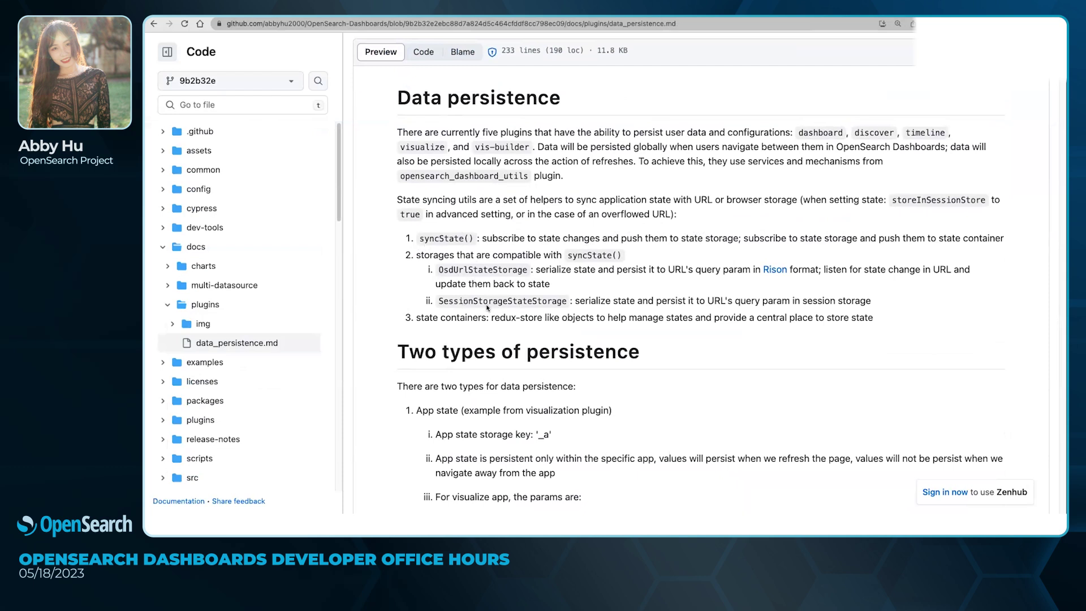
scroll(down, 3)
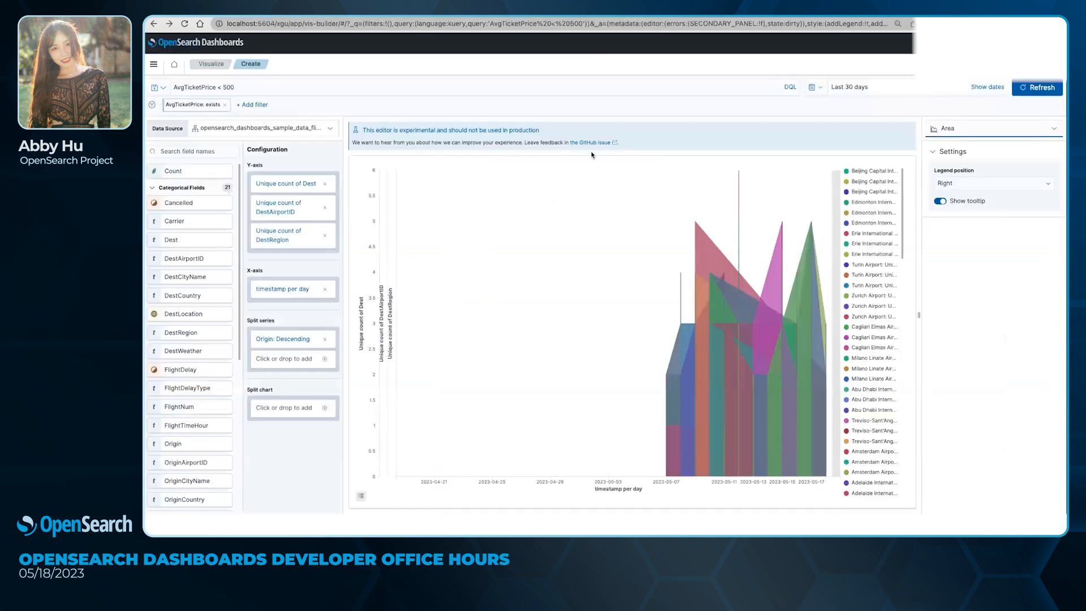
mouse_move(585, 193)
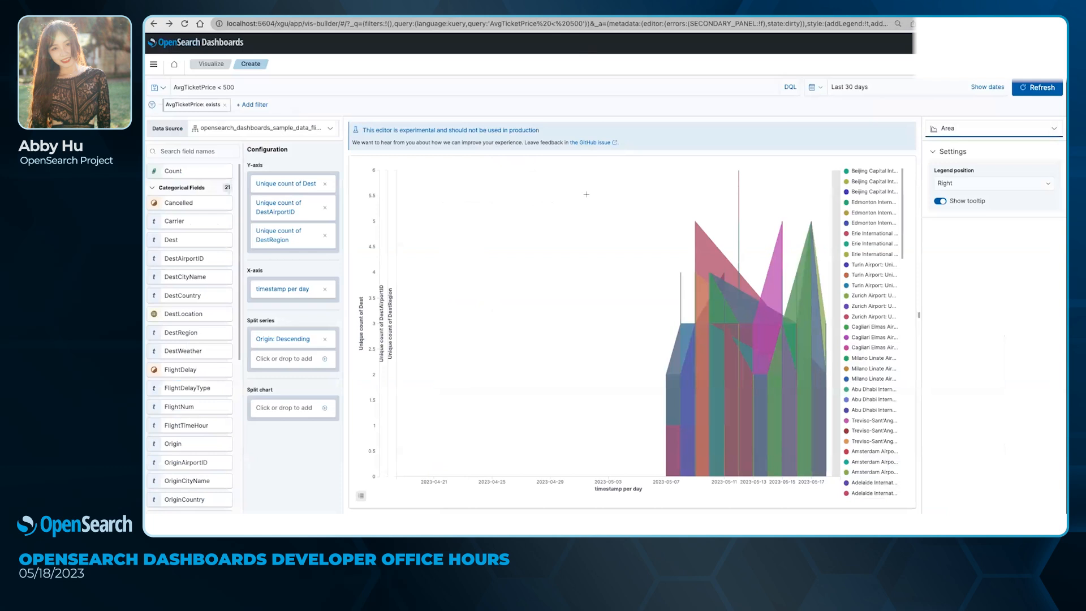
mouse_move(531, 111)
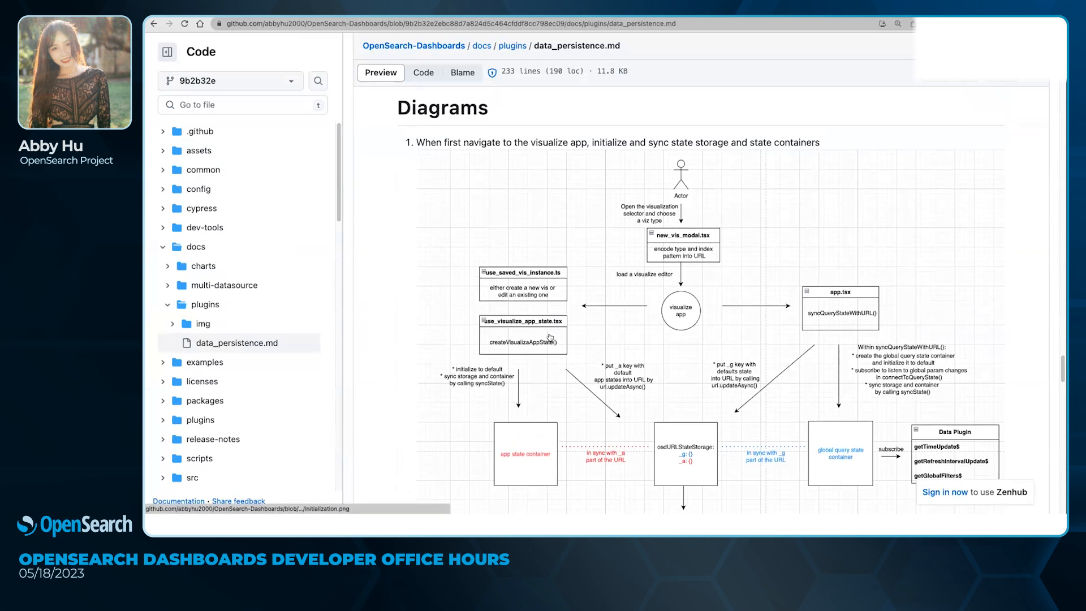
Scroll data_persistence.md through the diagrams down to step 5, the page-refresh flow.
scroll(down, 3)
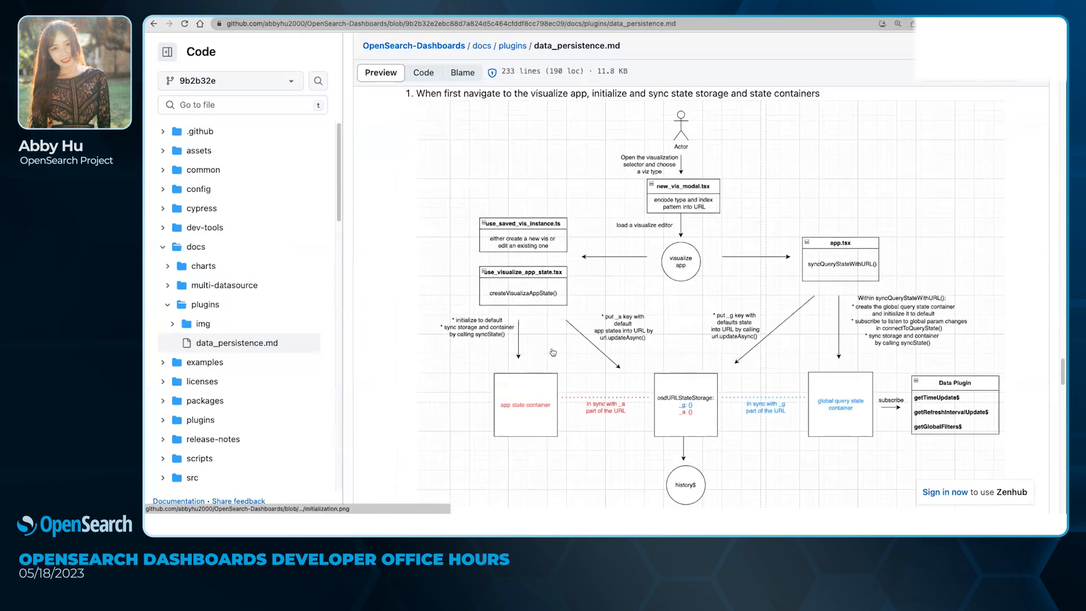
scroll(down, 3)
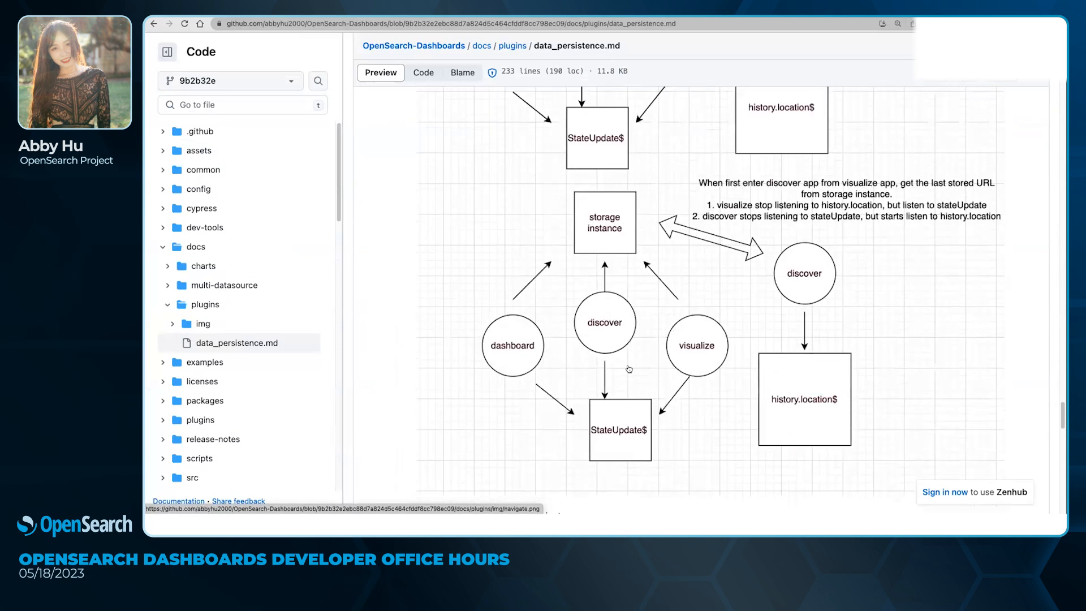
scroll(up, 3)
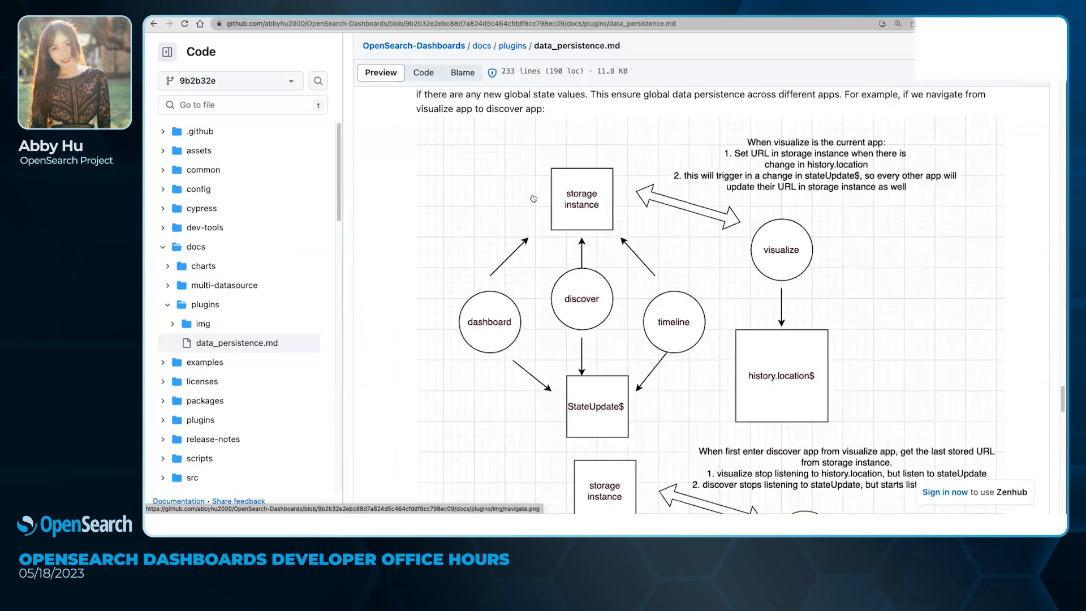
scroll(down, 3)
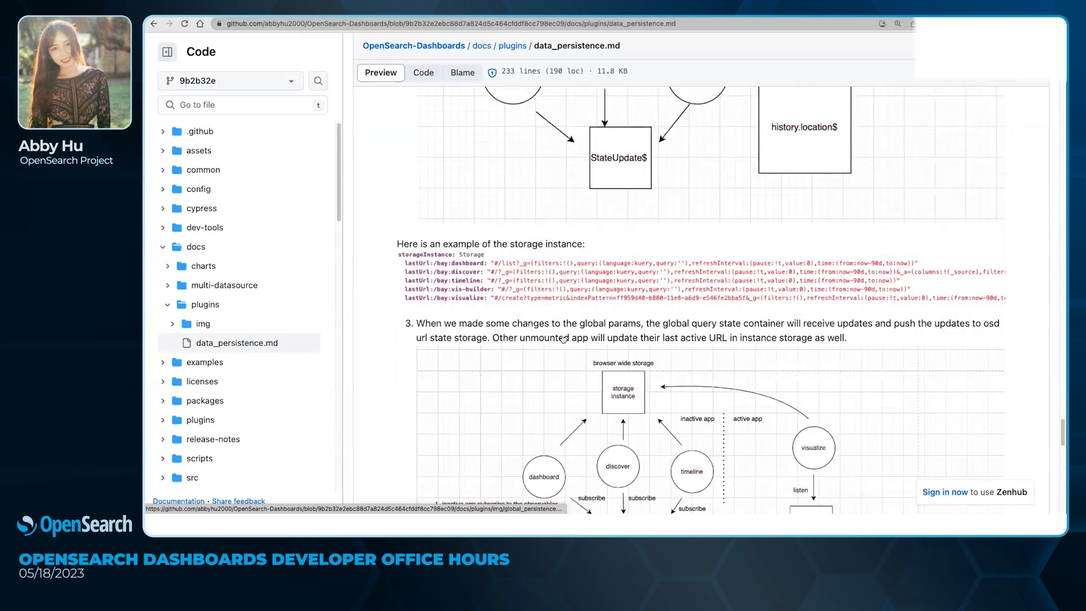
scroll(down, 3)
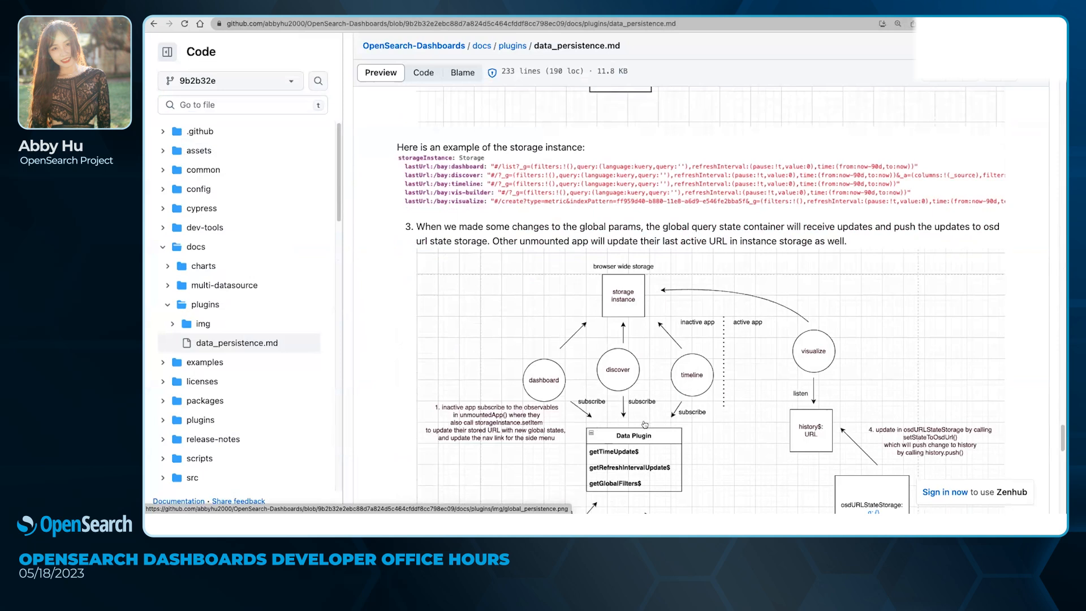
scroll(down, 3)
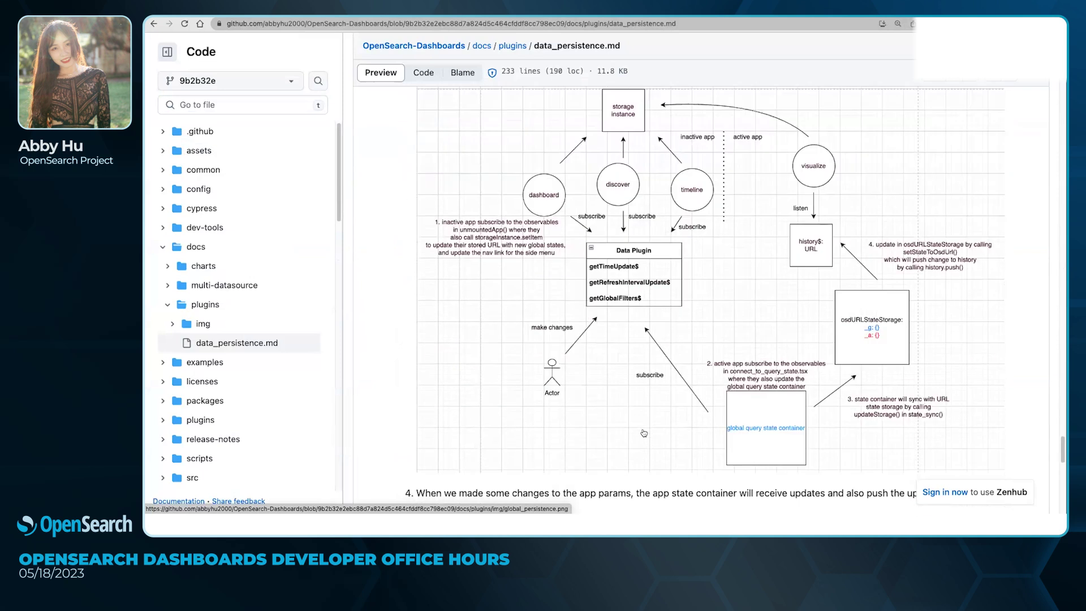
scroll(down, 3)
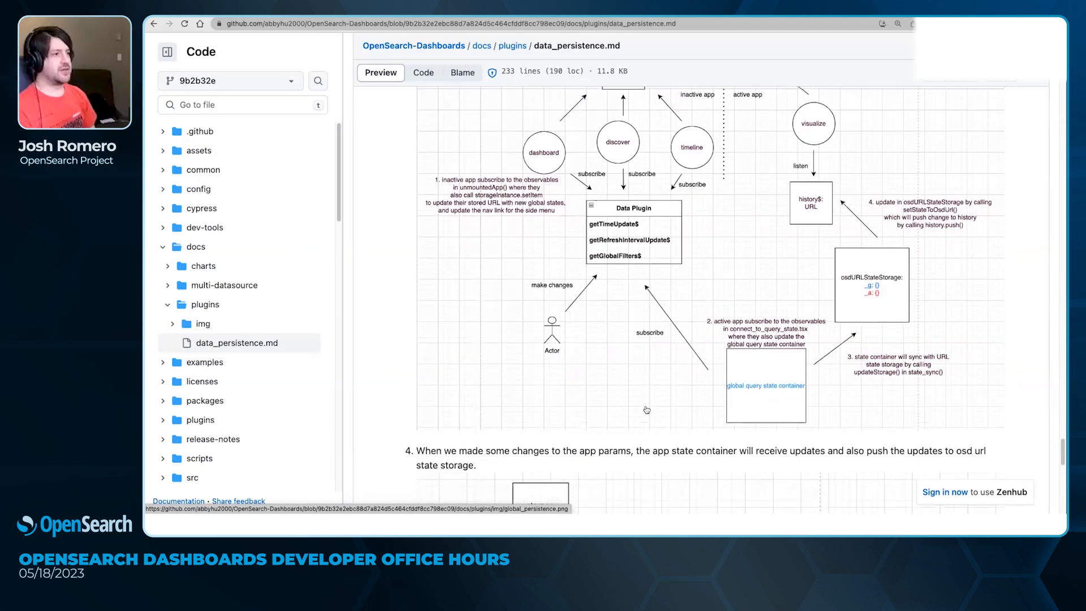
scroll(down, 3)
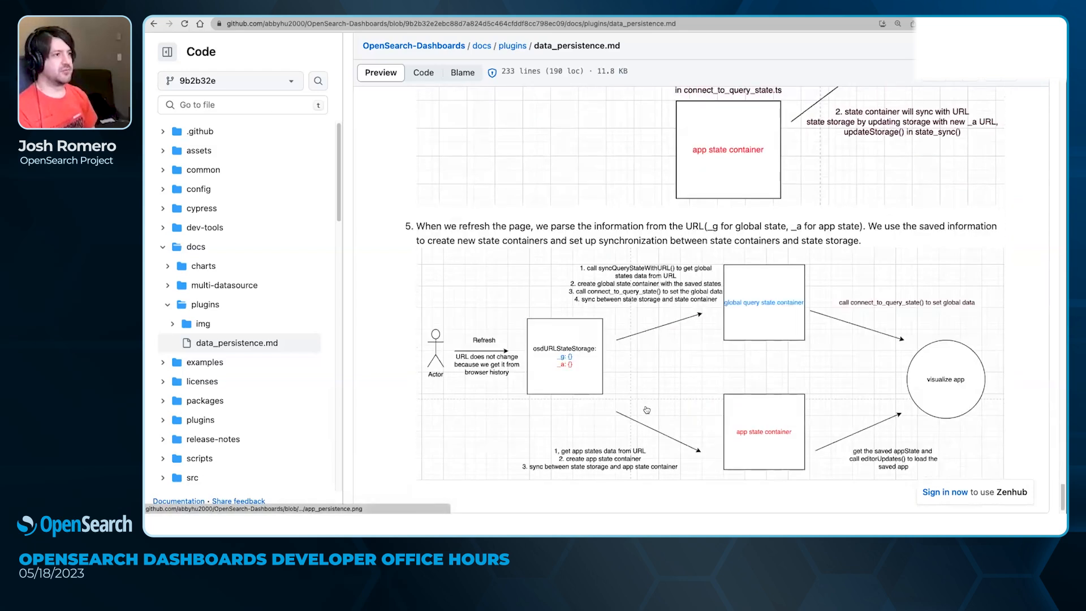
scroll(down, 3)
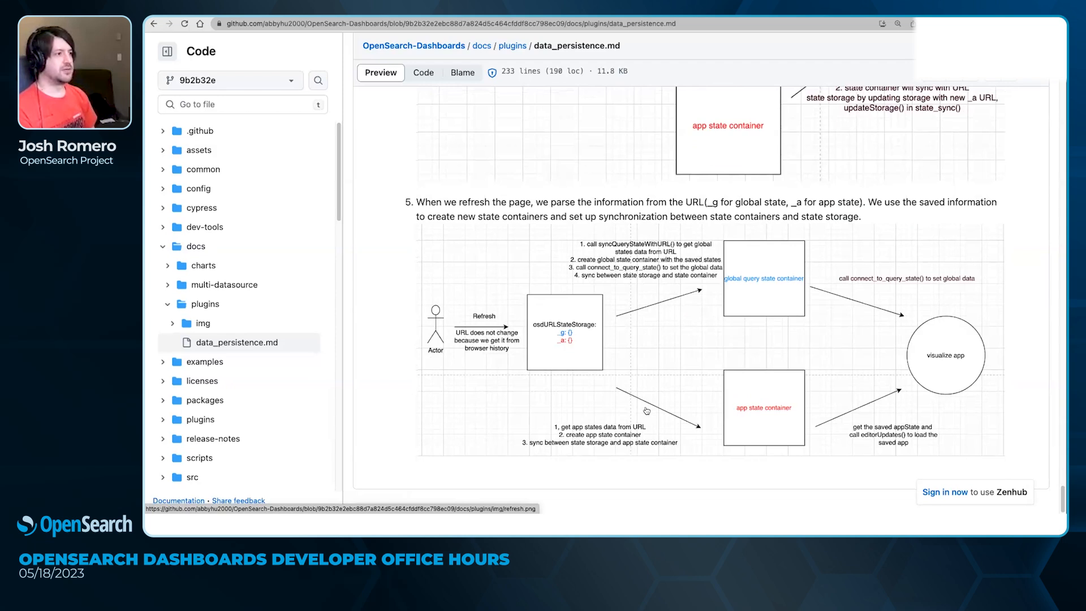
mouse_move(647, 404)
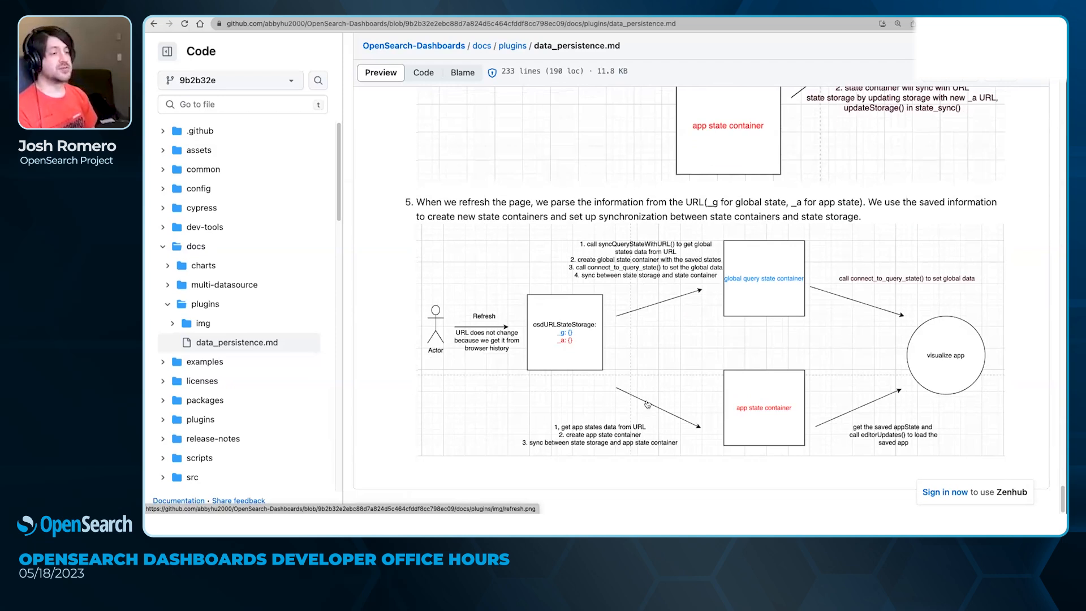
mouse_move(644, 394)
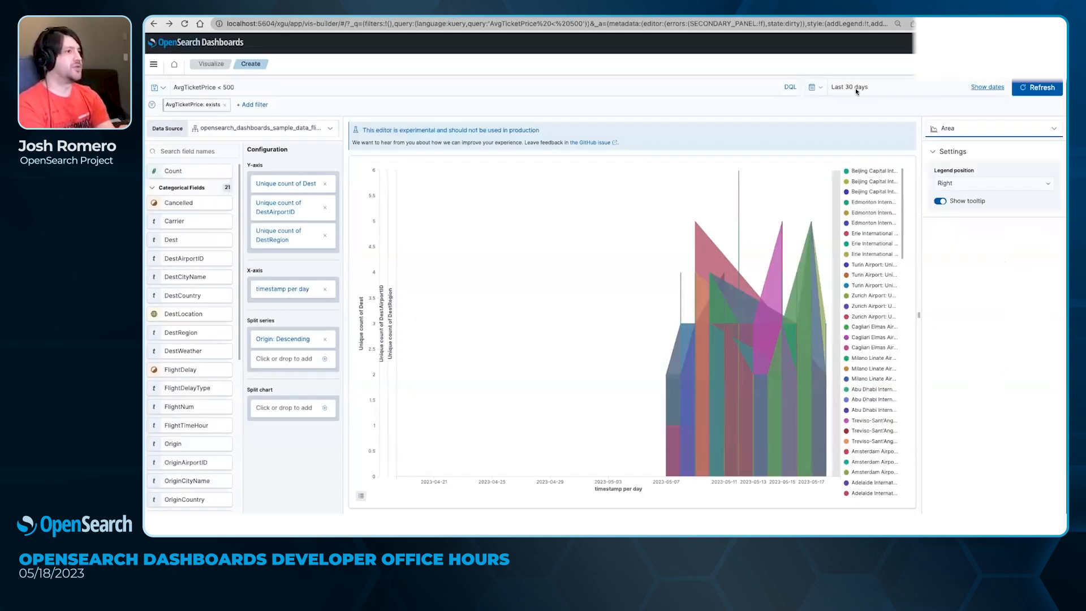
mouse_move(908, 95)
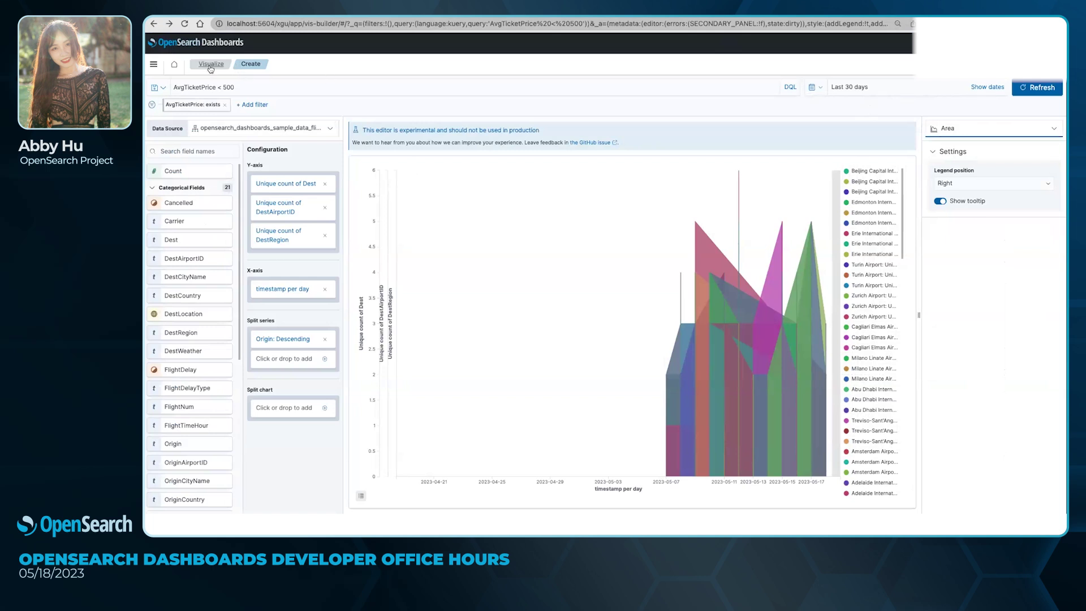
Briefly check the side navigation menu, then switch to GitHub issue #1242 on locking date ranges.
click(153, 64)
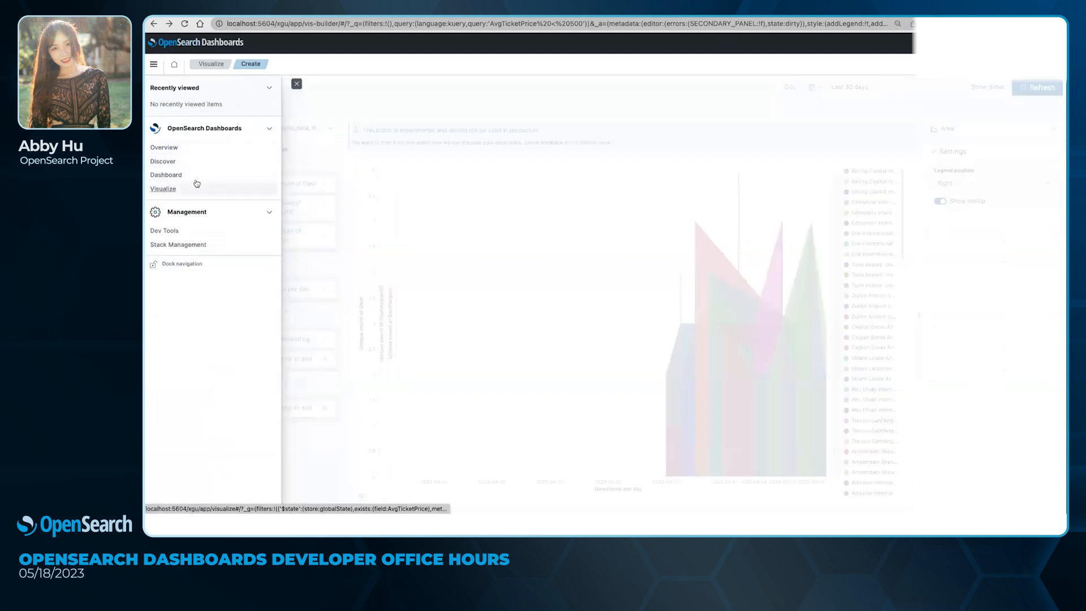
click(296, 84)
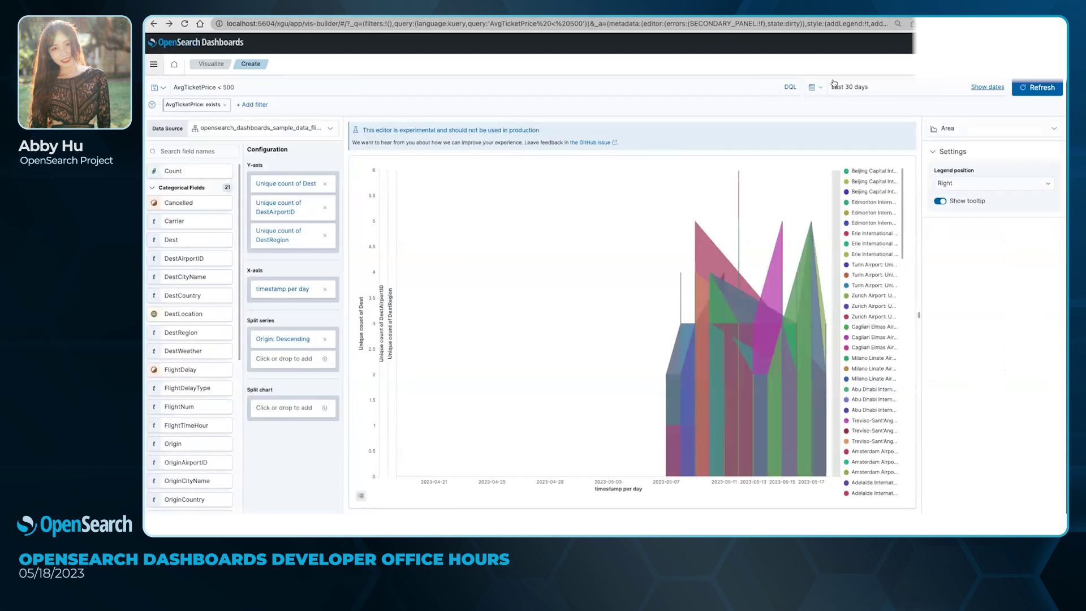
mouse_move(871, 99)
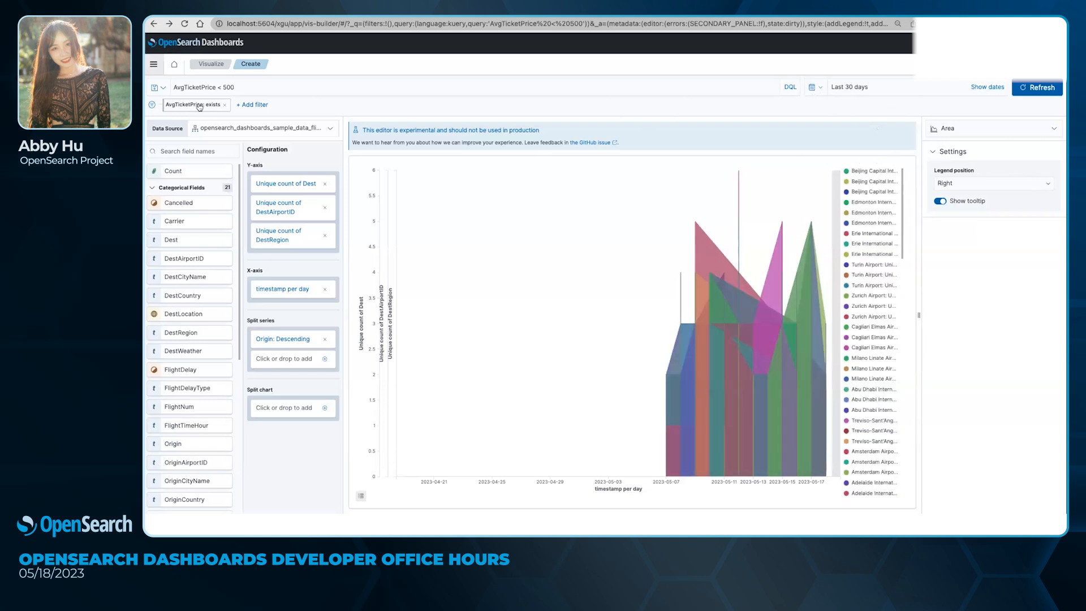
mouse_move(813, 103)
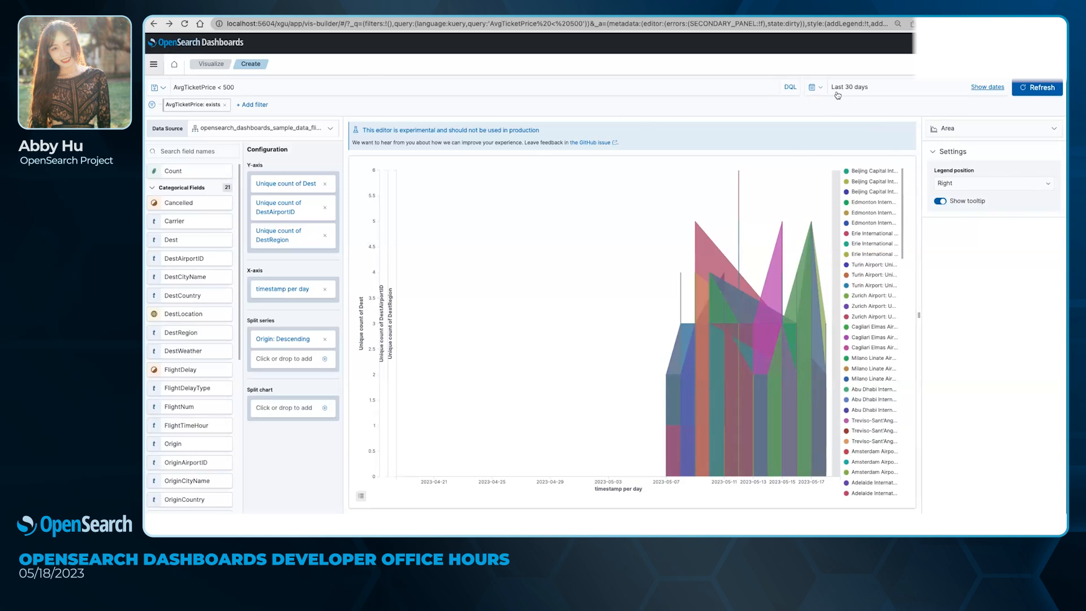
mouse_move(254, 113)
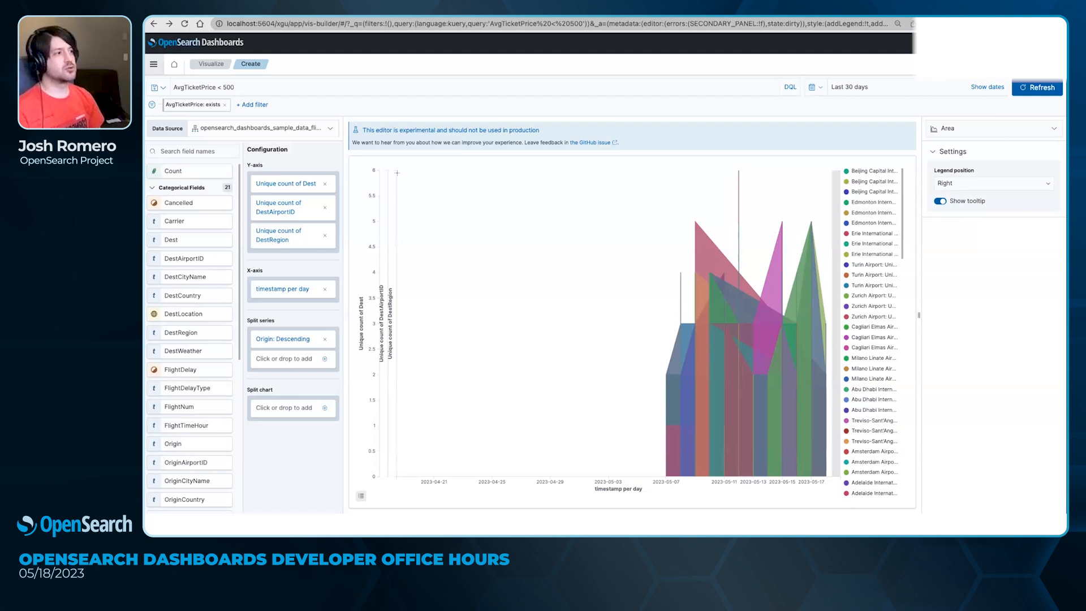
mouse_move(802, 188)
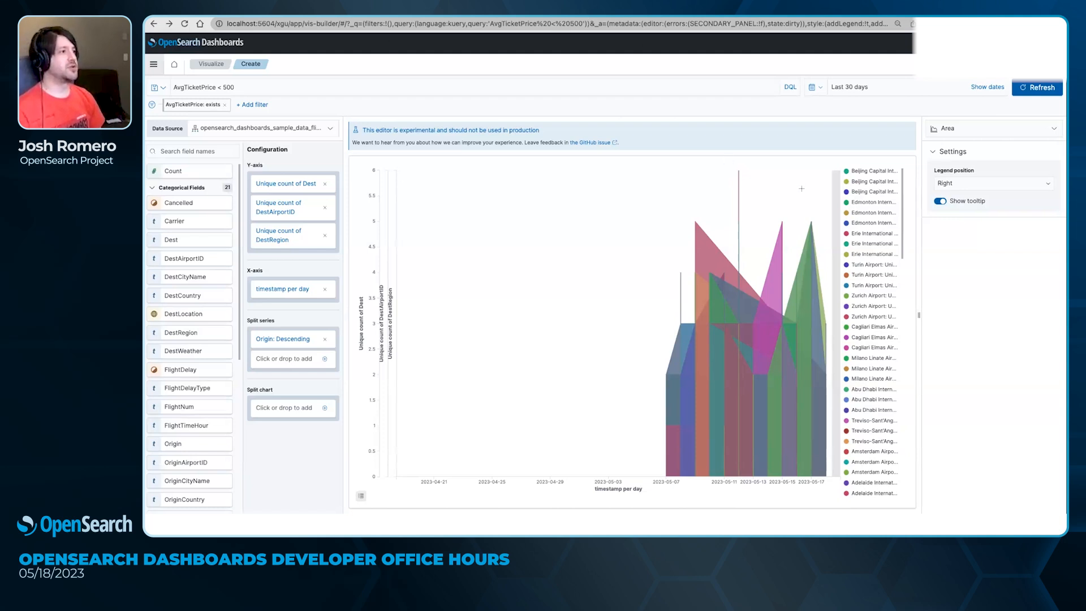
click(600, 142)
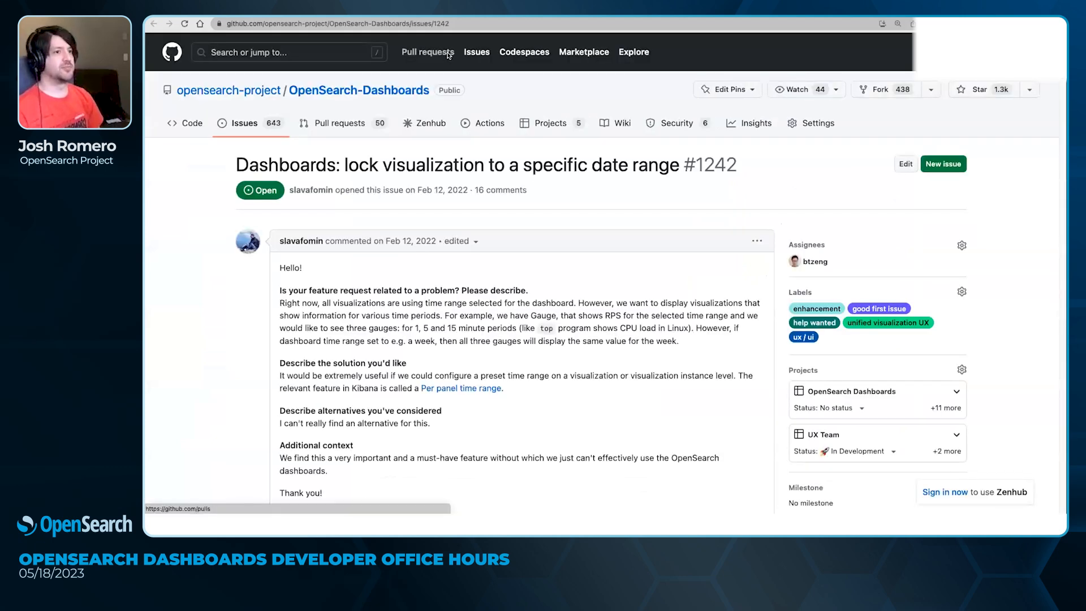
mouse_move(489, 122)
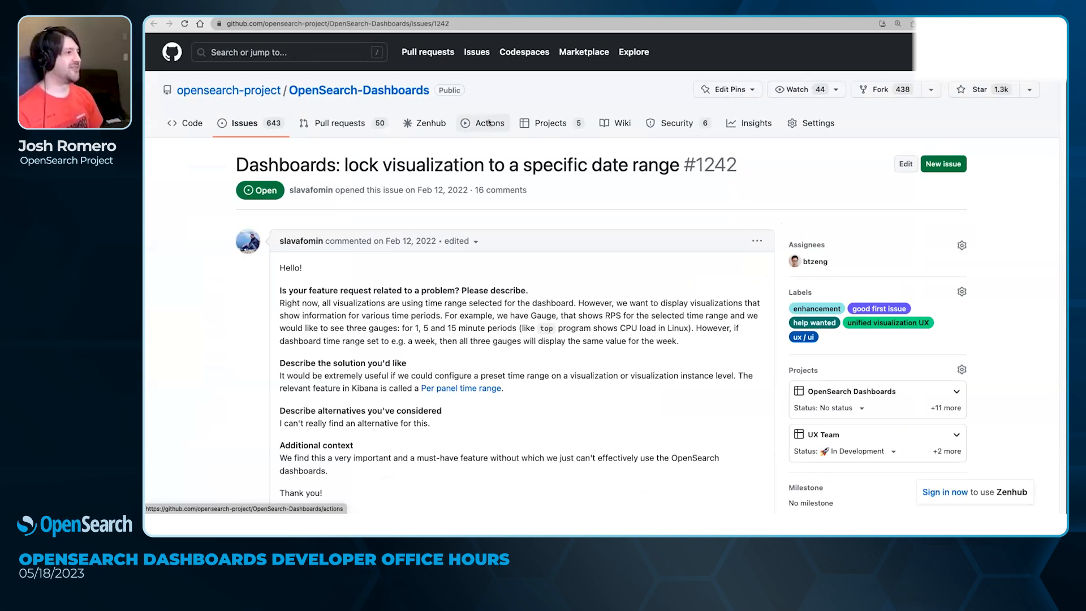
mouse_move(728, 149)
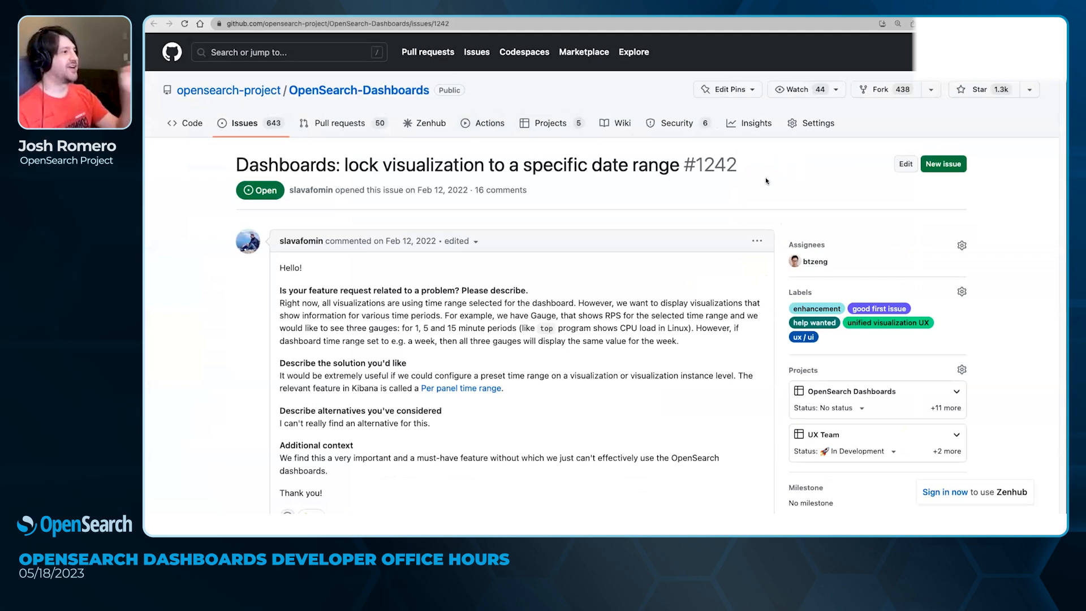
scroll(down, 3)
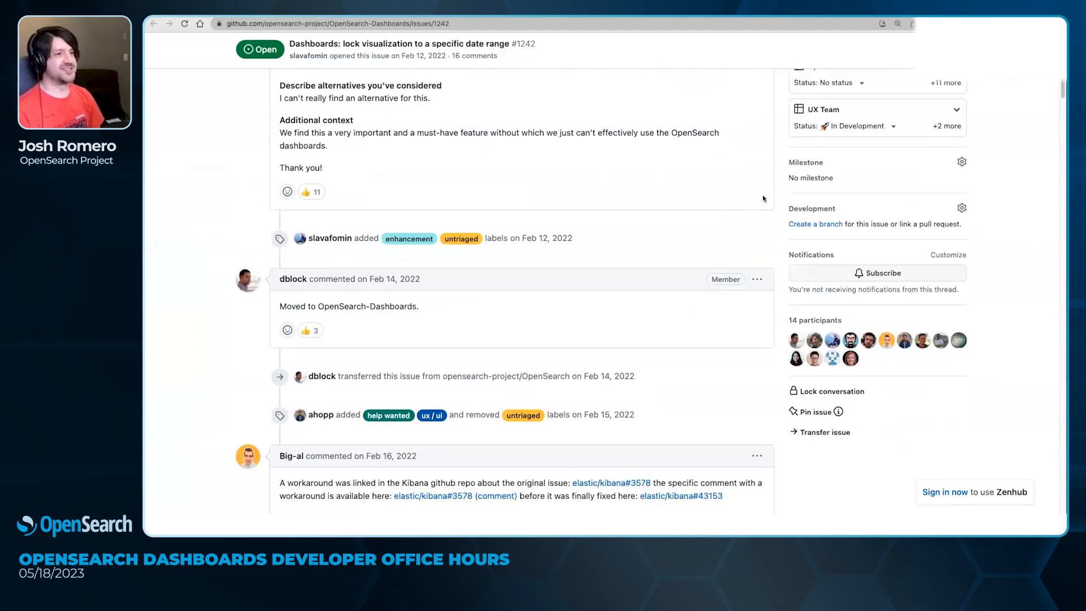
scroll(up, 3)
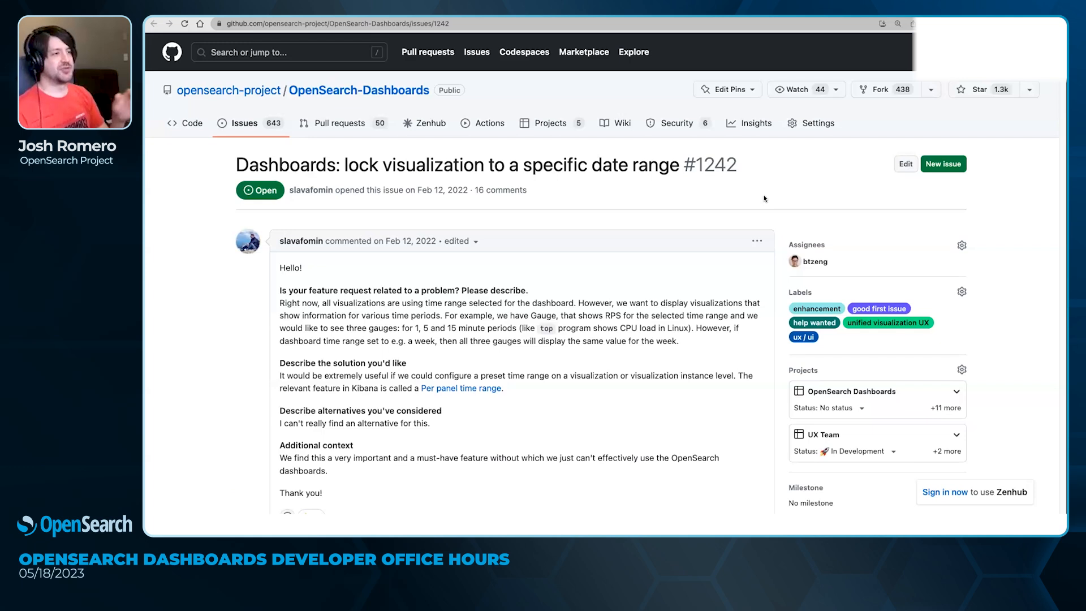
scroll(down, 3)
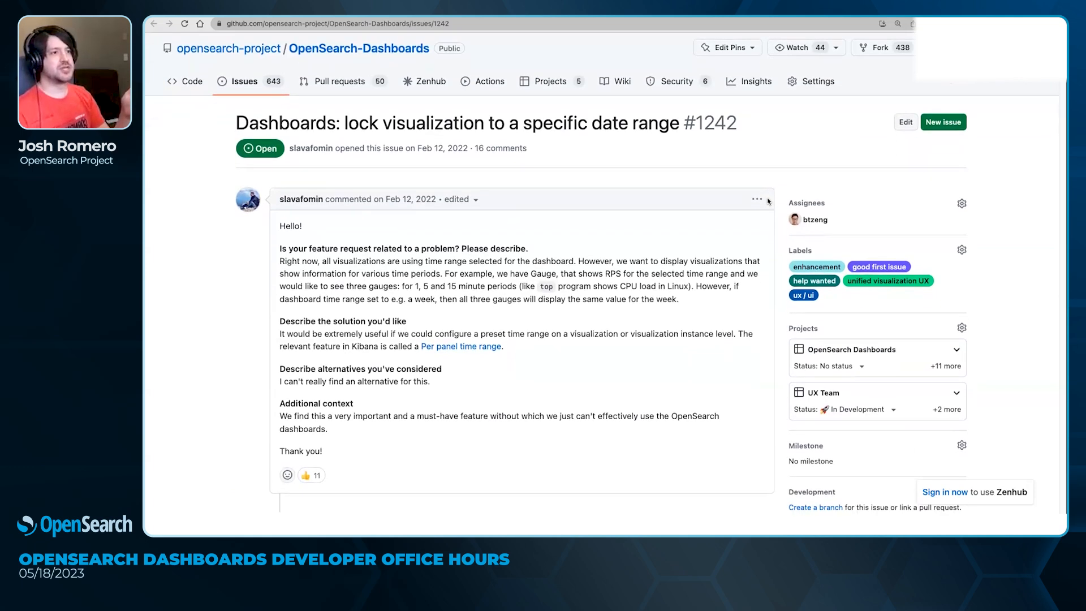